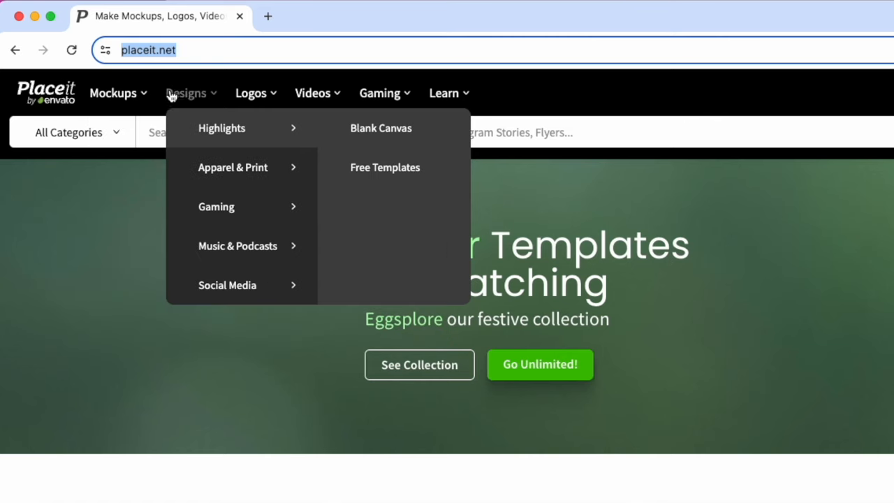
mouse_move(195, 99)
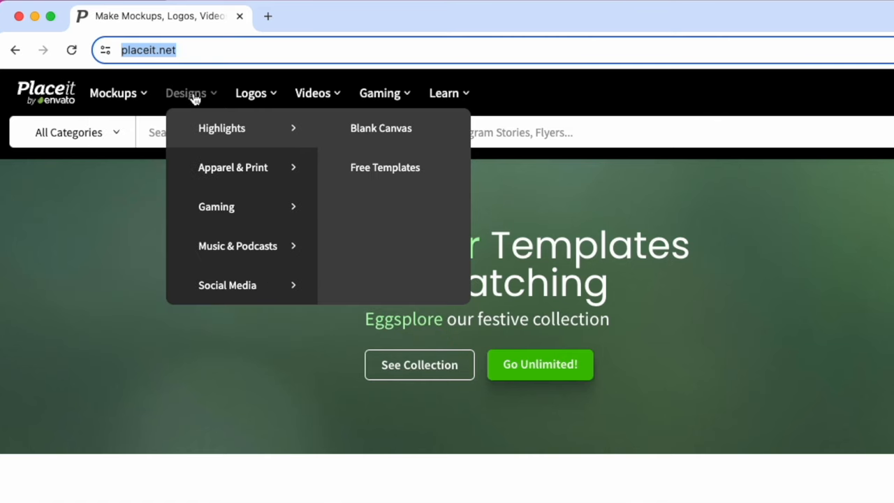
mouse_move(387, 168)
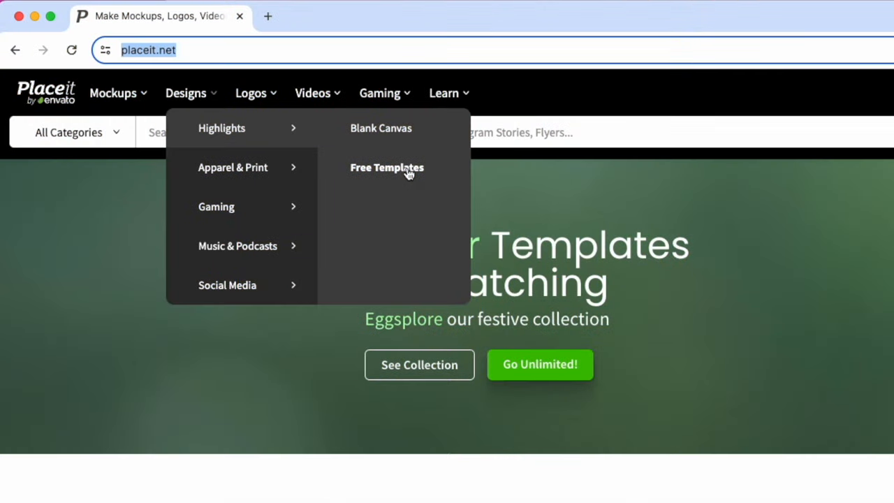
Go to Placeit's Free Templates collection and browse the holiday and soccer designs
click(387, 168)
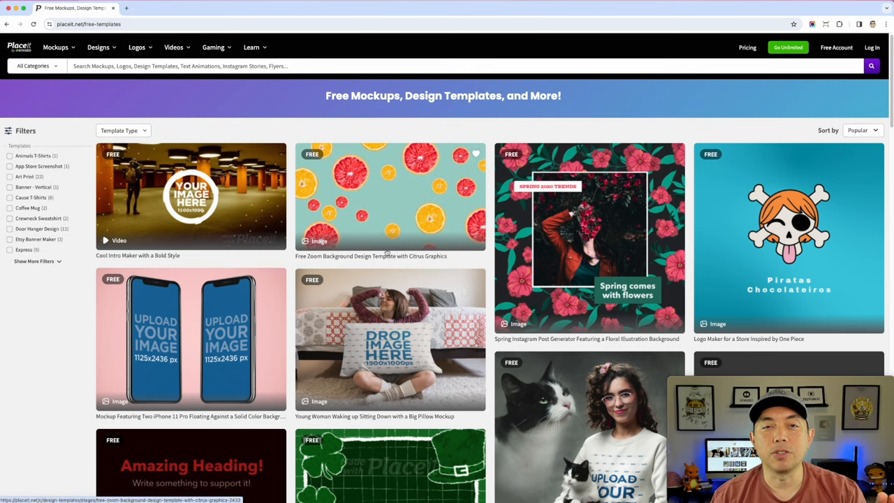
scroll(down, 3)
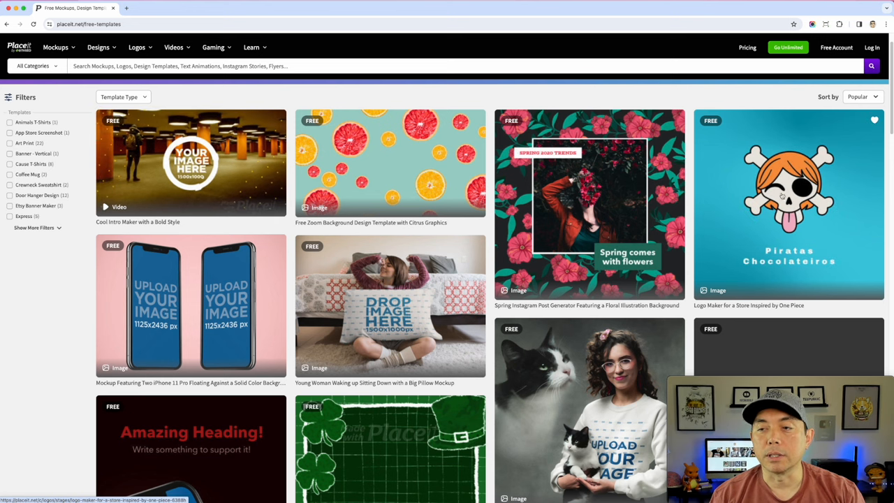
scroll(down, 3)
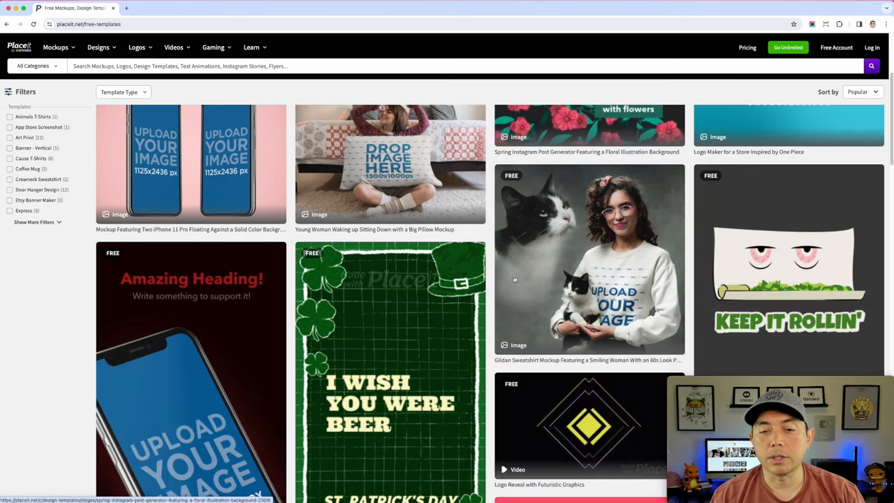
scroll(down, 3)
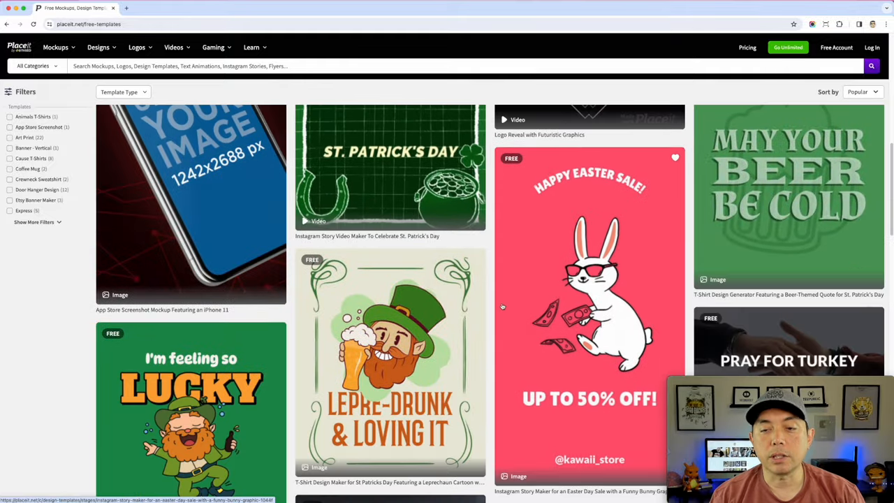
scroll(down, 3)
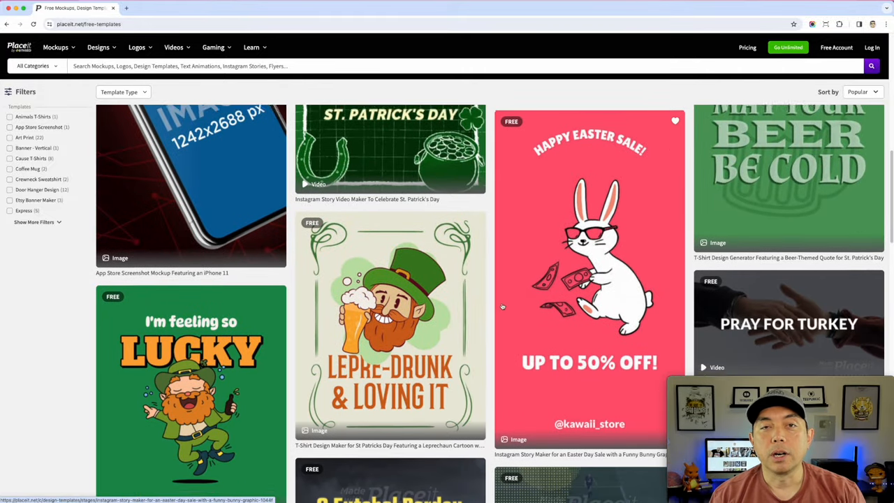
scroll(down, 3)
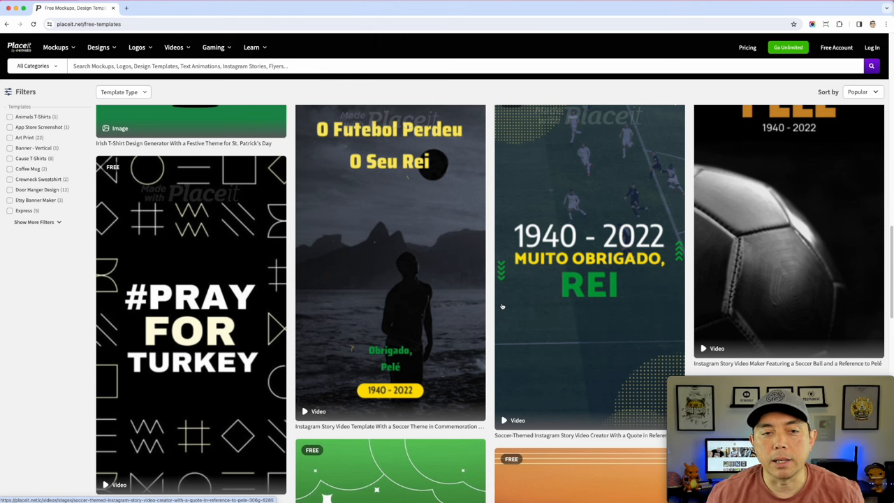
Continue down the free mockups grid to the page-numbered listing at the bottom
scroll(down, 3)
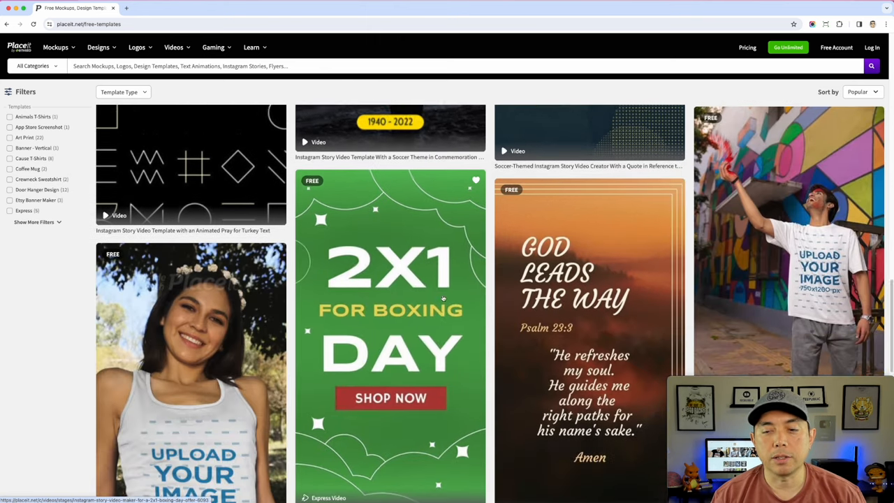
scroll(down, 3)
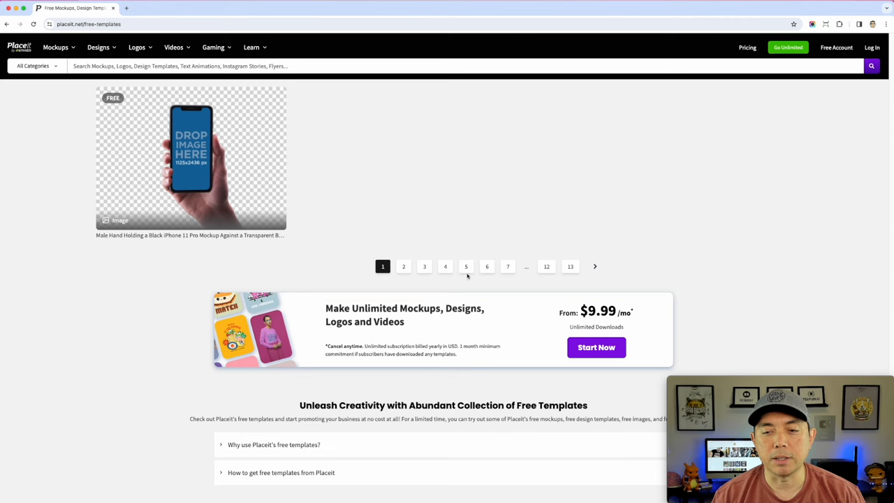
mouse_move(487, 195)
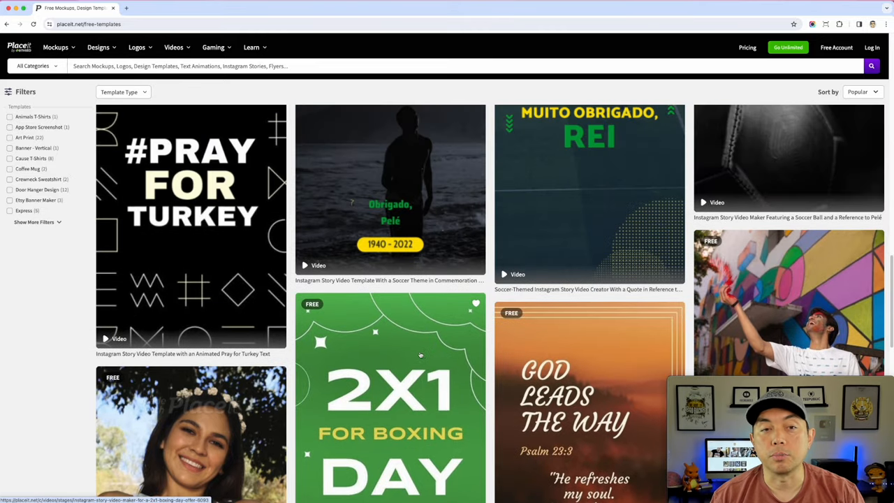
scroll(down, 3)
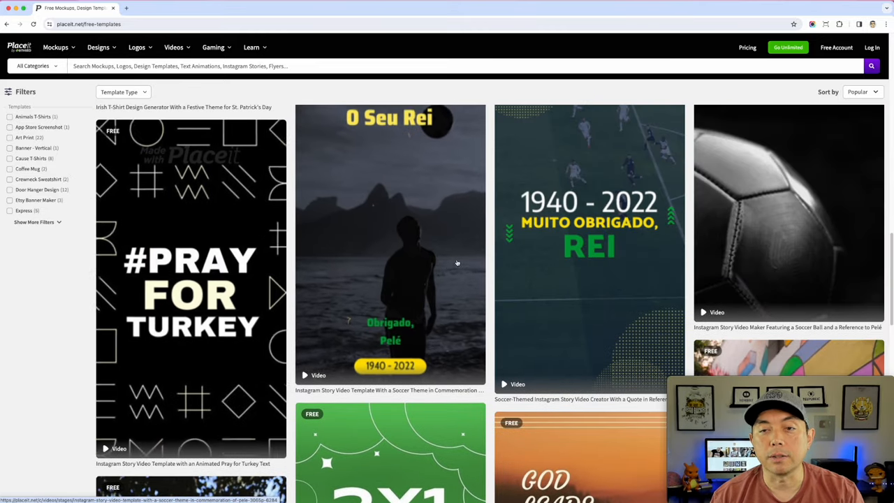
scroll(down, 3)
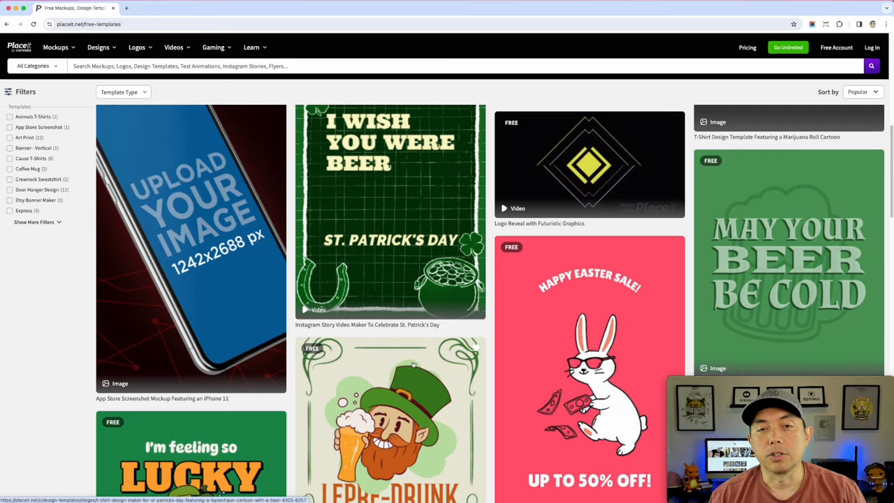
Show the Designs categories list again with Blank Canvas and Free Templates
click(200, 94)
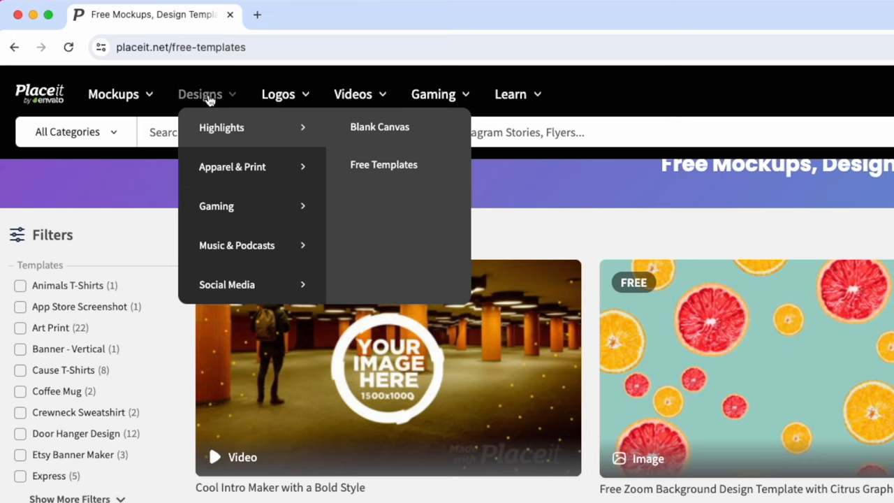
mouse_move(370, 157)
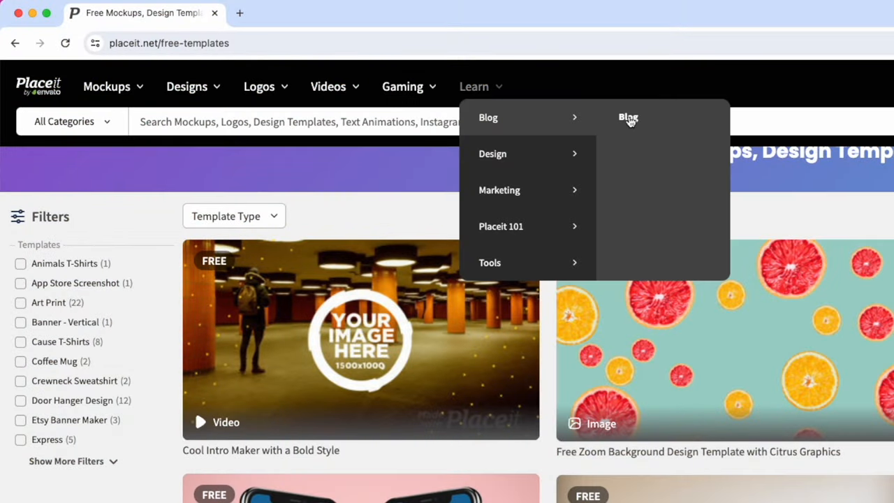
Go to the Placeit Blog and browse its featured articles, Free Tools and Resources sections
click(488, 118)
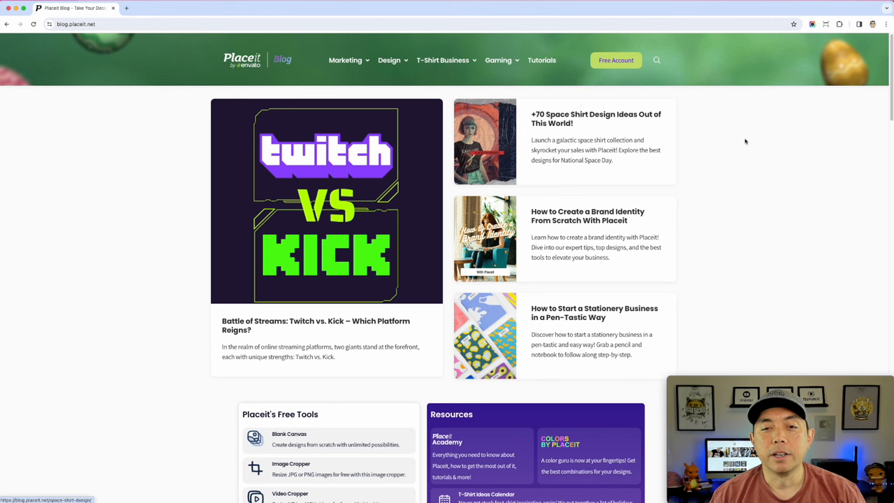
mouse_move(752, 232)
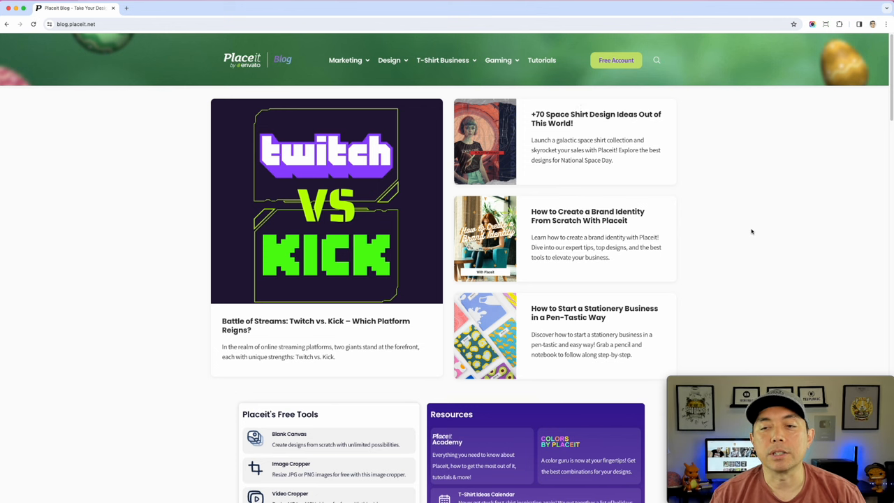
scroll(down, 3)
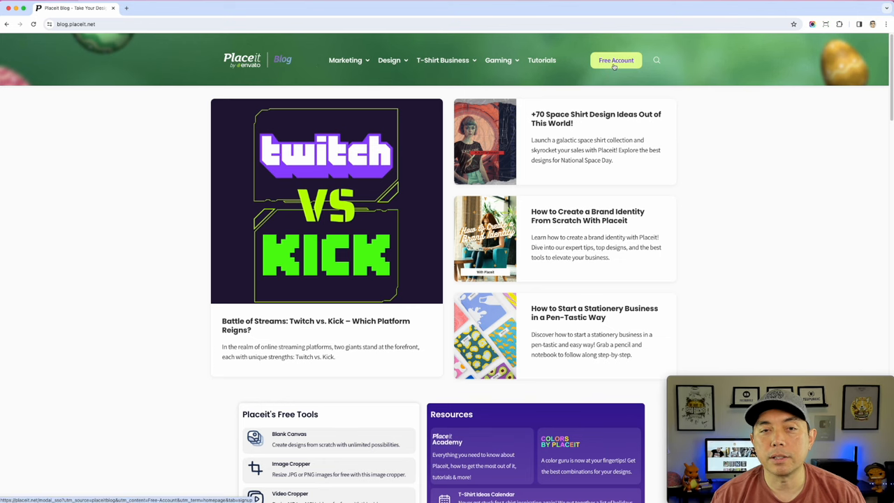
scroll(down, 3)
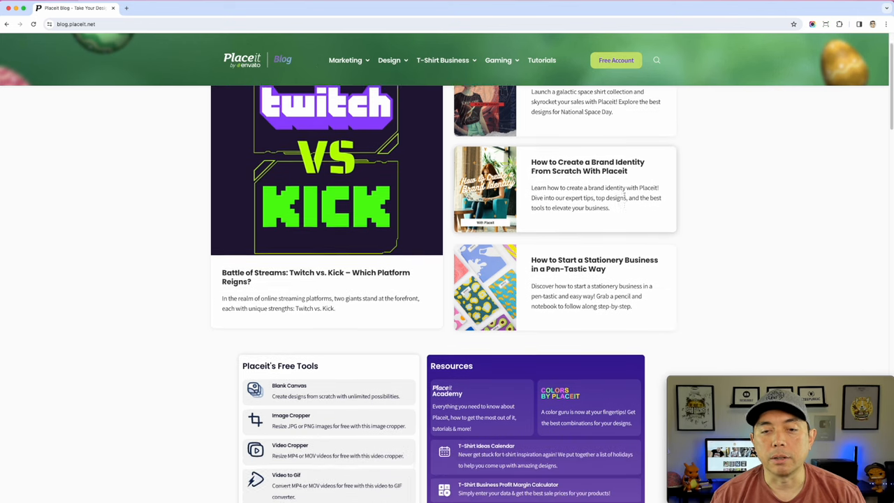
scroll(down, 3)
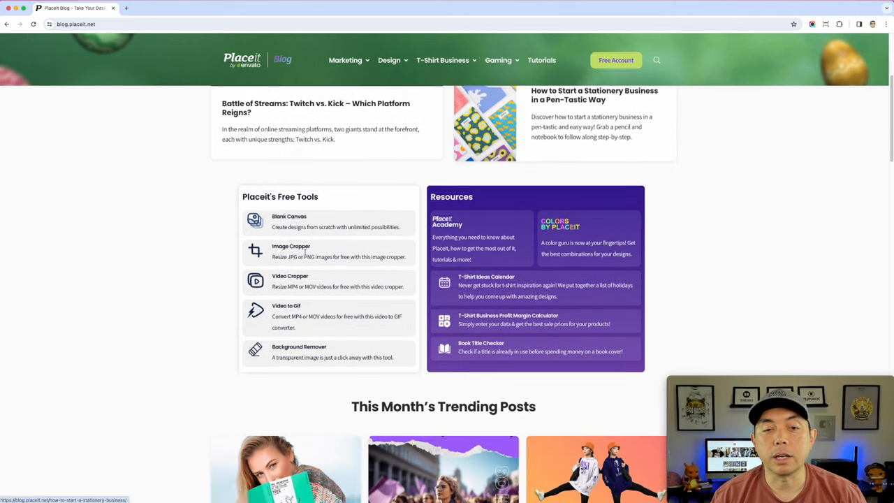
scroll(down, 3)
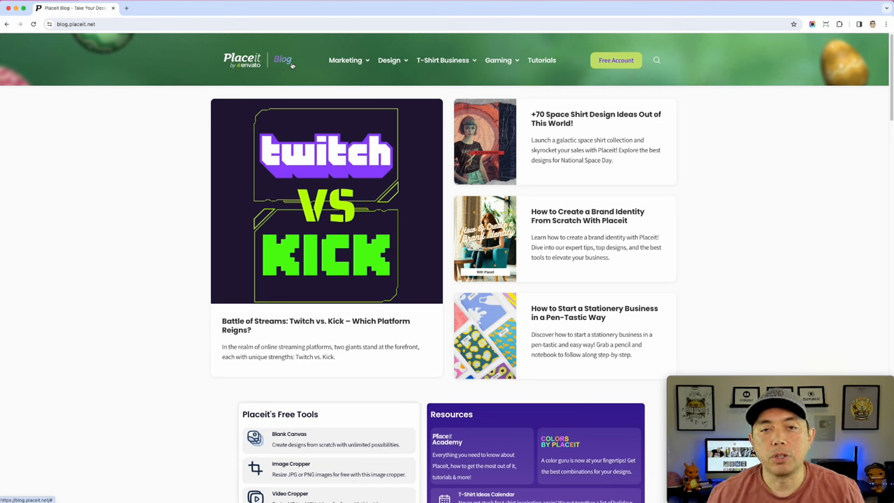
scroll(down, 3)
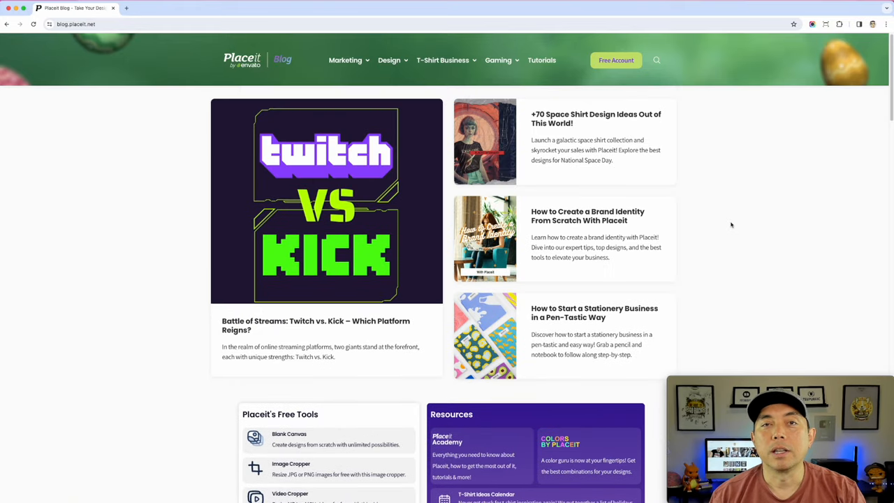
mouse_move(833, 186)
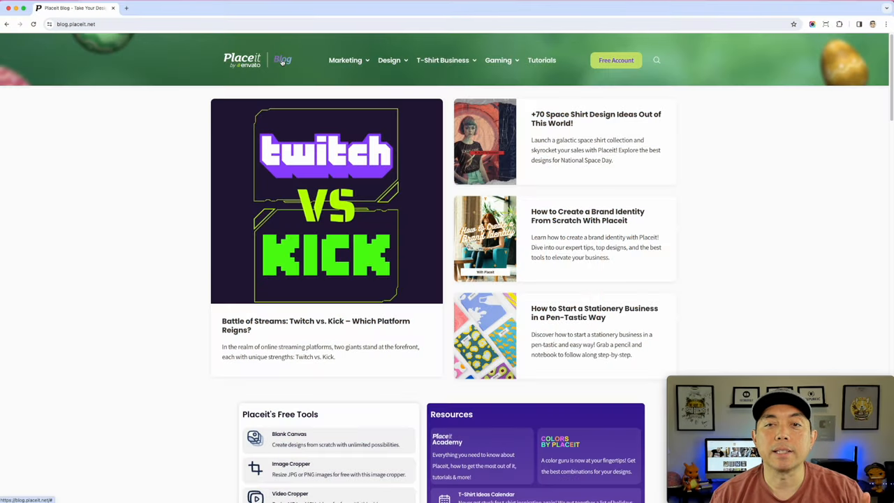
Return to the blog homepage via the Placeit Blog logo
click(443, 61)
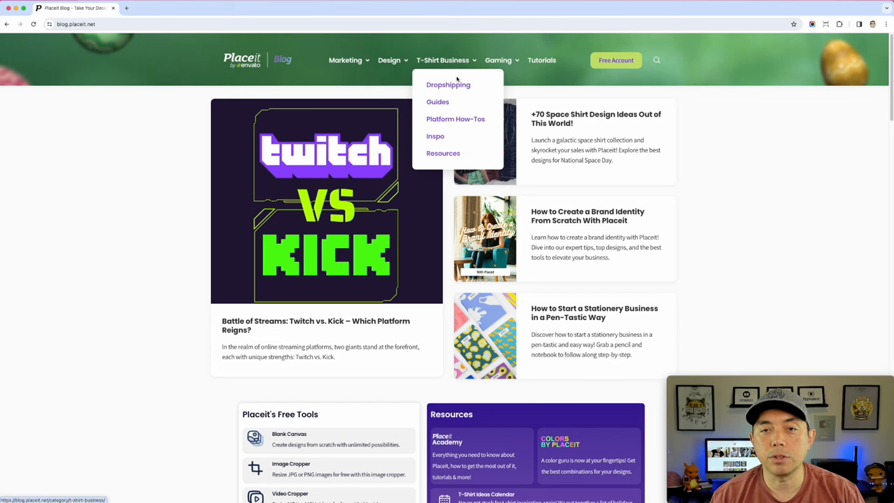
mouse_move(448, 119)
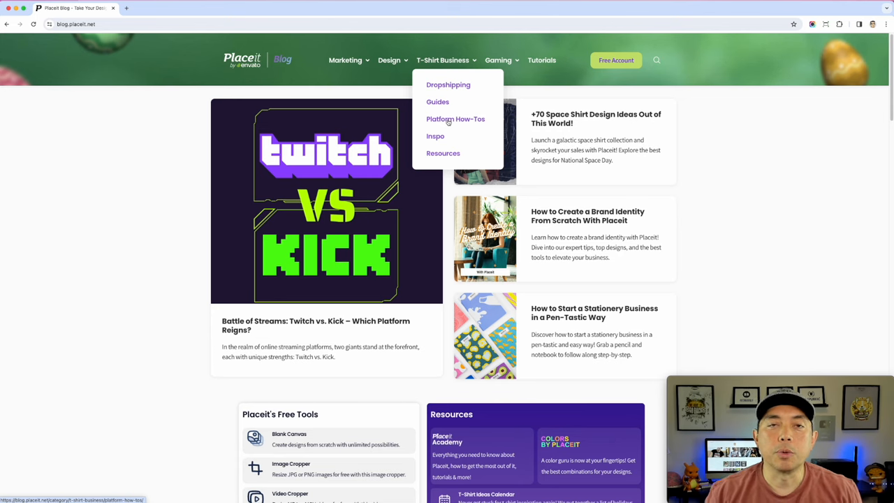
click(455, 119)
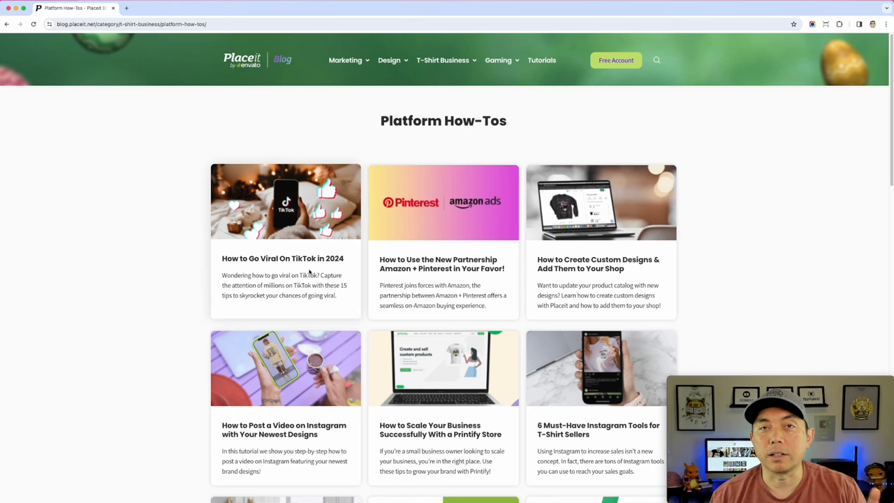
scroll(down, 3)
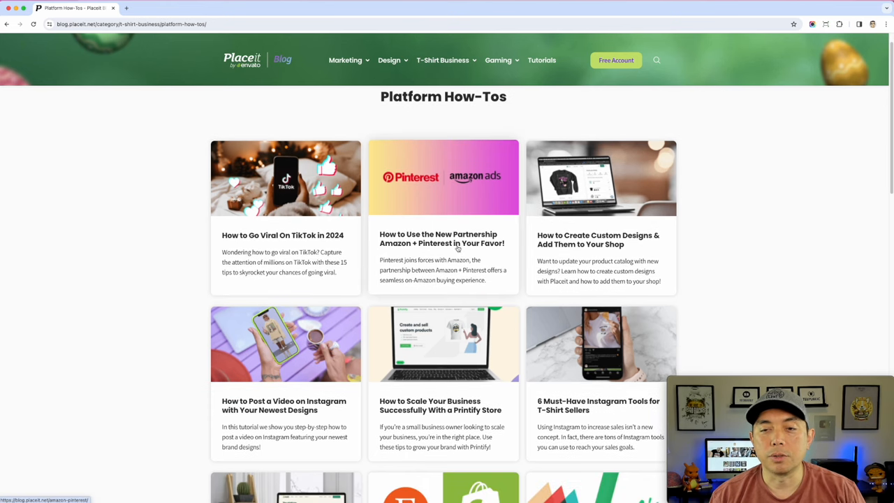
scroll(down, 3)
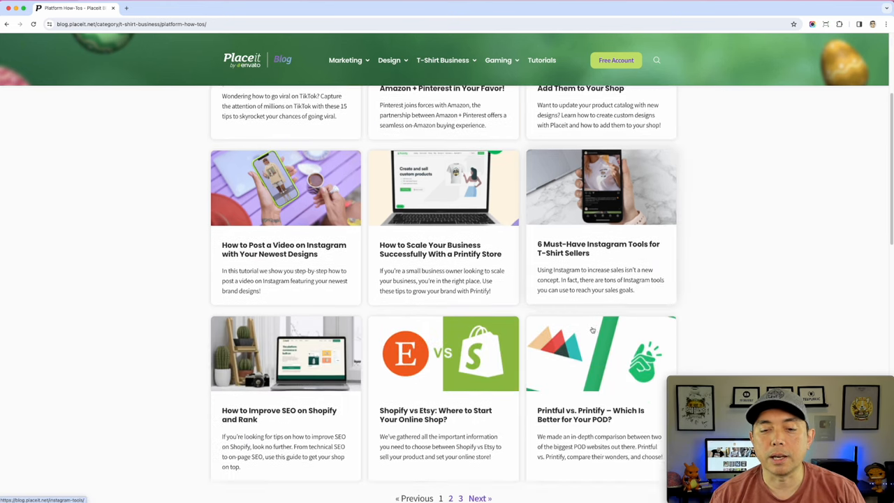
scroll(down, 3)
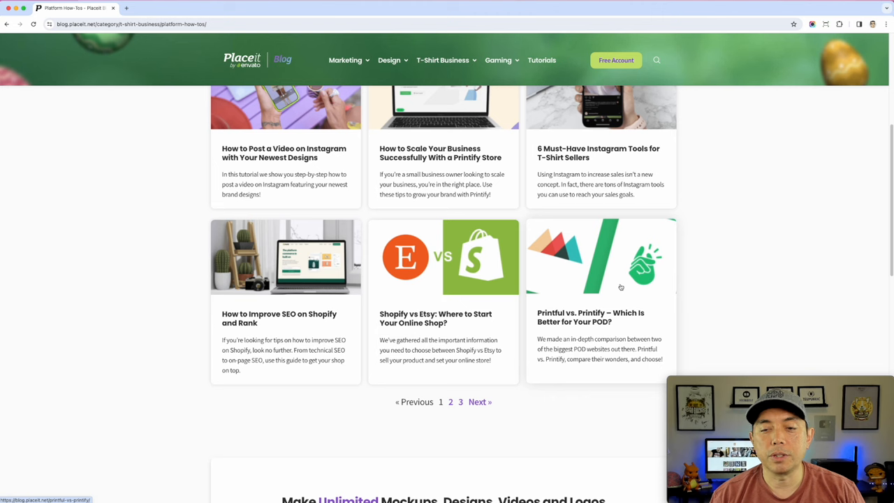
scroll(up, 3)
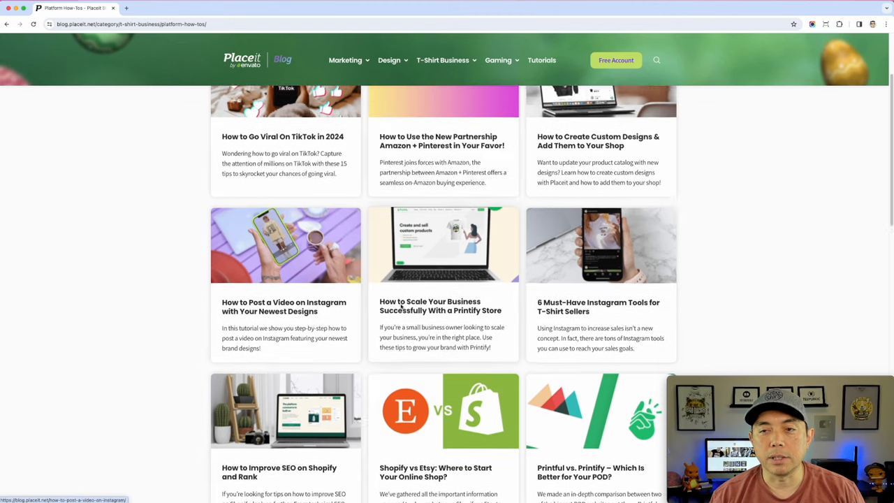
scroll(down, 3)
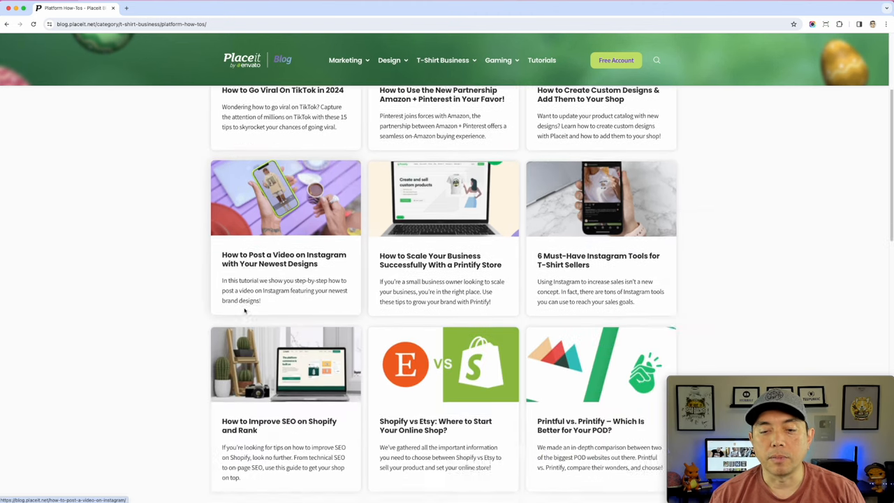
scroll(down, 3)
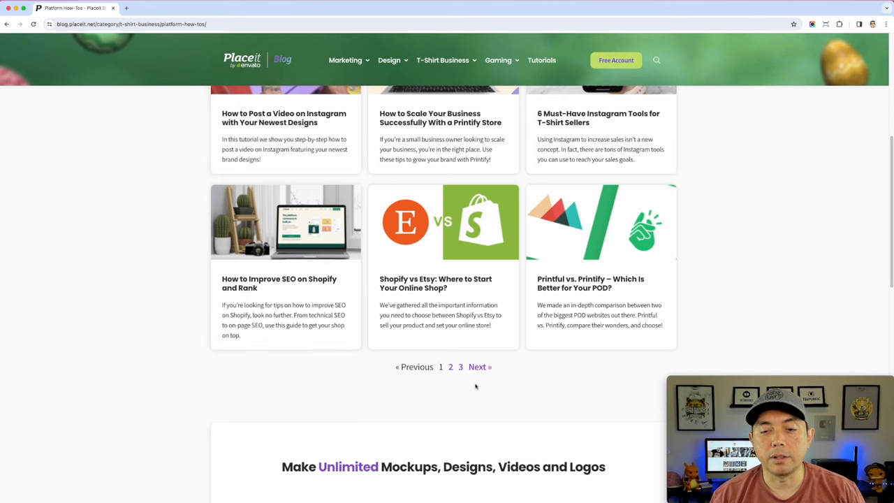
scroll(up, 3)
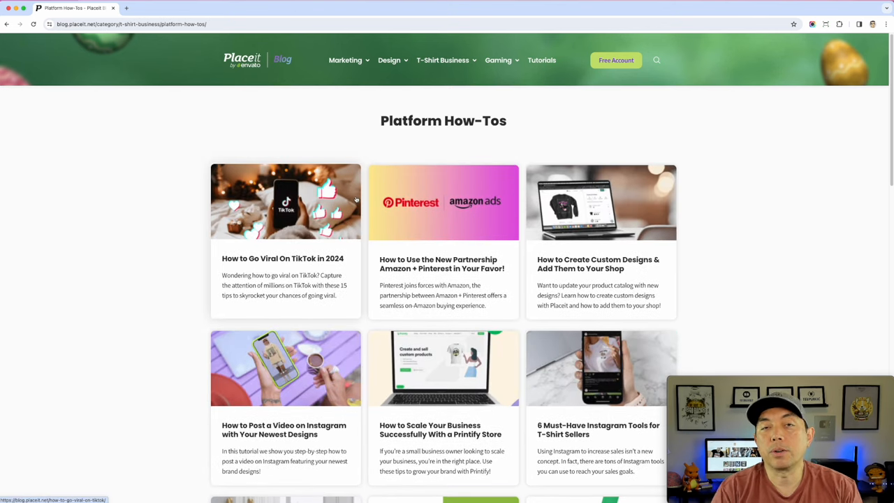
mouse_move(626, 199)
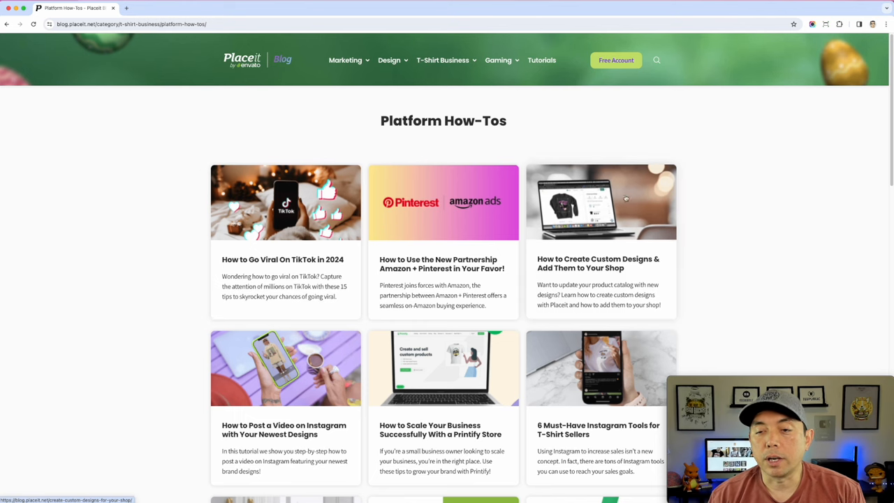
Read the 'How to Create Custom Designs & Add Them to Your Shop' article's contents and design template steps
click(601, 203)
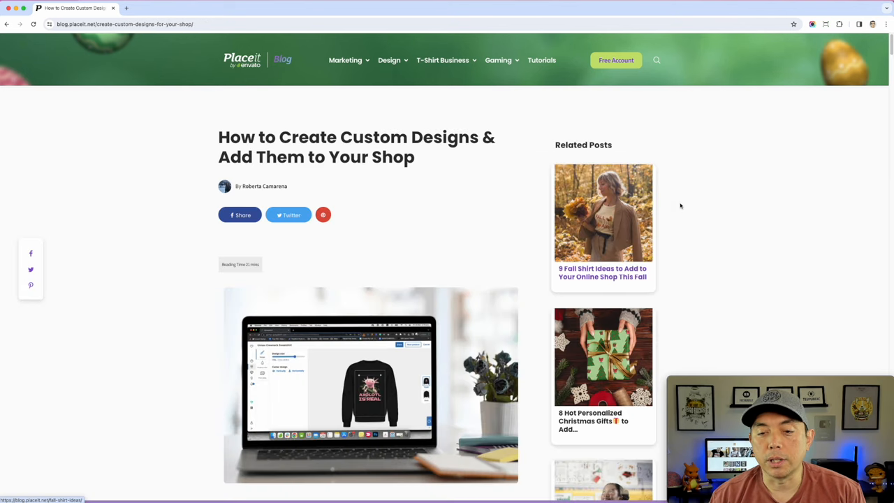
scroll(down, 3)
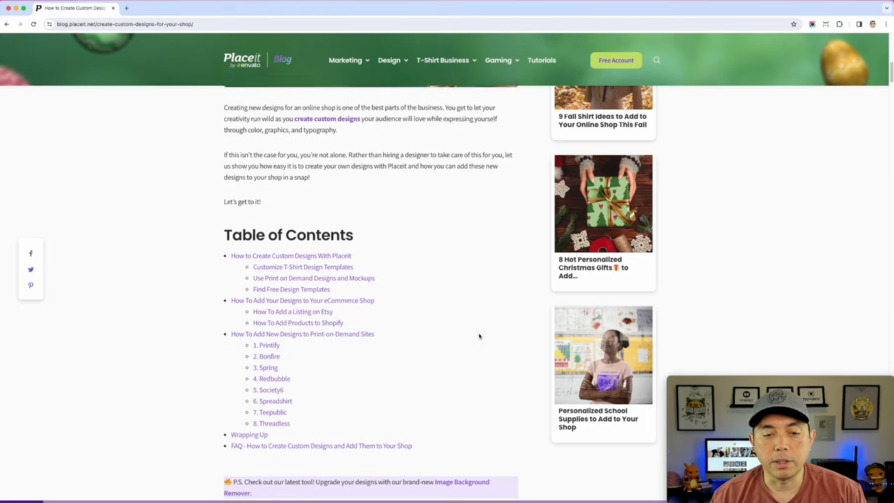
scroll(down, 3)
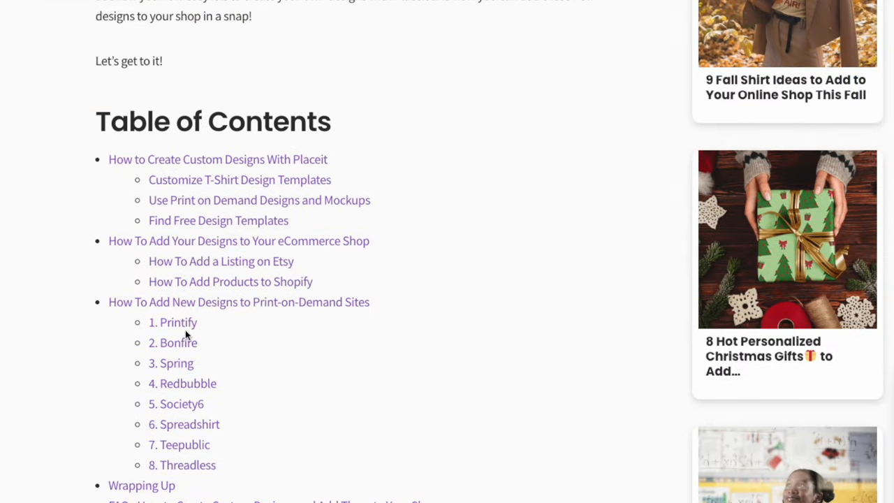
mouse_move(198, 349)
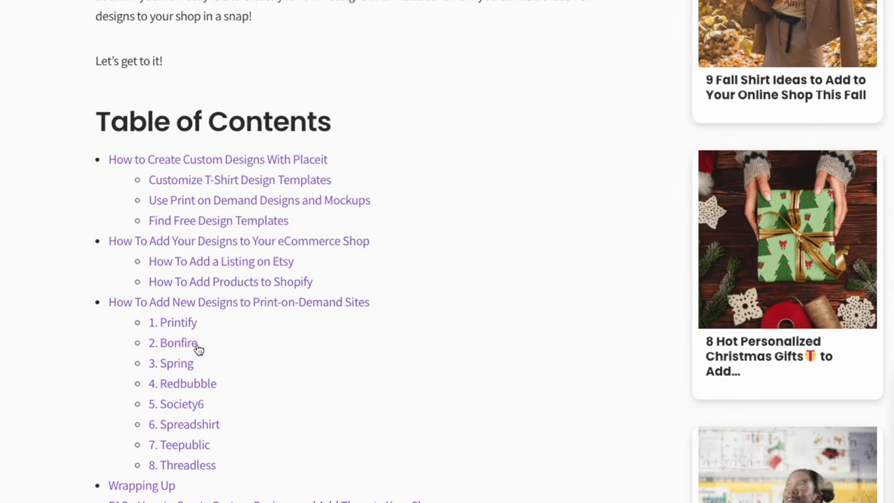
scroll(down, 3)
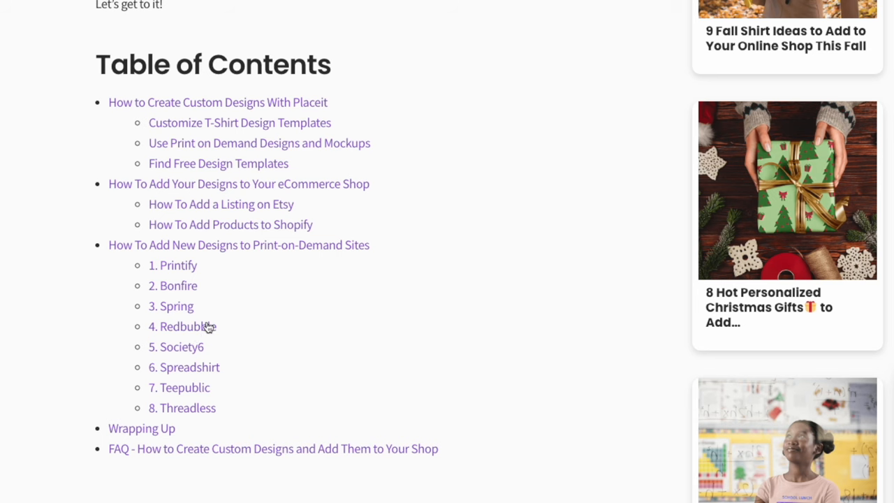
mouse_move(454, 378)
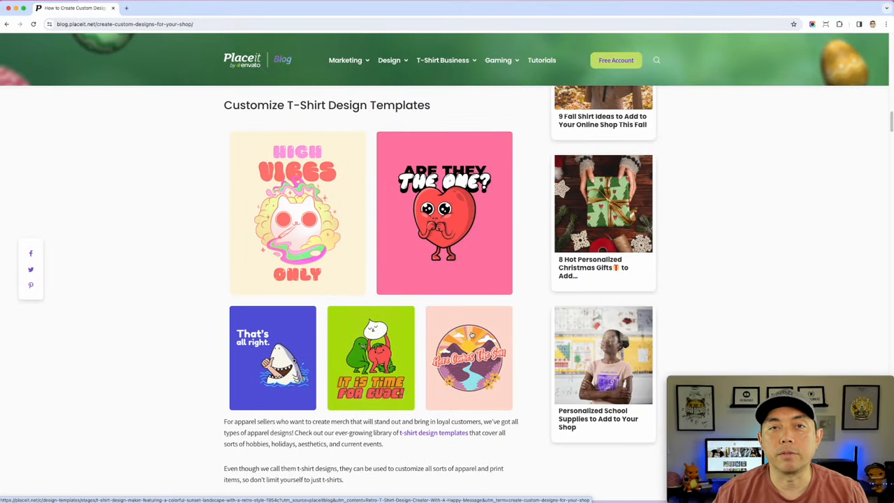
scroll(down, 3)
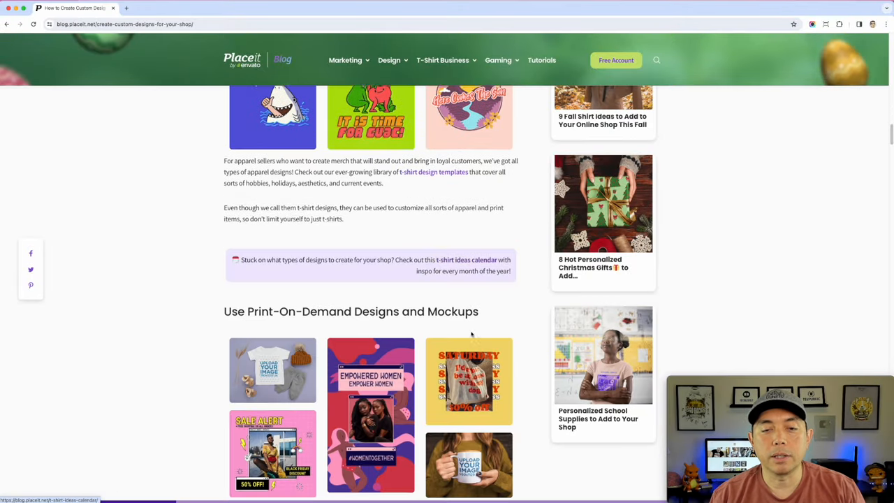
Continue through the article's Shopify steps, then head back toward the top
scroll(down, 3)
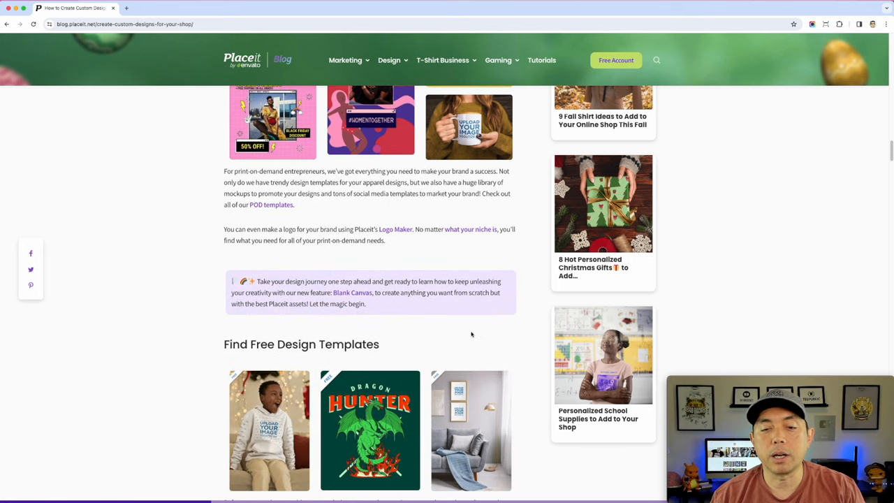
scroll(down, 3)
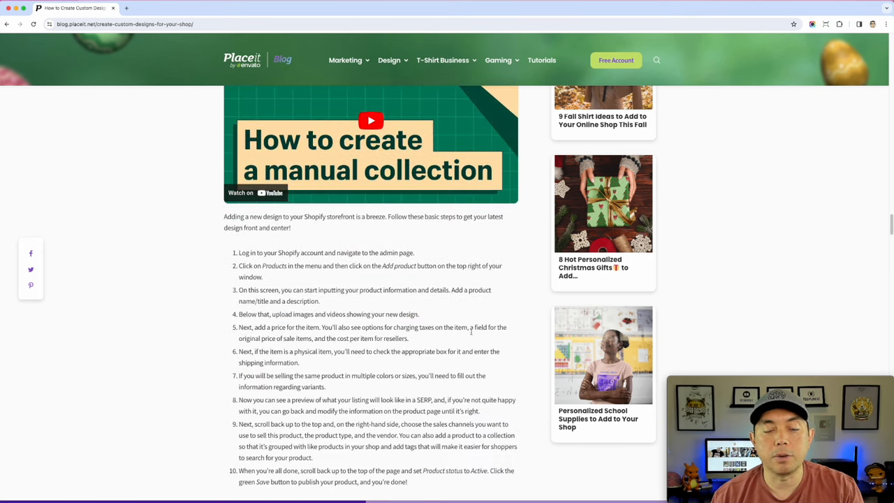
scroll(down, 3)
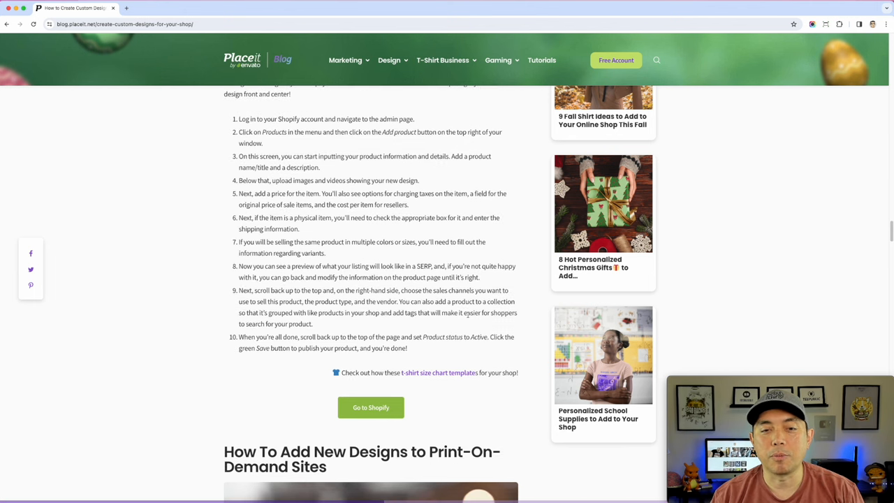
scroll(down, 3)
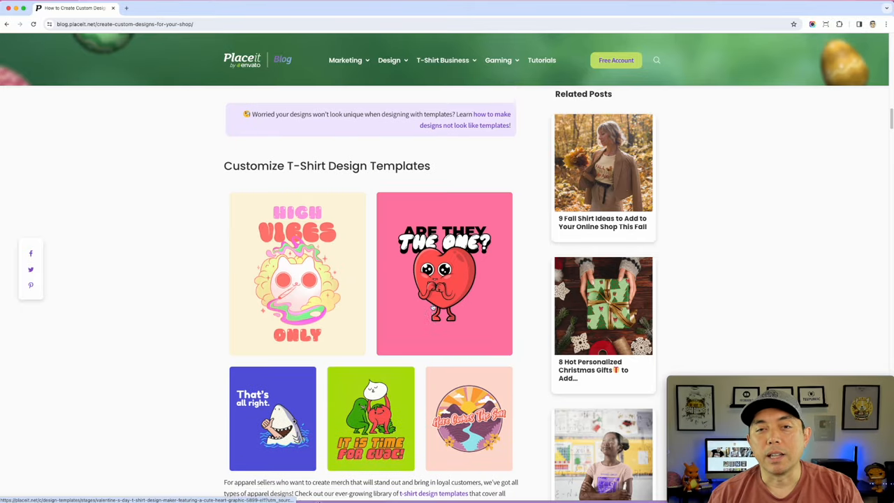
scroll(up, 3)
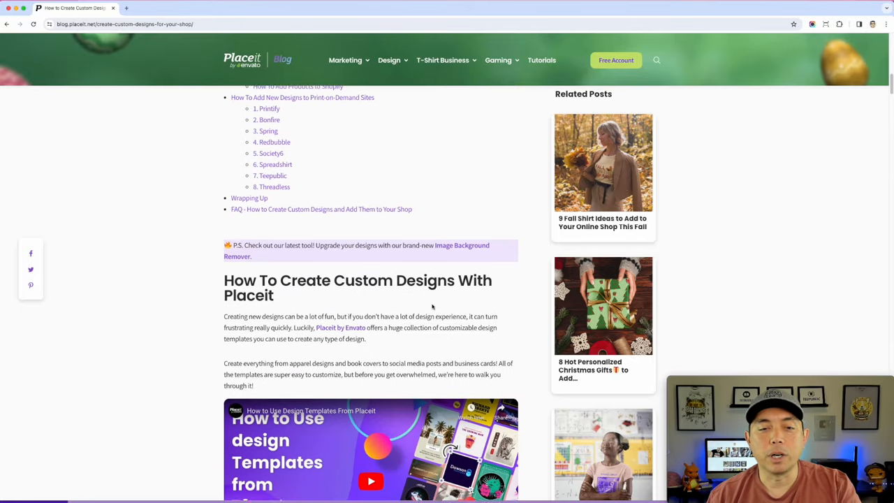
Return to the blog homepage and browse down to the Free Tools and Resources panels
click(443, 60)
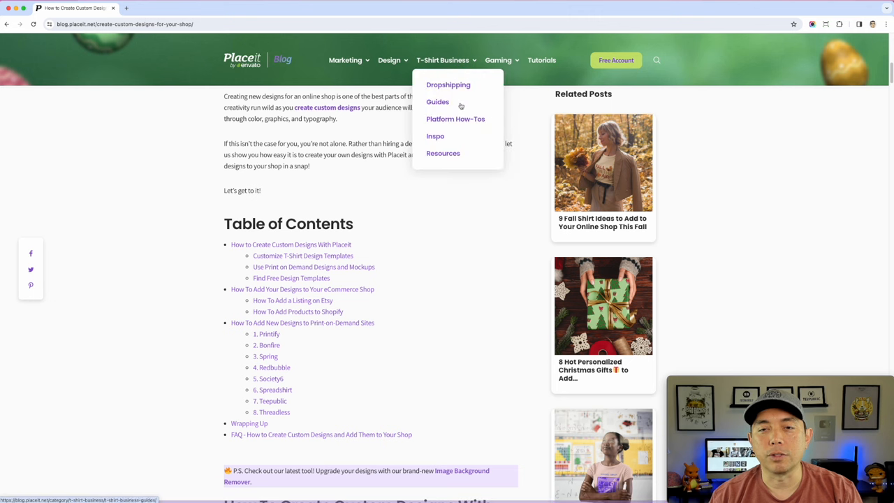
click(455, 119)
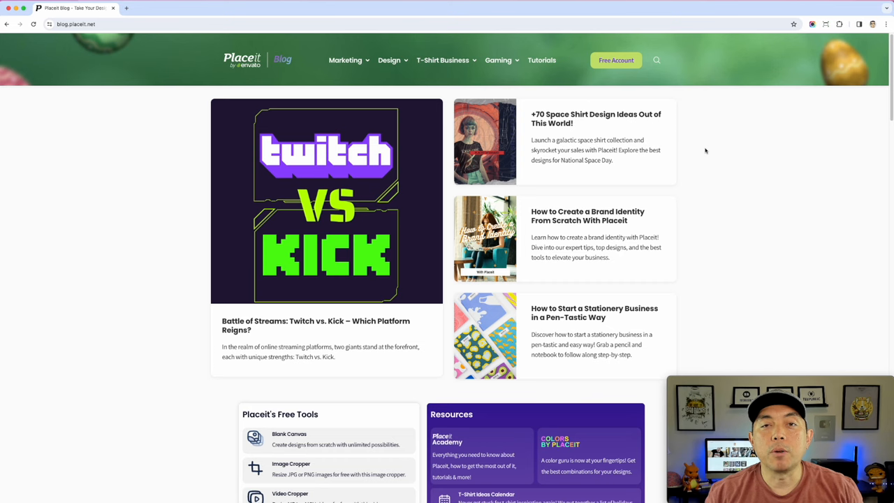
scroll(down, 3)
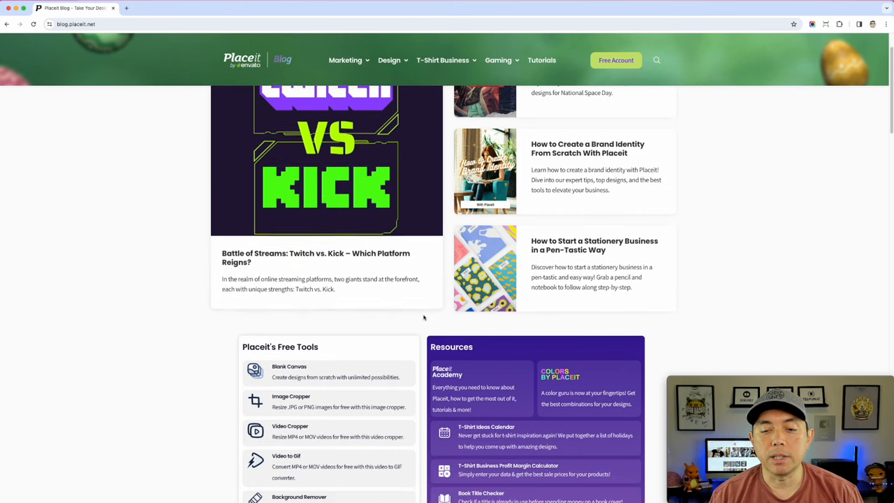
scroll(down, 3)
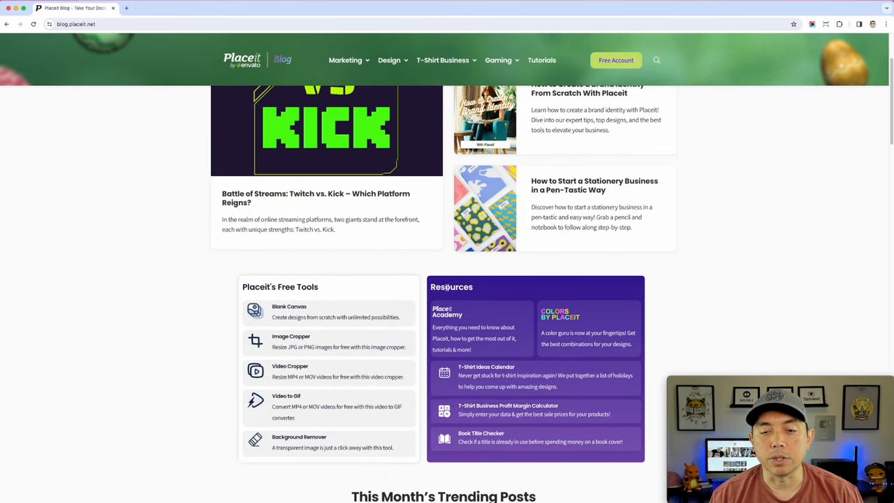
mouse_move(473, 316)
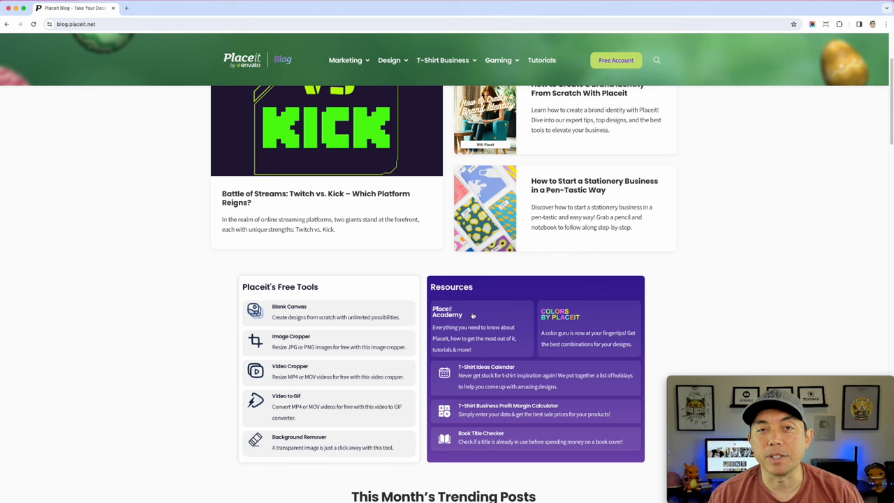
scroll(down, 3)
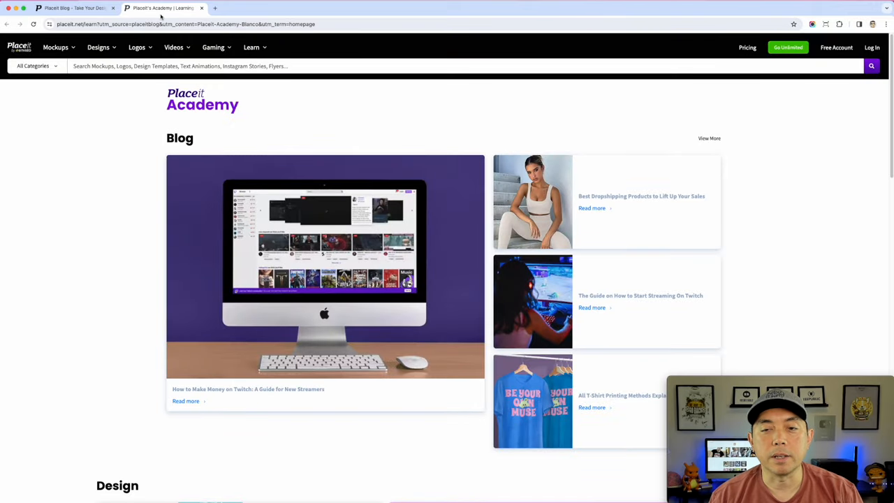
scroll(down, 3)
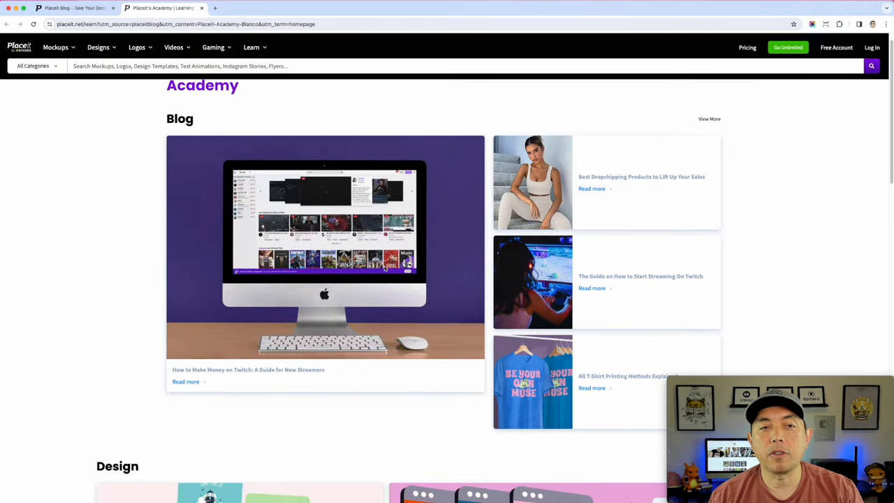
scroll(down, 3)
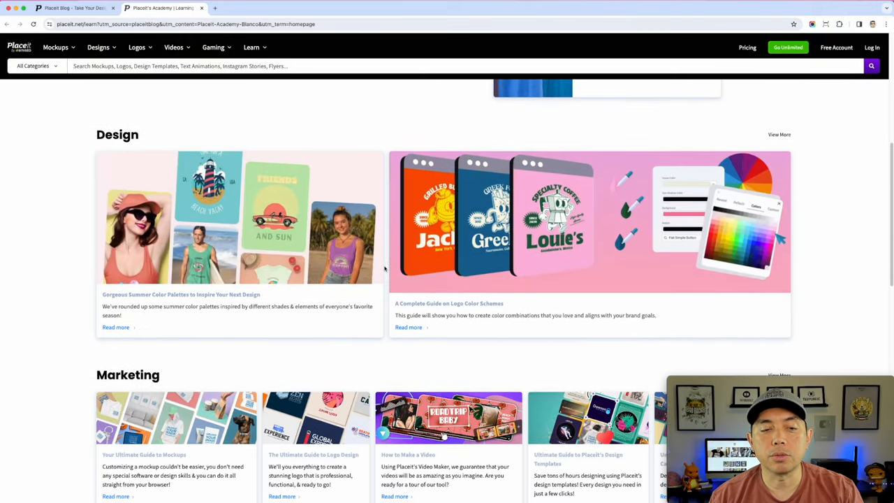
scroll(down, 3)
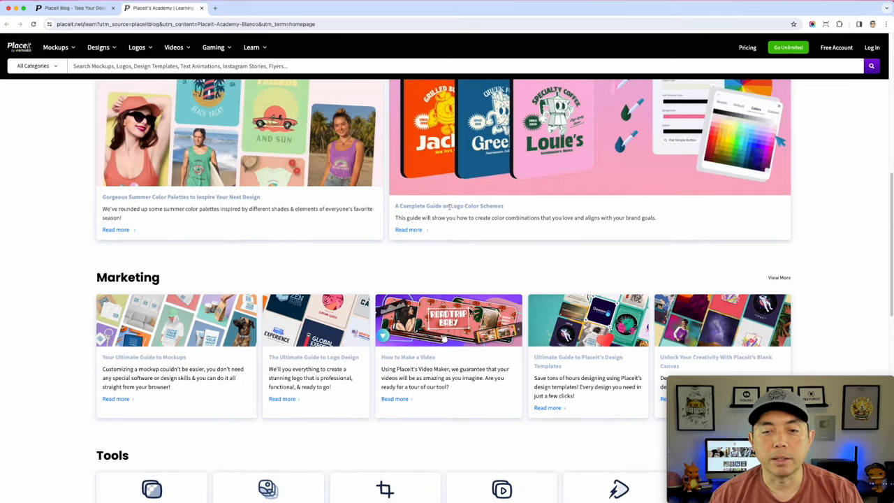
scroll(down, 3)
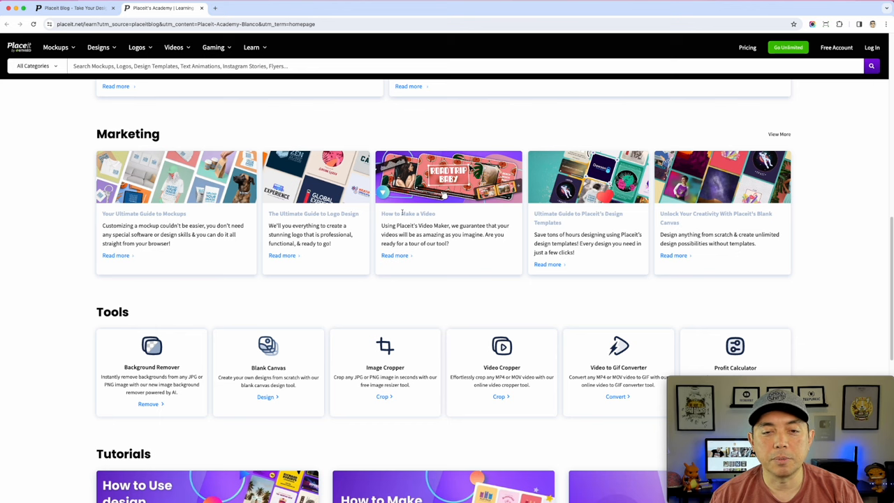
scroll(down, 3)
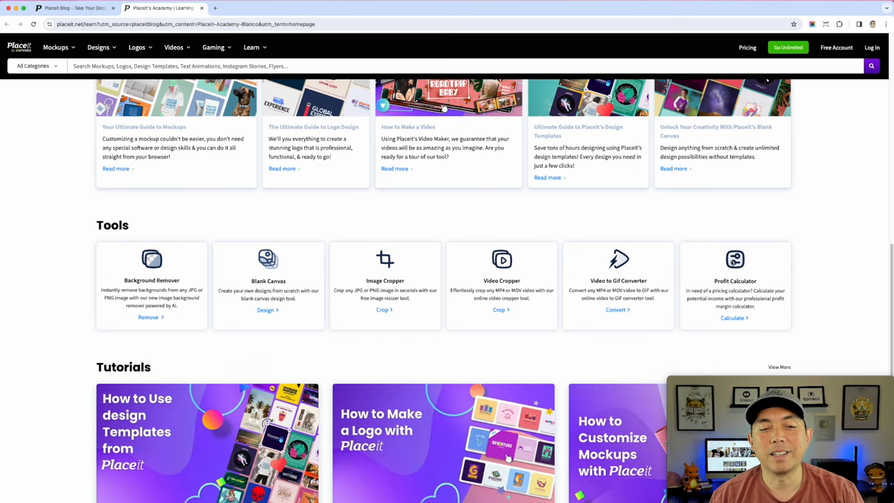
scroll(down, 3)
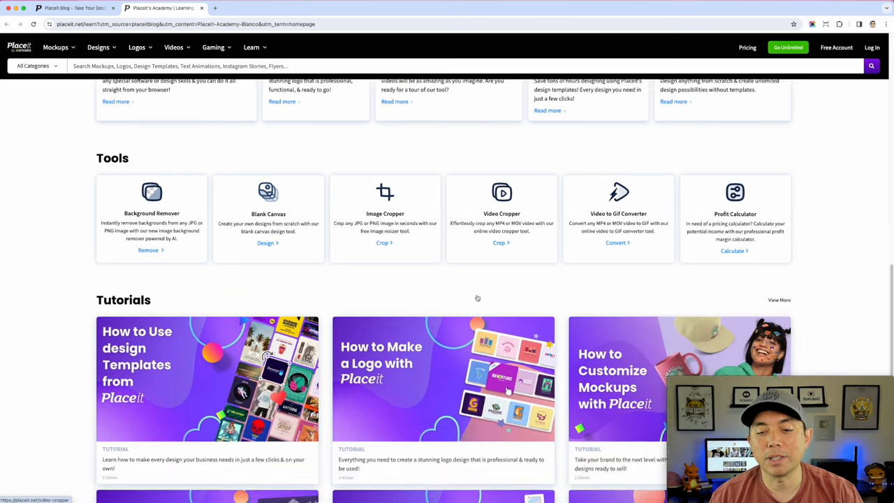
scroll(down, 3)
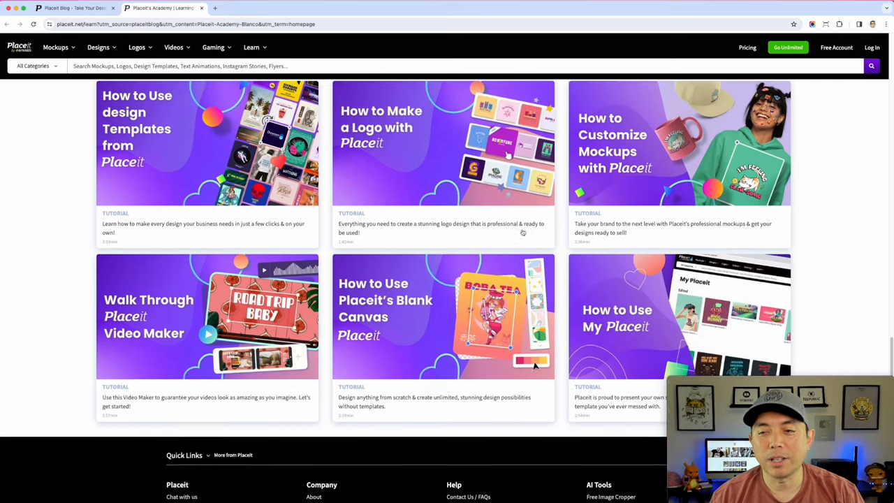
scroll(down, 3)
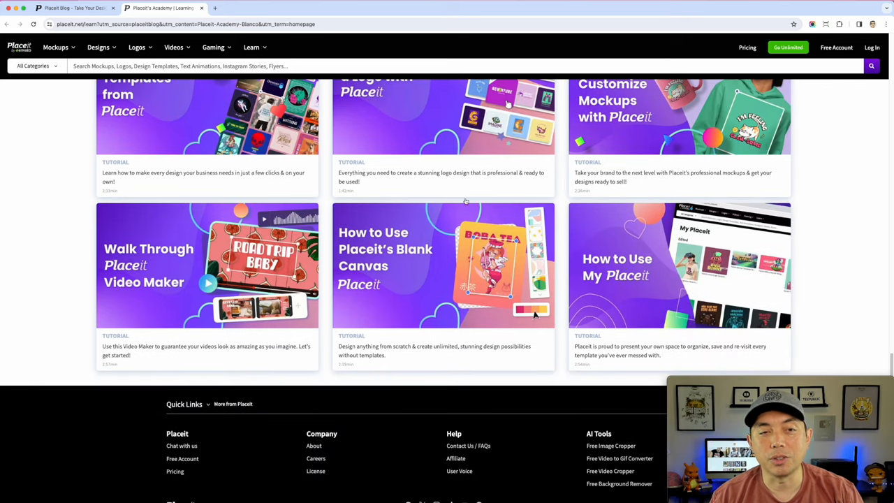
scroll(up, 3)
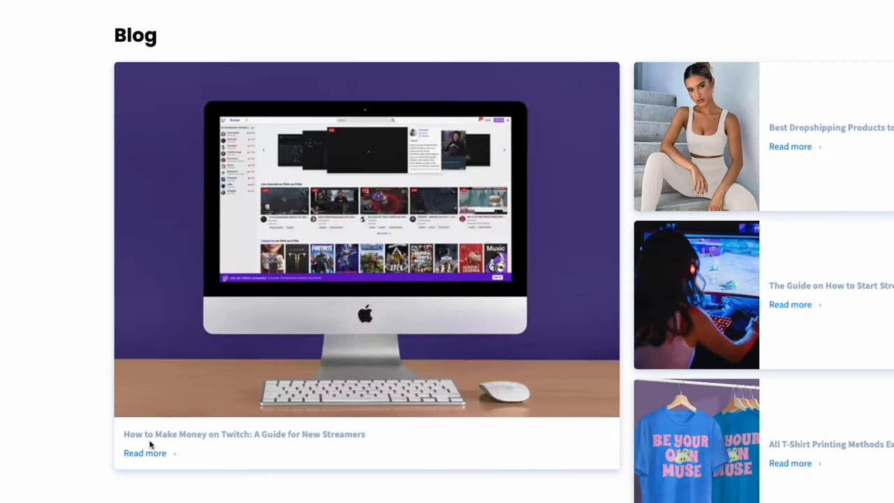
mouse_move(375, 438)
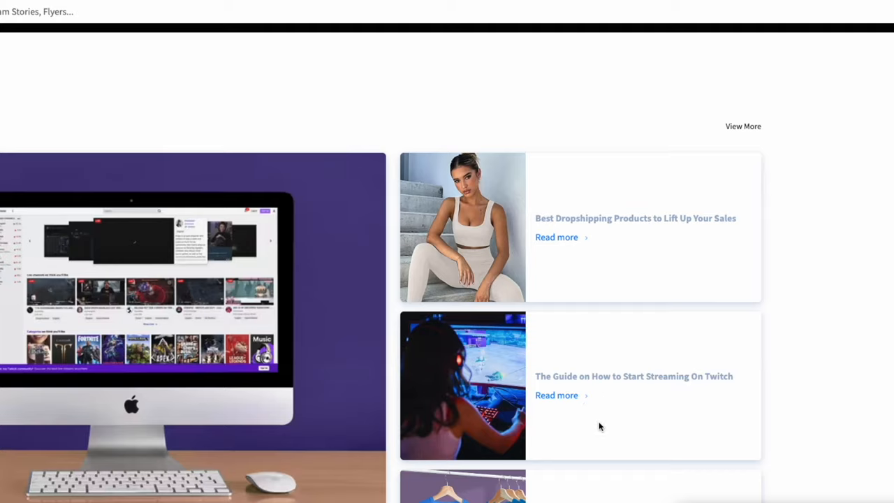
scroll(down, 3)
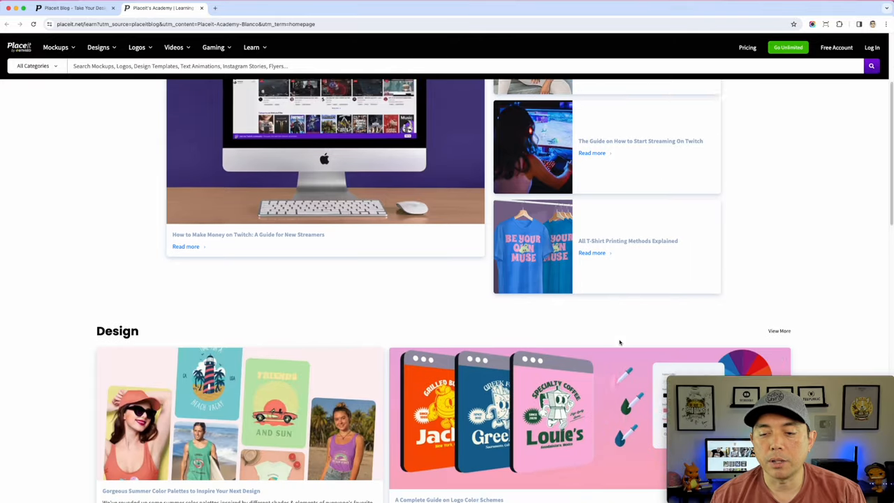
scroll(down, 3)
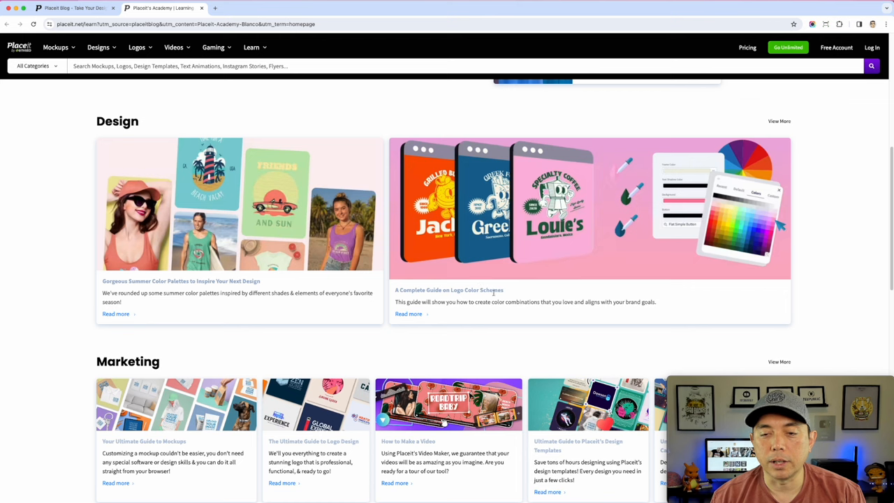
Read the Complete Guide on Logo Color Schemes article from its opening sections
click(448, 290)
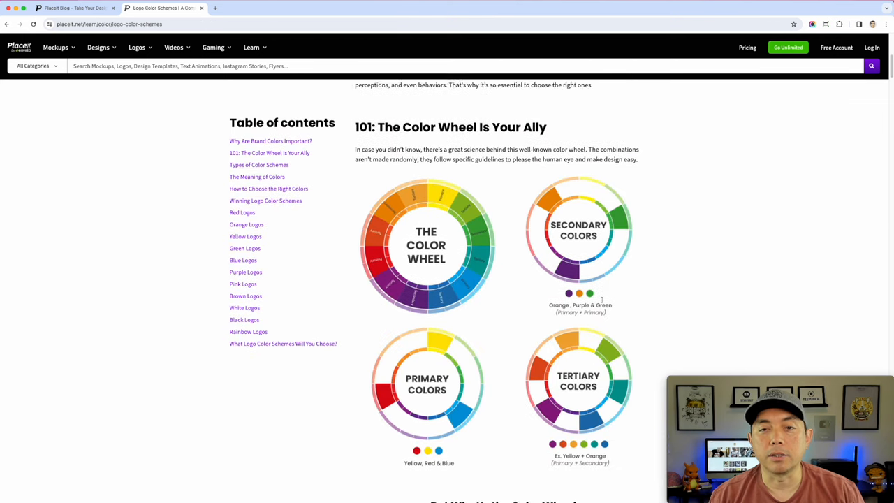
scroll(down, 3)
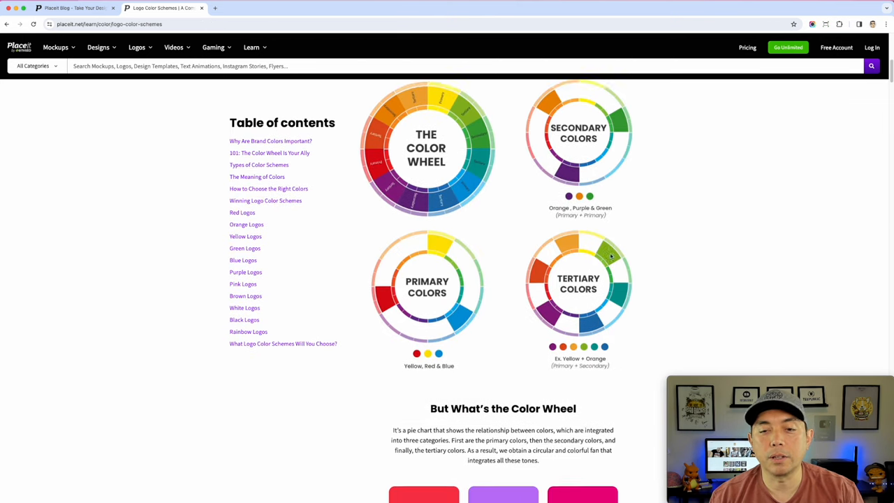
scroll(down, 3)
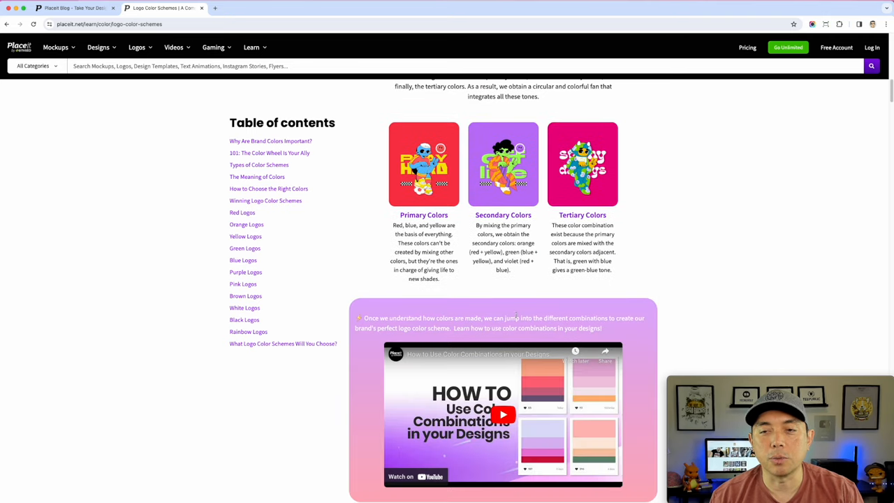
scroll(down, 3)
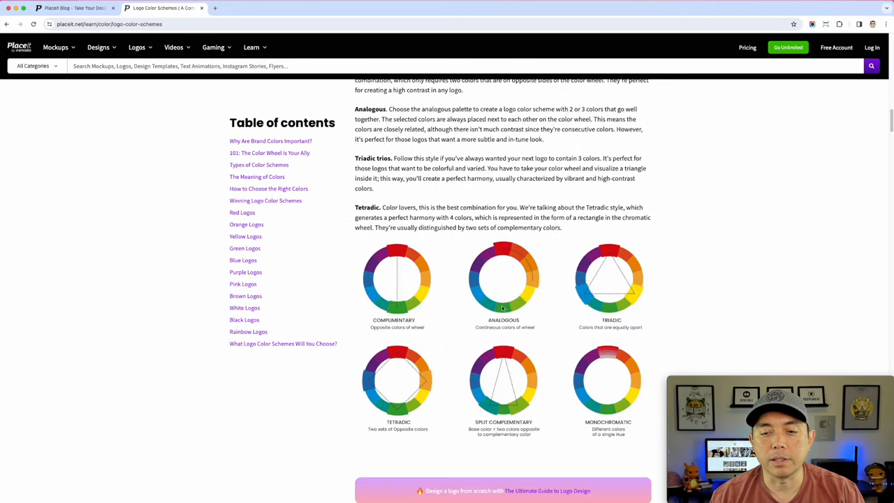
scroll(down, 3)
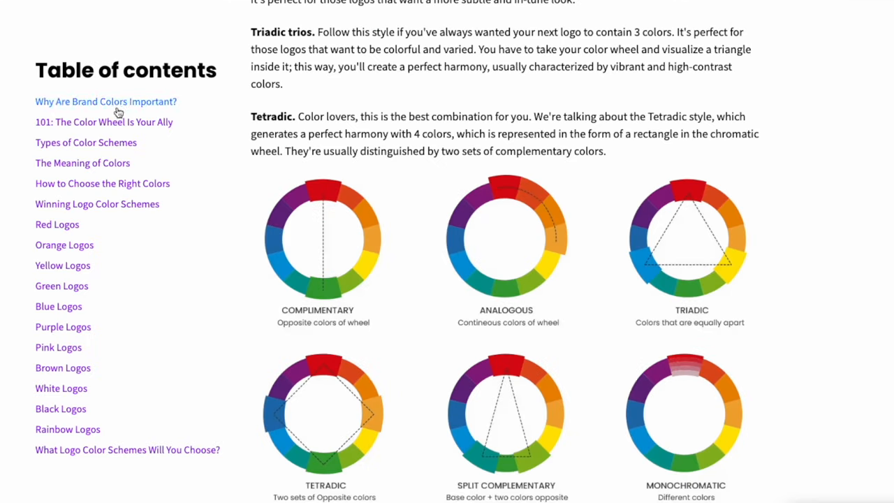
scroll(down, 3)
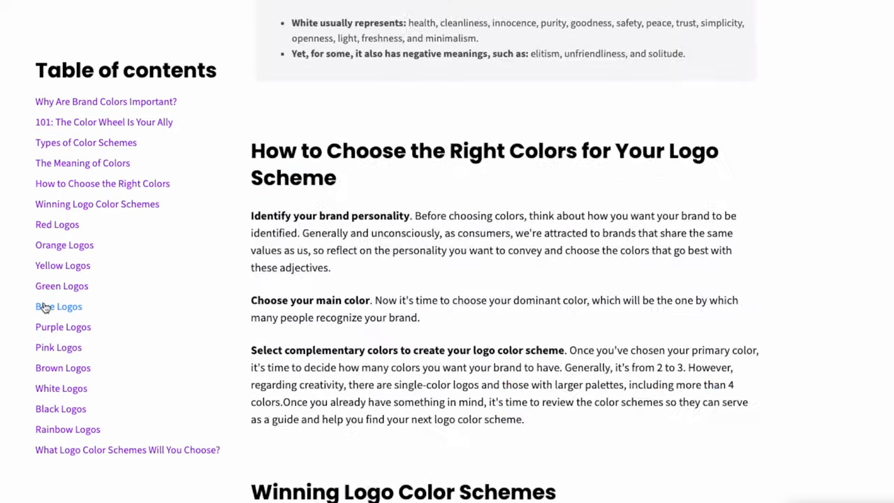
Jump to the Blue Logos section and read down through the following palettes
click(59, 306)
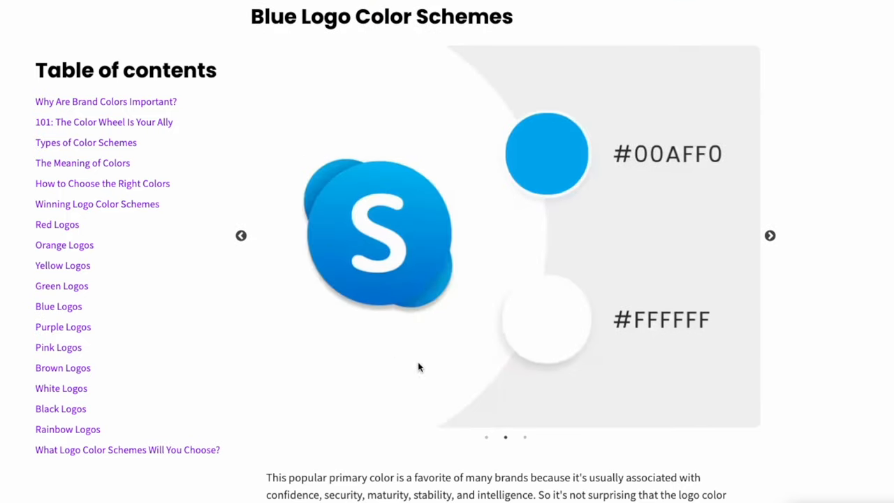
scroll(down, 3)
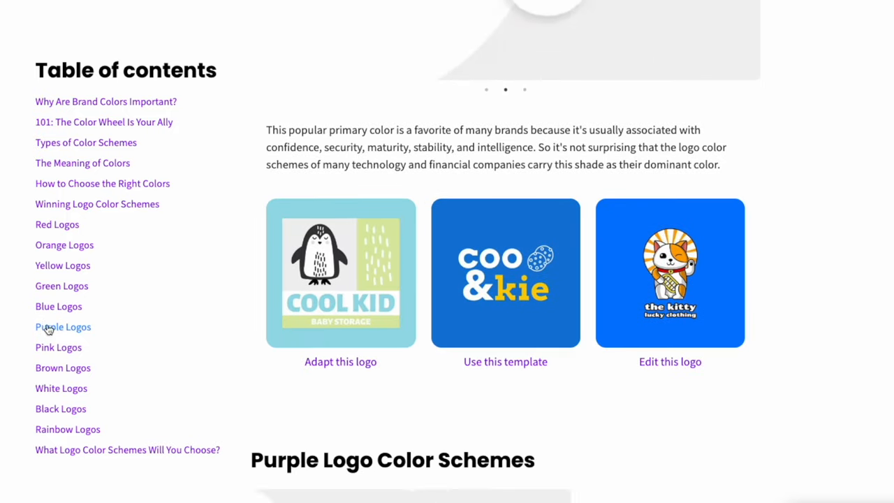
scroll(down, 3)
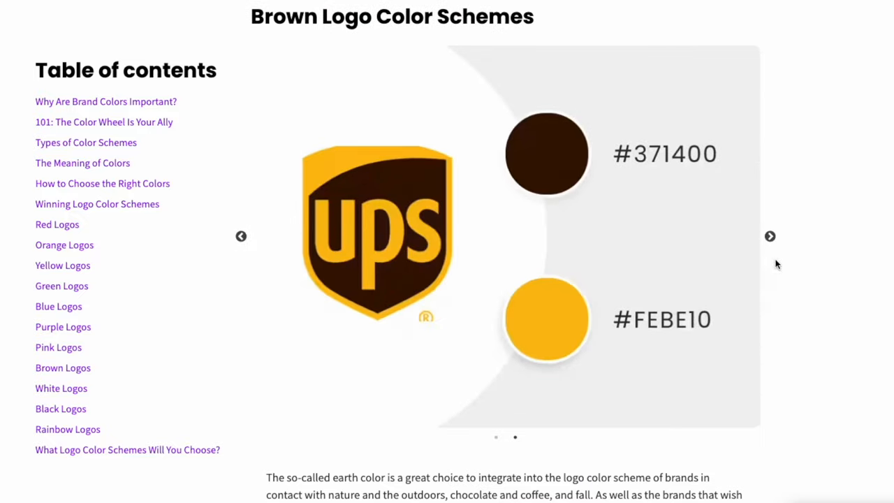
mouse_move(716, 200)
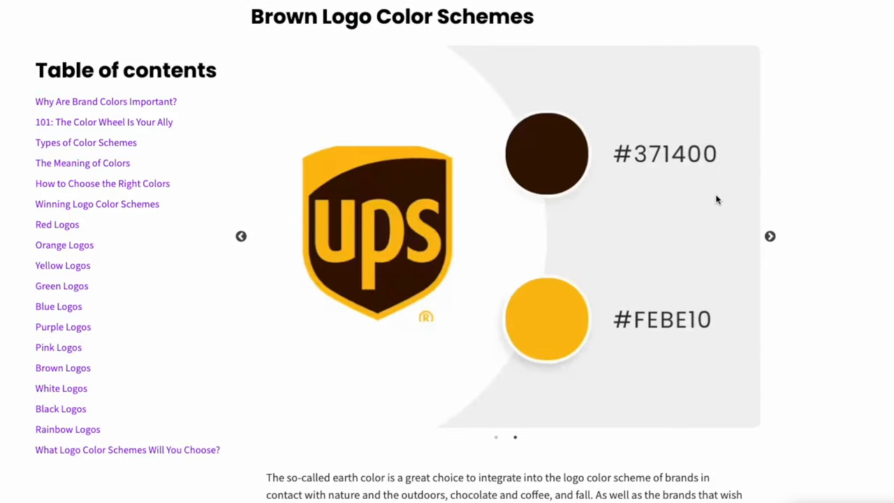
scroll(down, 3)
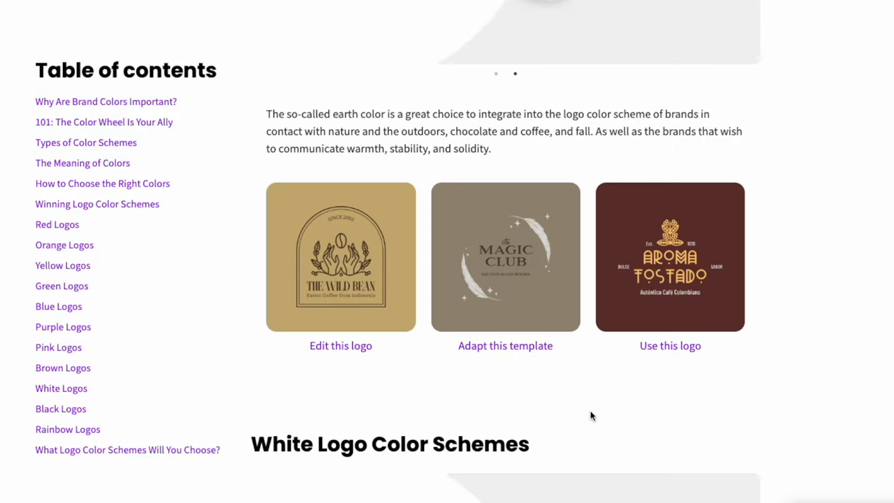
scroll(down, 3)
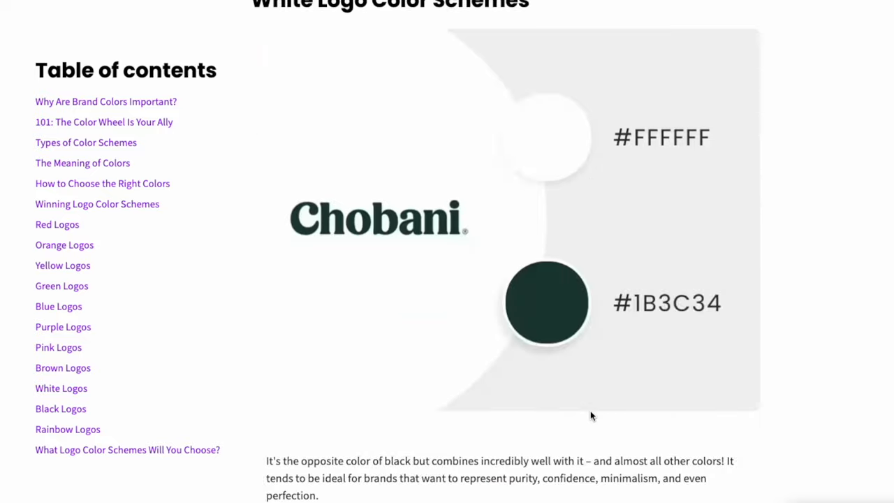
scroll(down, 3)
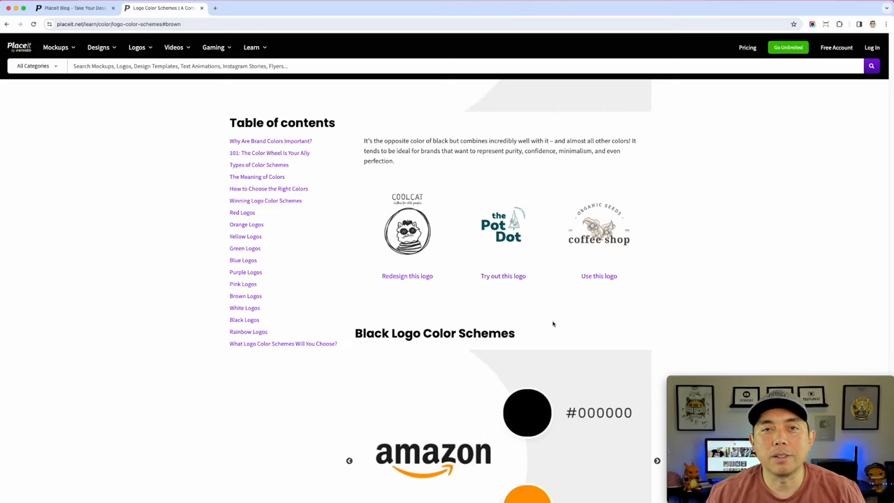
click(657, 460)
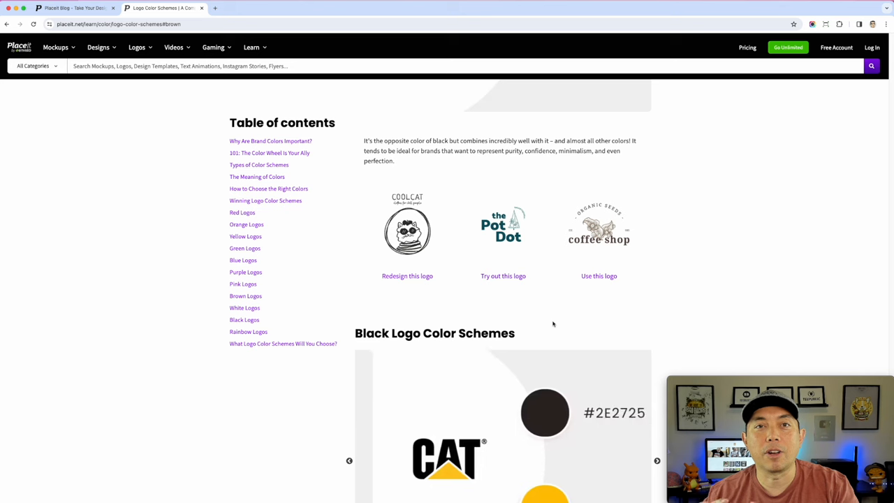
scroll(down, 3)
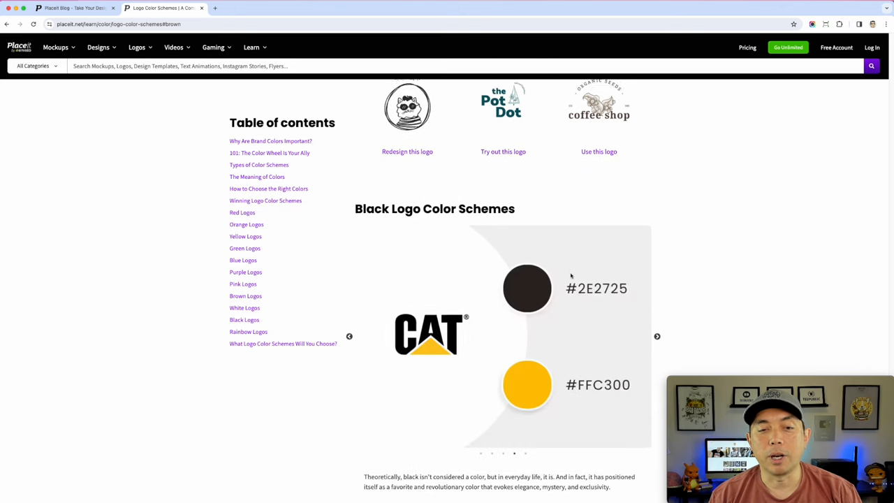
Jump to the Green Logos section and read through Blue, Purple, Pink and Brown palettes
click(245, 248)
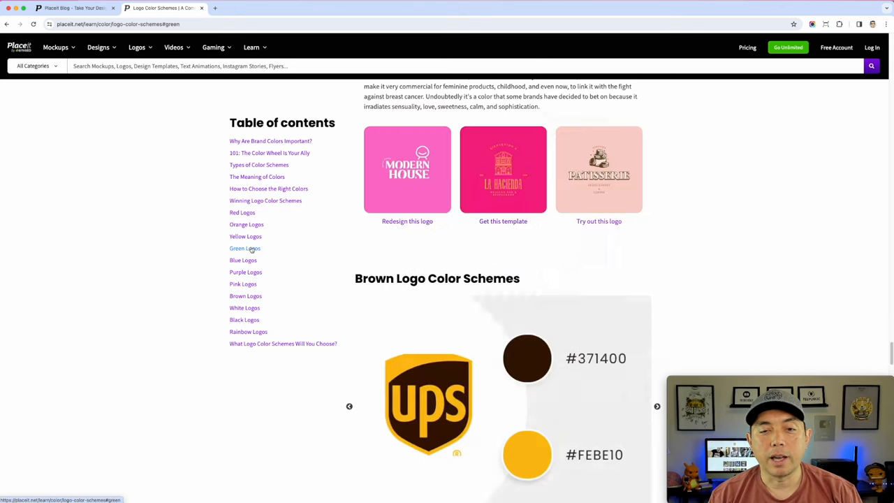
click(244, 248)
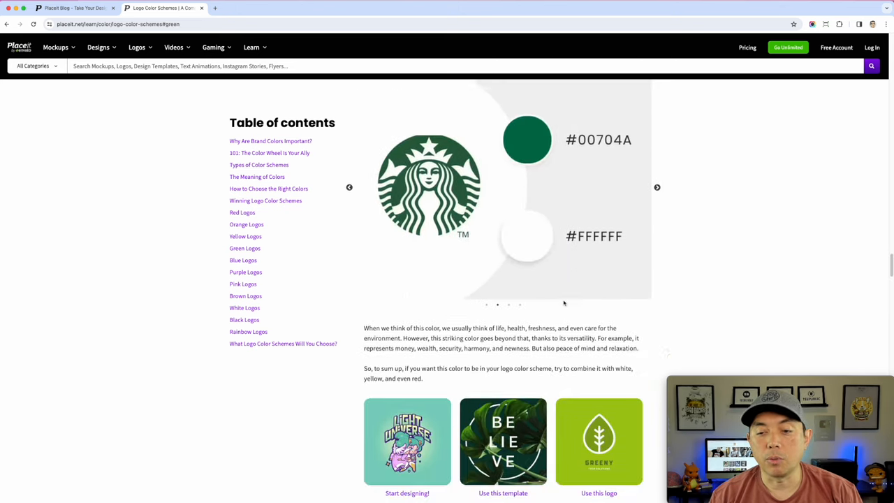
scroll(down, 3)
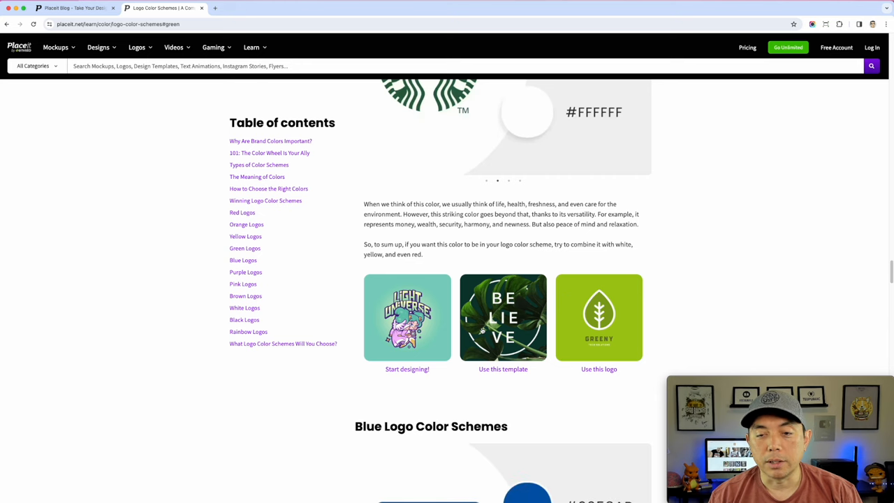
scroll(down, 3)
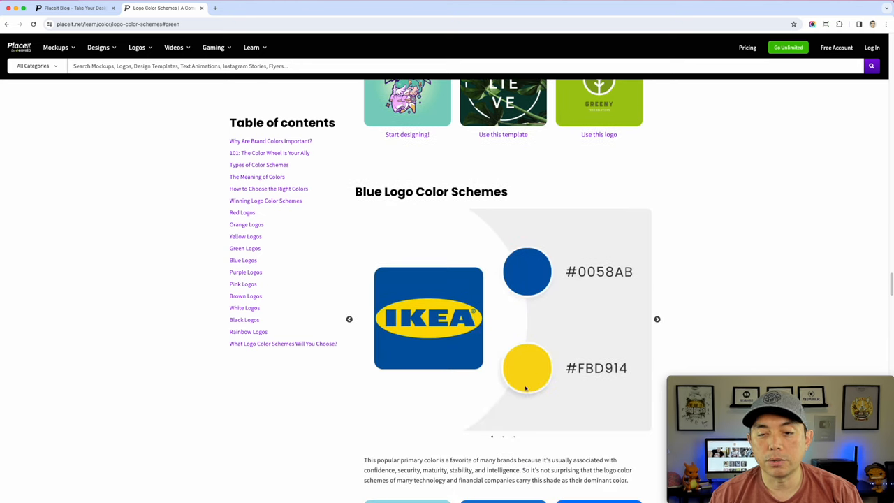
scroll(down, 3)
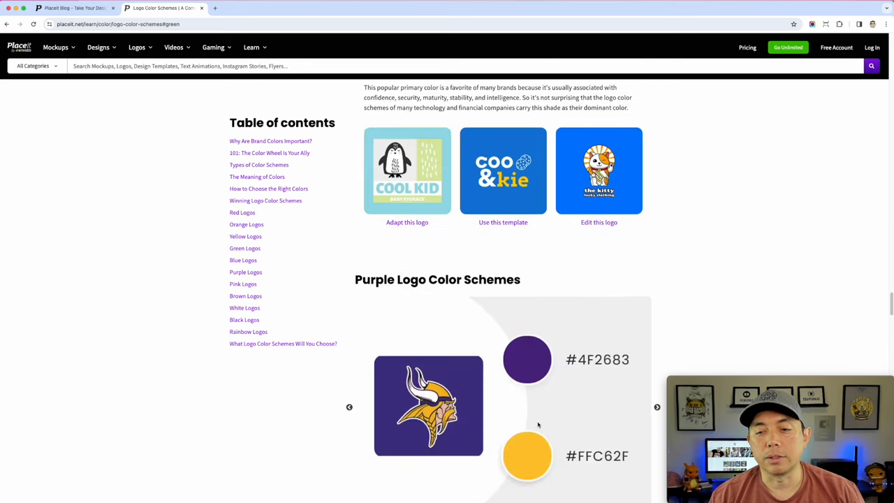
scroll(down, 3)
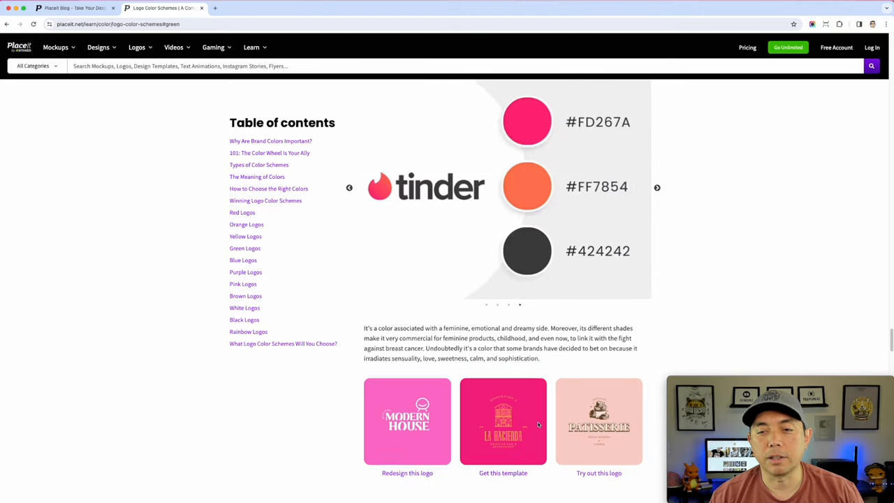
scroll(down, 3)
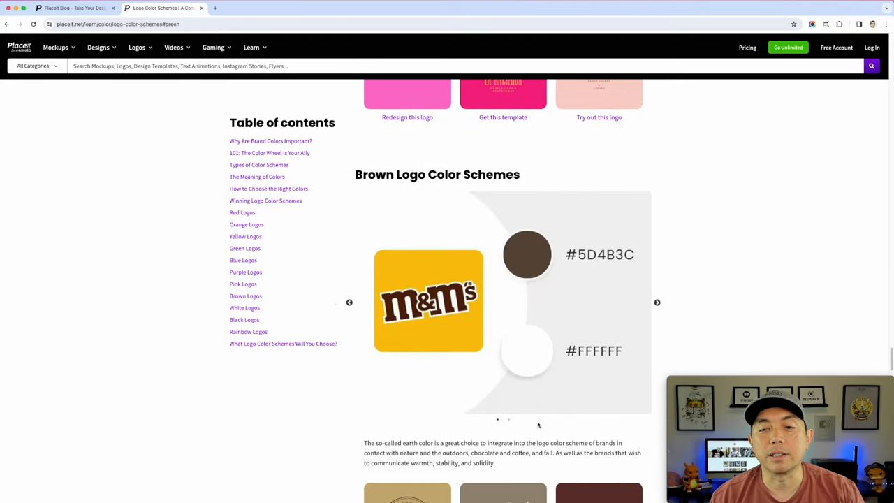
scroll(down, 3)
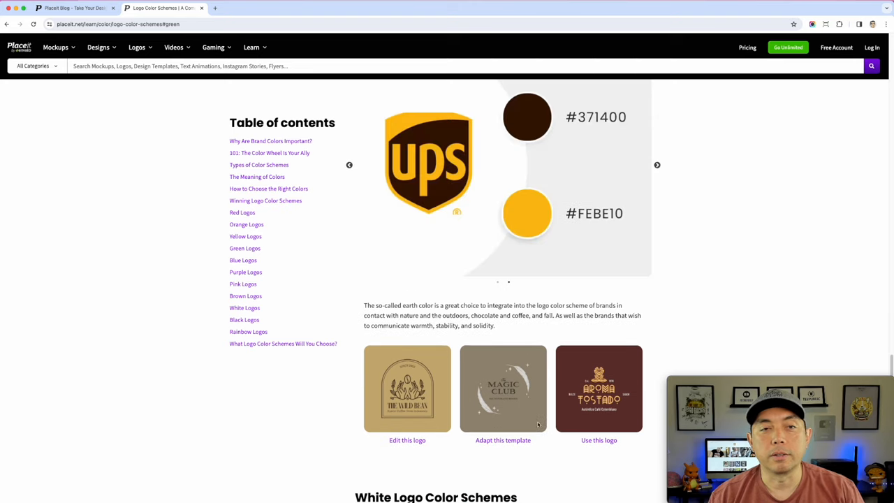
mouse_move(595, 267)
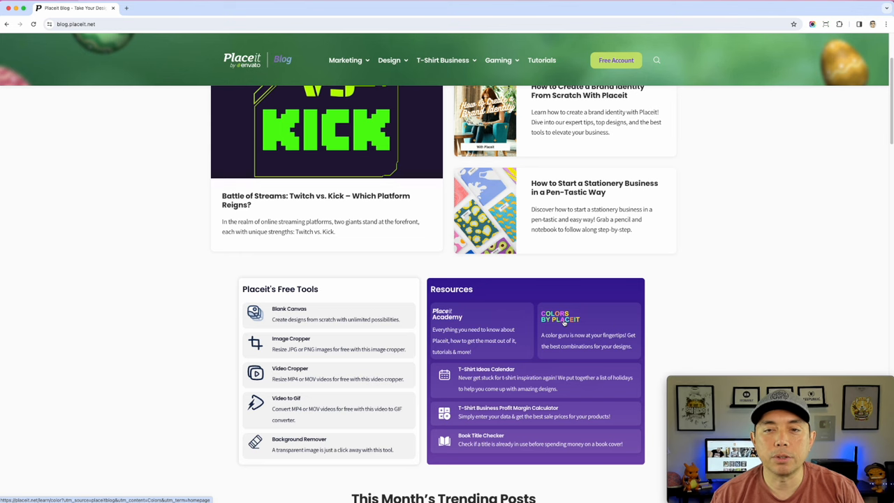
Browse the Colors by Placeit guide's colour categories, seasonal palettes and logo colour schemes, then back up
click(560, 318)
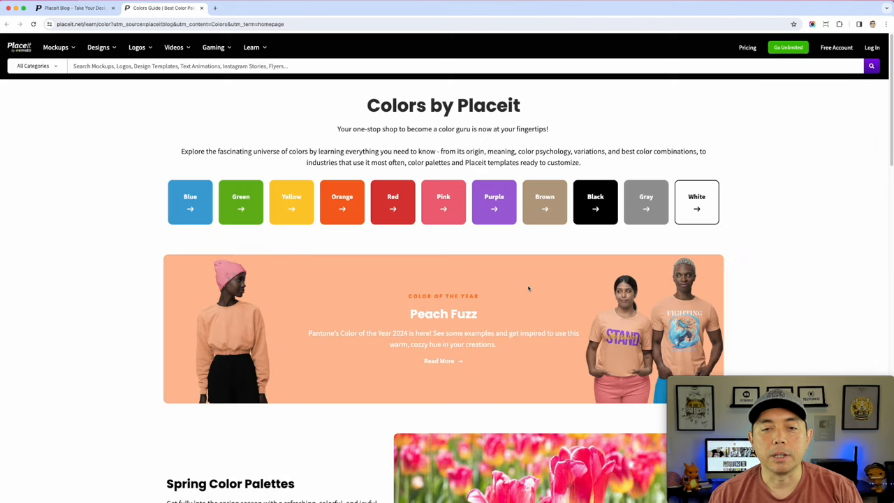
scroll(down, 3)
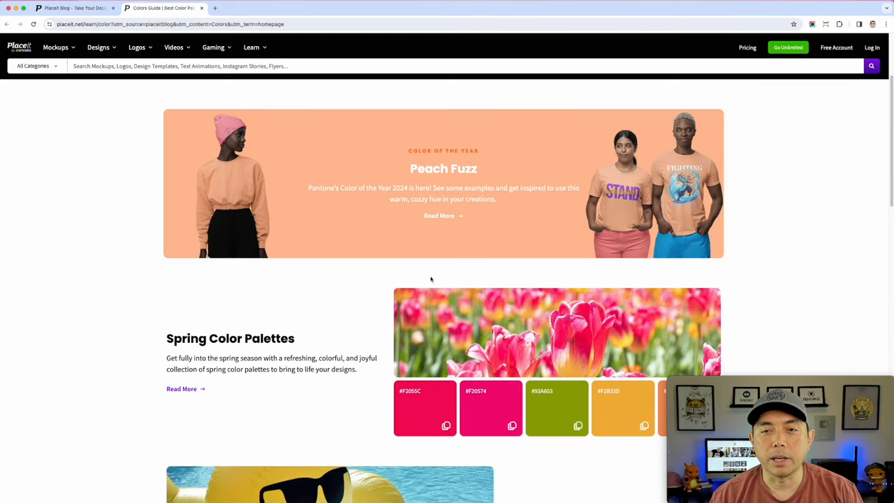
scroll(up, 3)
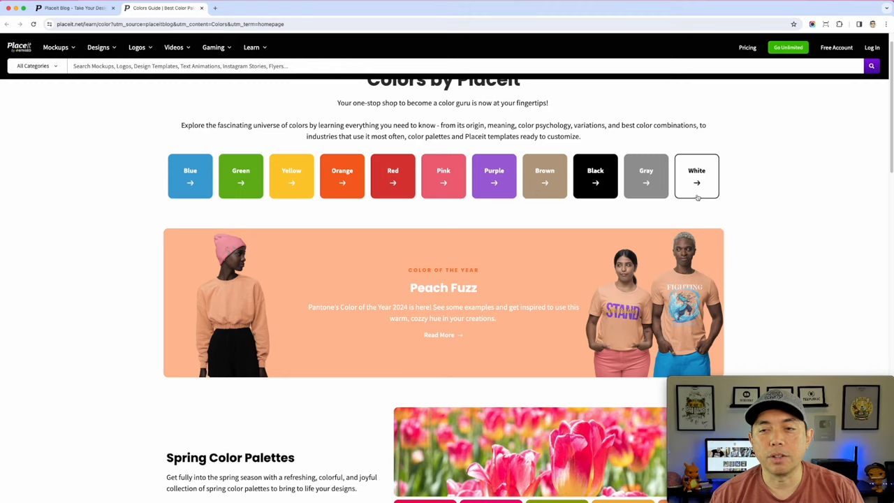
scroll(down, 3)
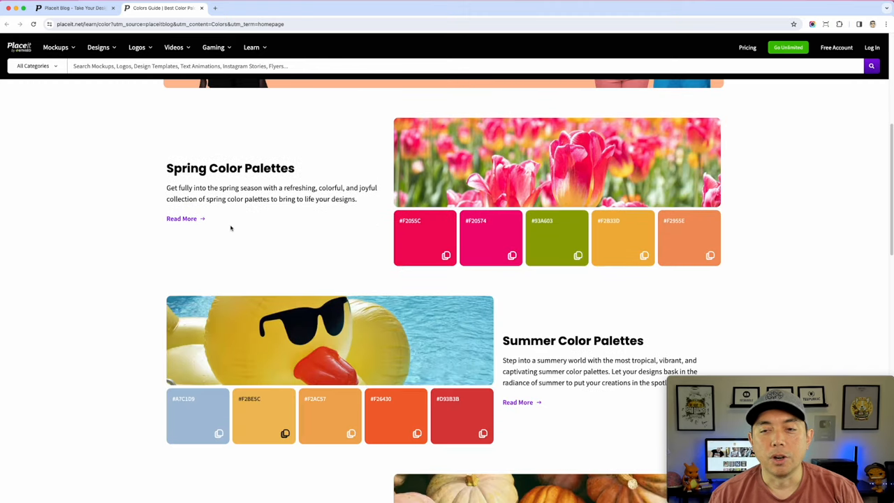
mouse_move(644, 269)
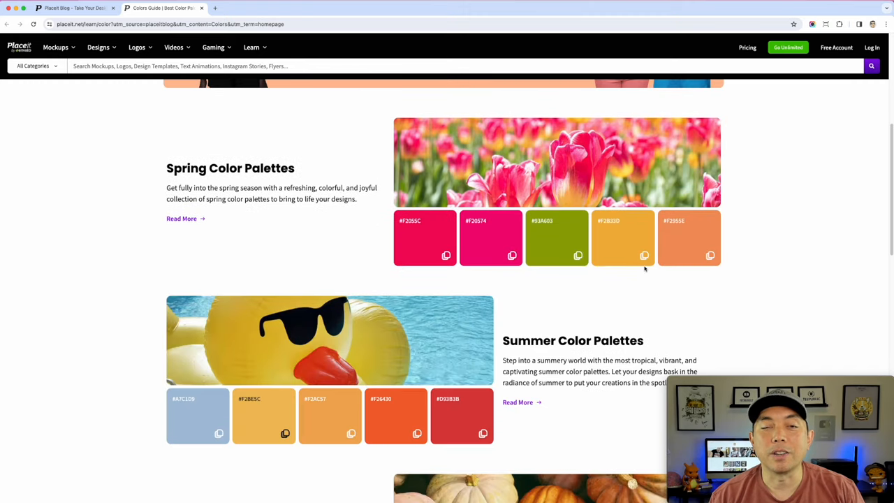
scroll(down, 3)
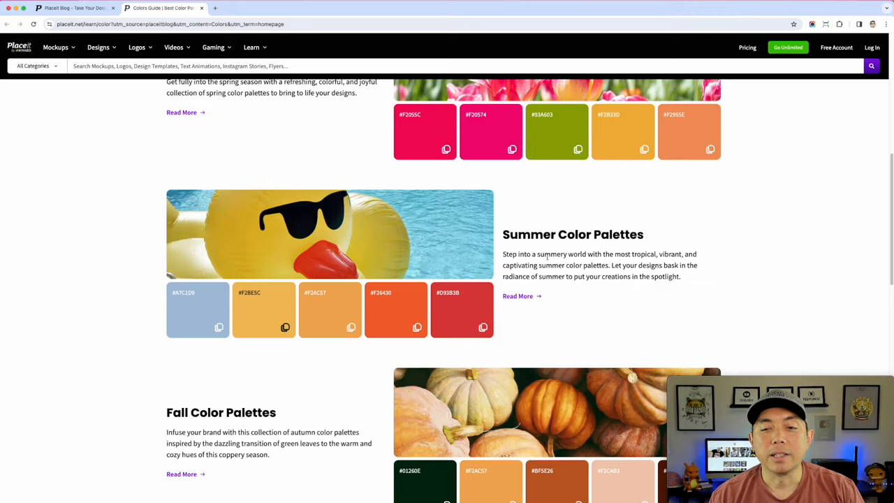
scroll(down, 3)
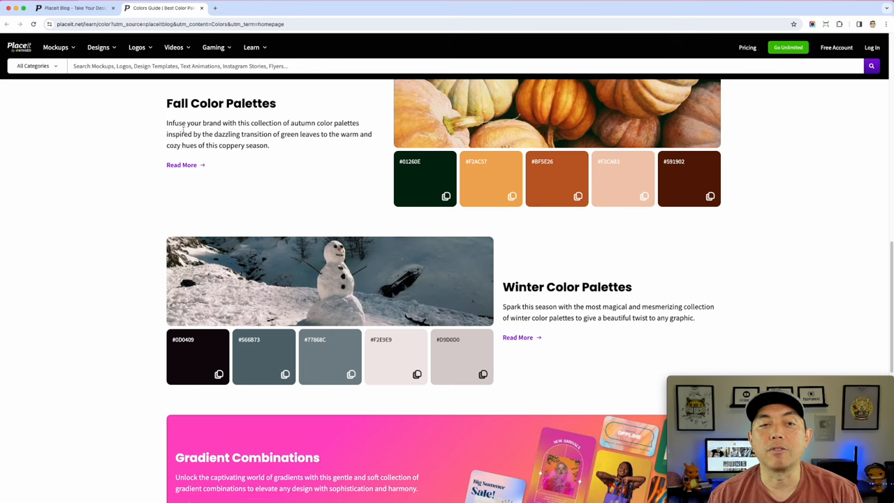
scroll(down, 3)
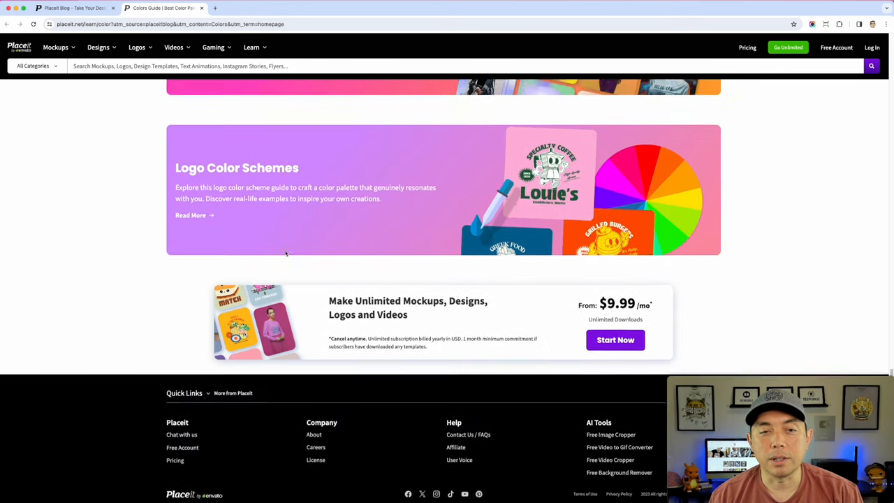
scroll(up, 3)
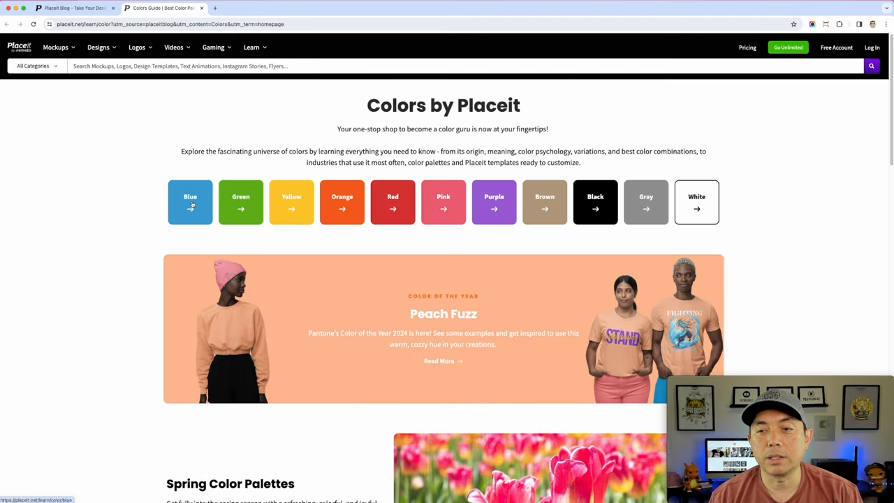
Read the Blue colour page through its meaning, shades, matching palettes and blue templates
click(190, 202)
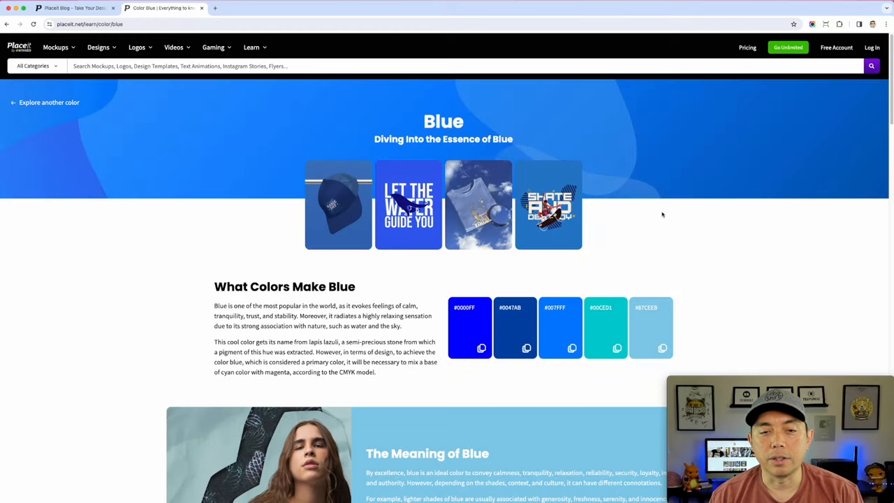
mouse_move(716, 264)
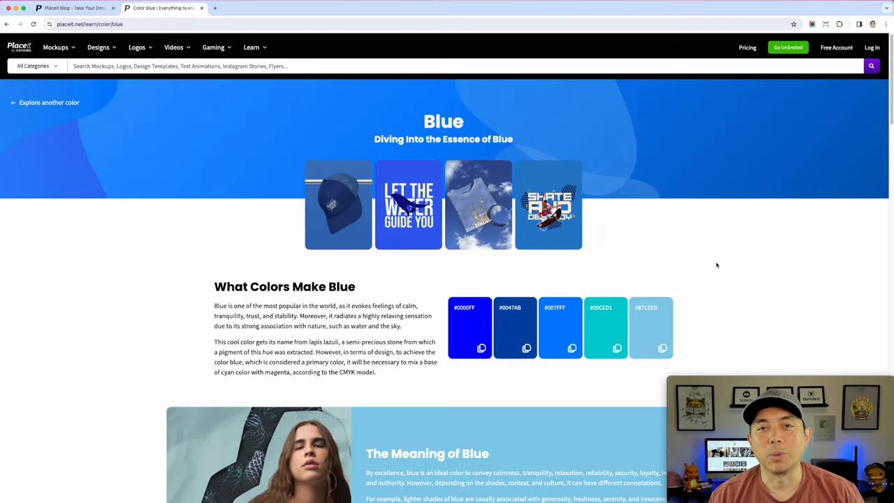
scroll(down, 3)
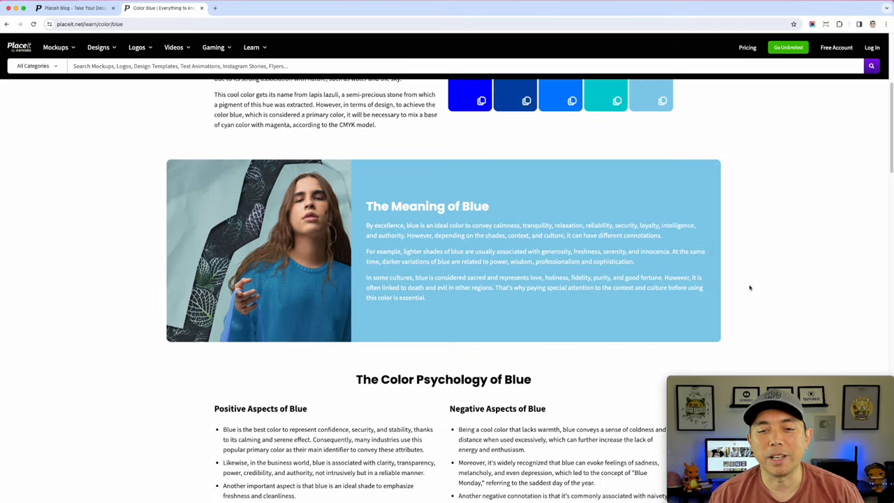
scroll(down, 3)
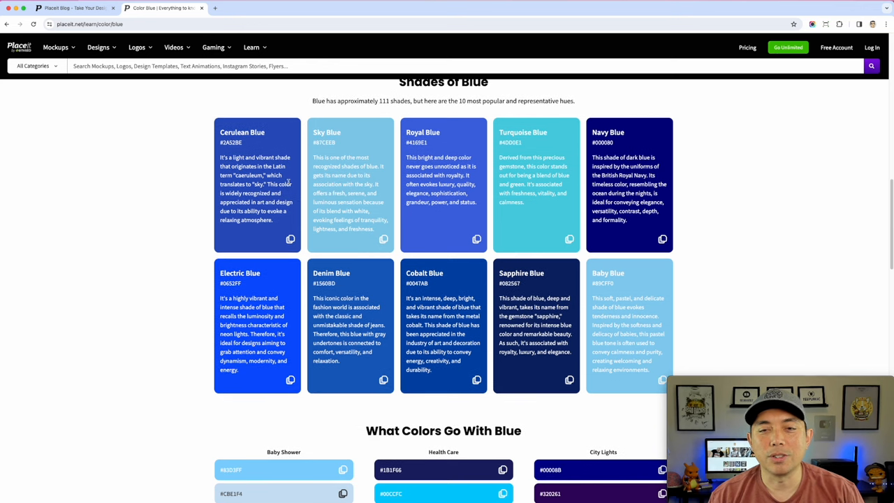
scroll(down, 3)
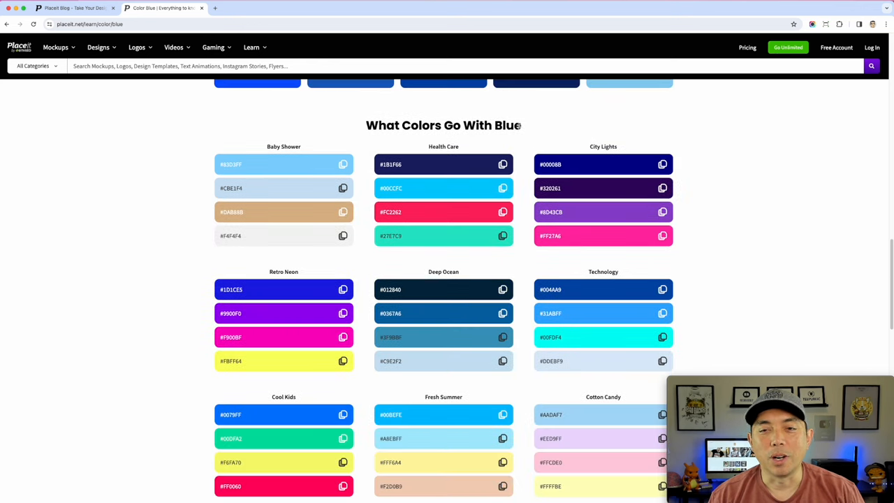
scroll(down, 3)
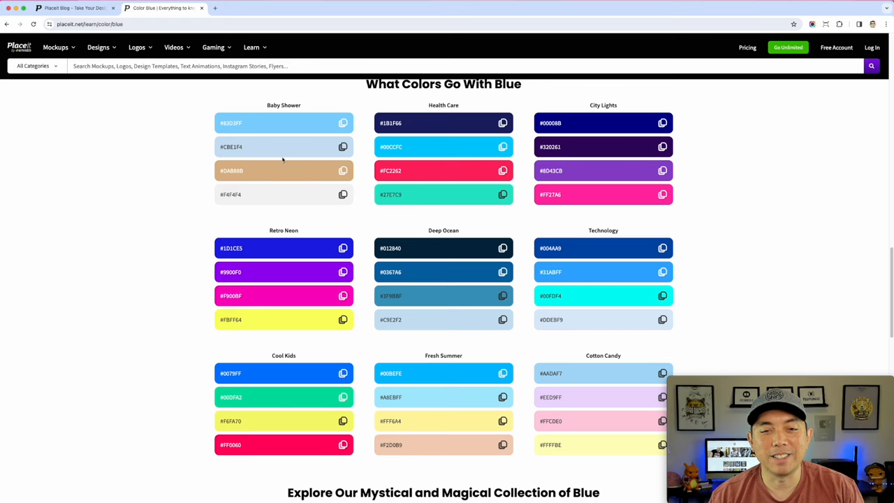
scroll(down, 3)
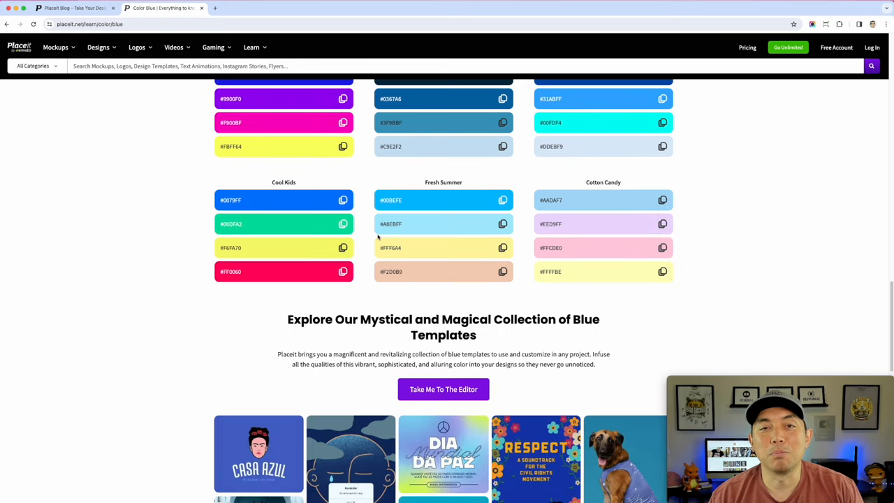
scroll(down, 3)
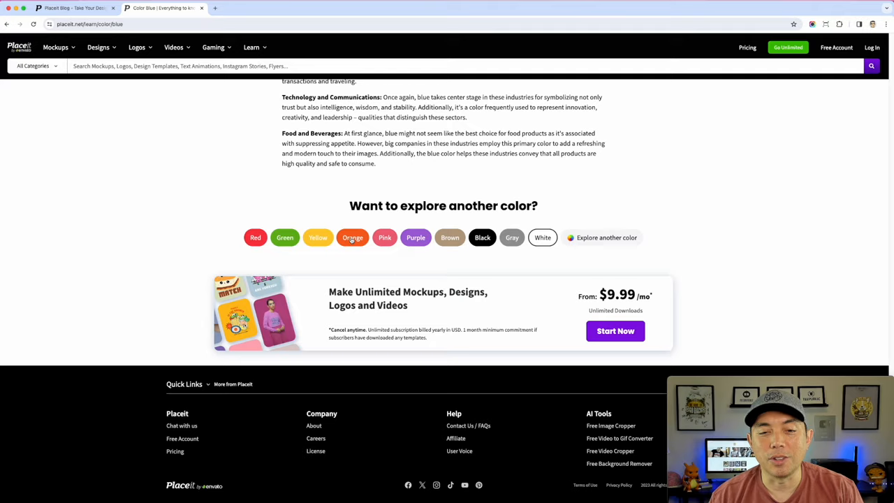
Read the Orange colour page through its shades, matching palettes and templates
click(353, 238)
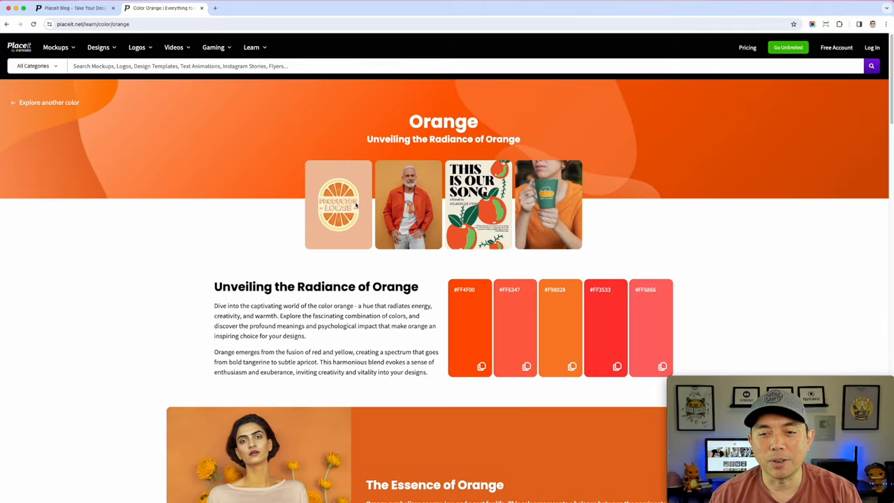
scroll(down, 3)
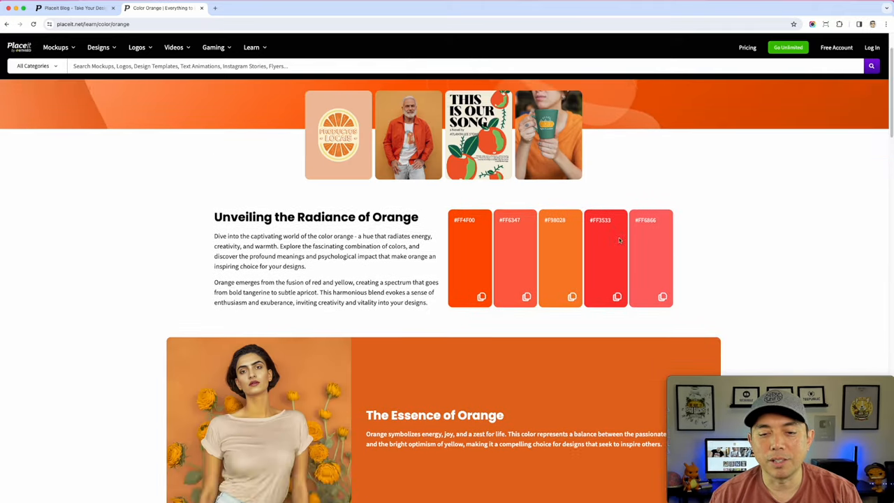
scroll(down, 3)
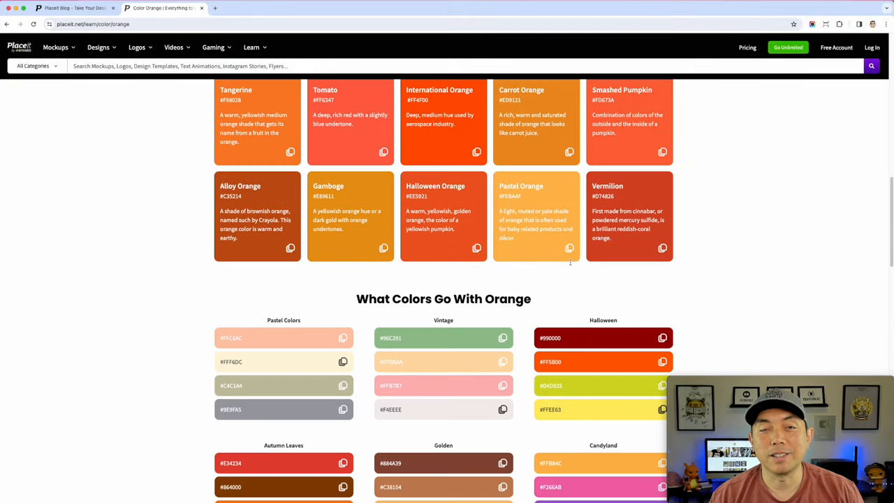
scroll(down, 3)
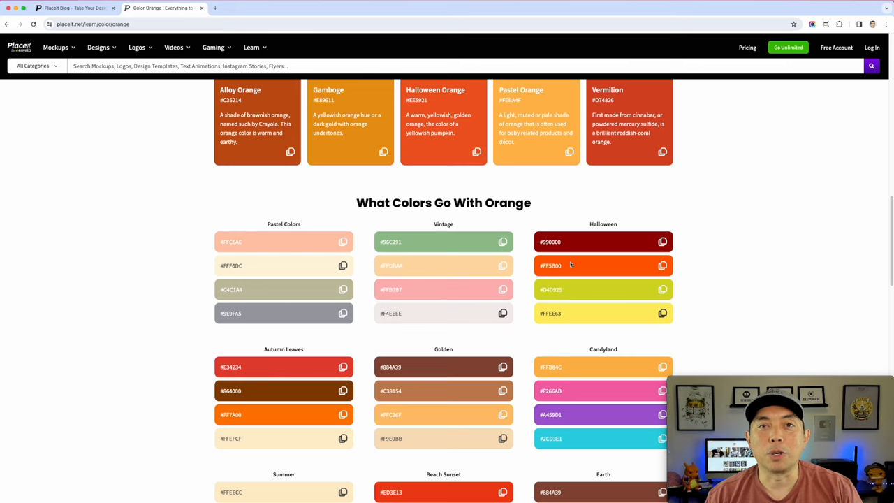
scroll(down, 3)
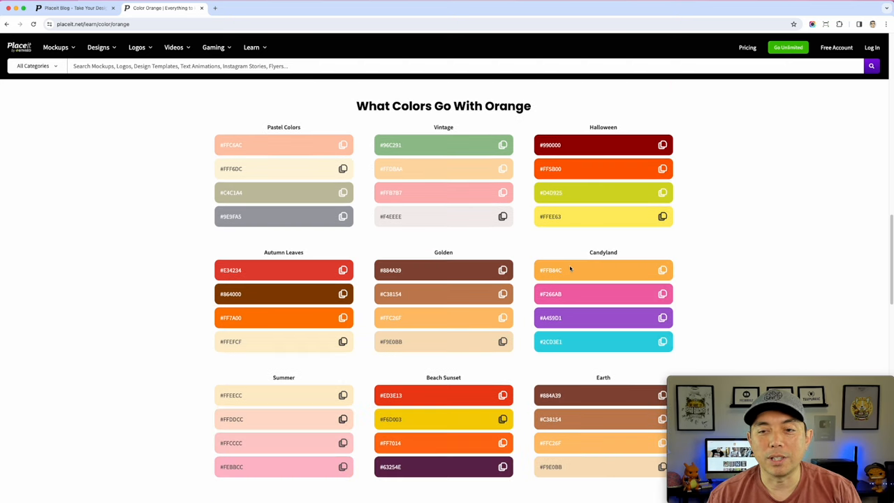
scroll(down, 3)
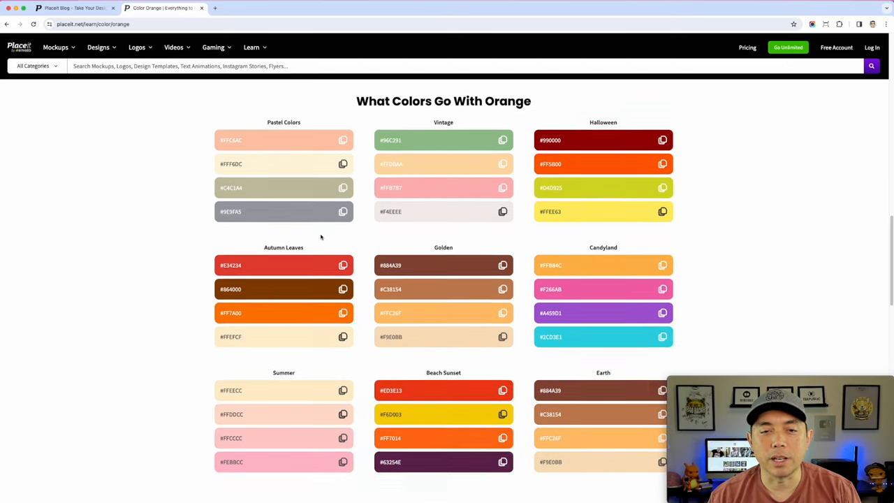
scroll(down, 3)
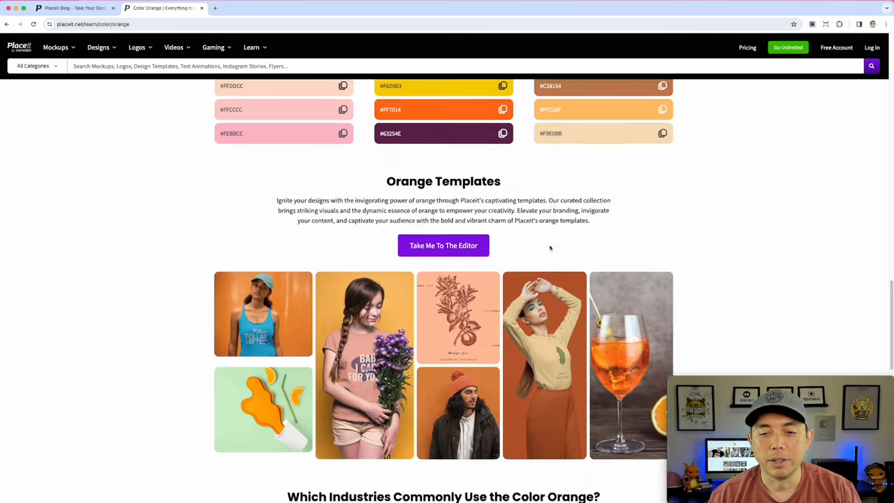
scroll(down, 3)
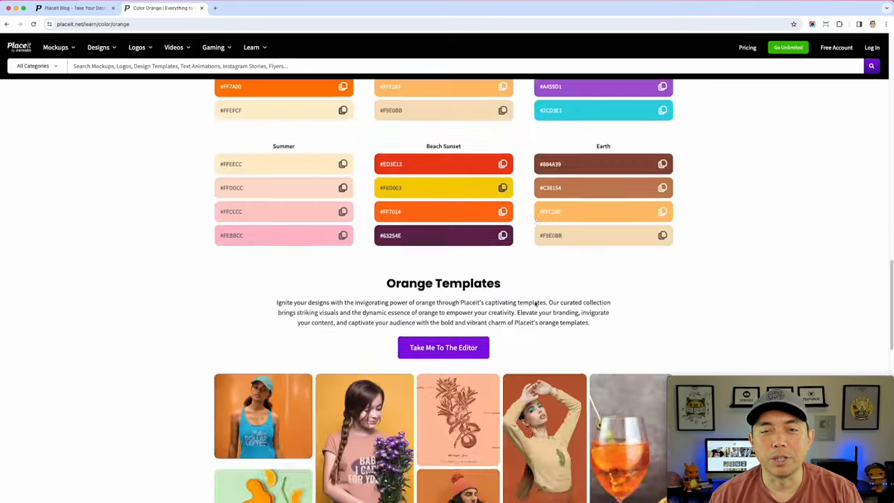
Review the Orange page's industries section before returning to the Placeit Blog homepage
scroll(up, 3)
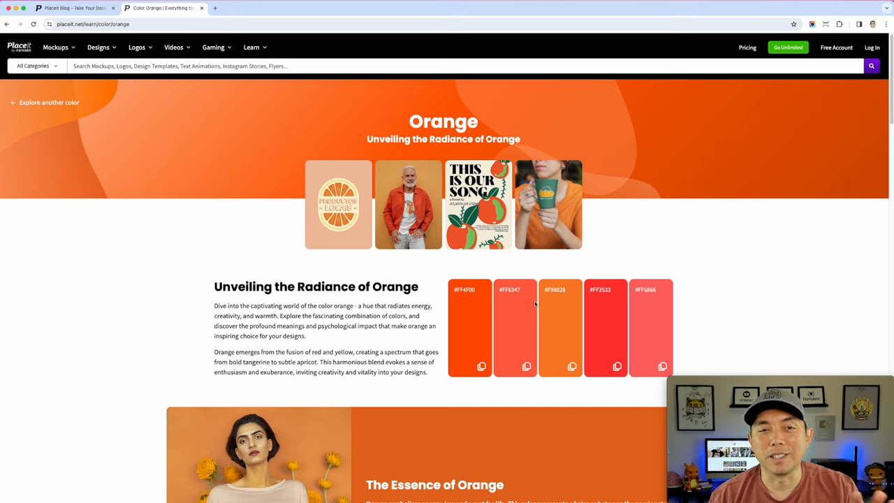
mouse_move(431, 187)
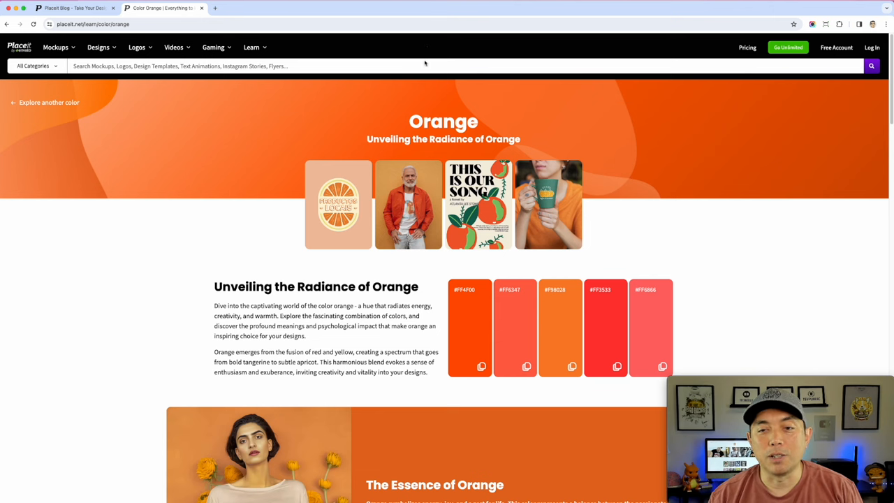
scroll(down, 3)
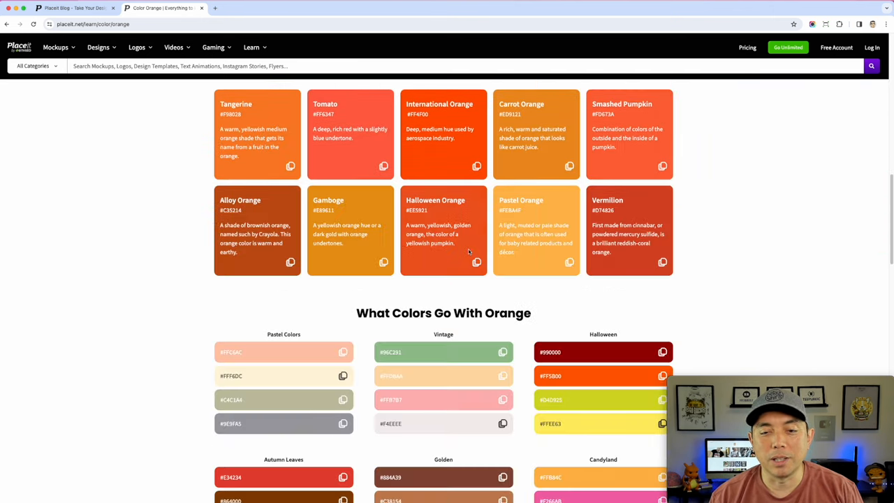
scroll(down, 3)
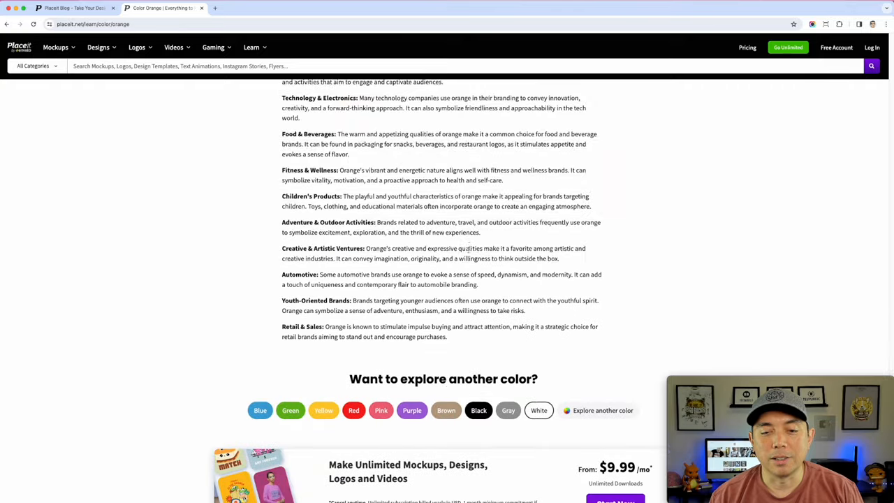
scroll(down, 3)
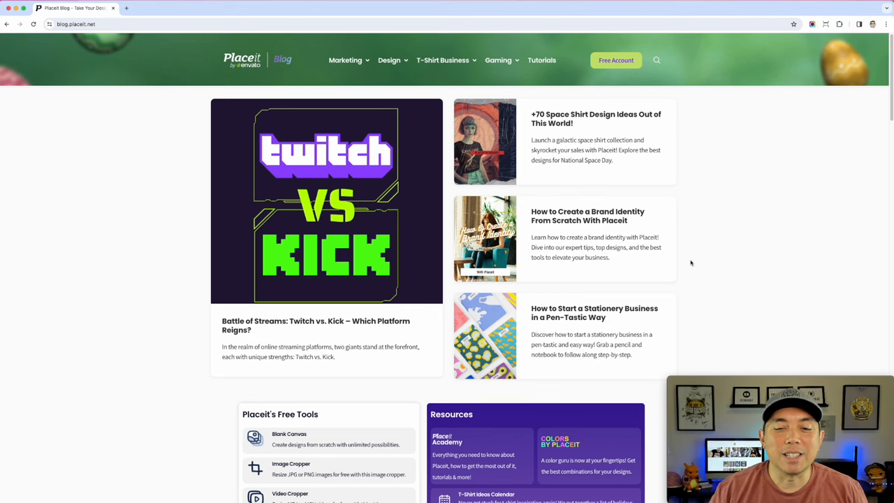
Reach the Resources box and follow T-Shirt Ideas Calendar to the 2024 calendar page
scroll(down, 3)
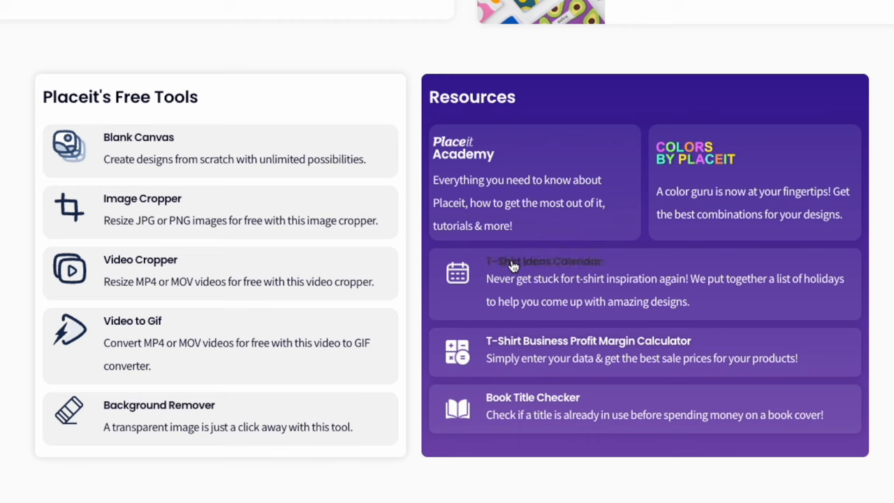
click(544, 260)
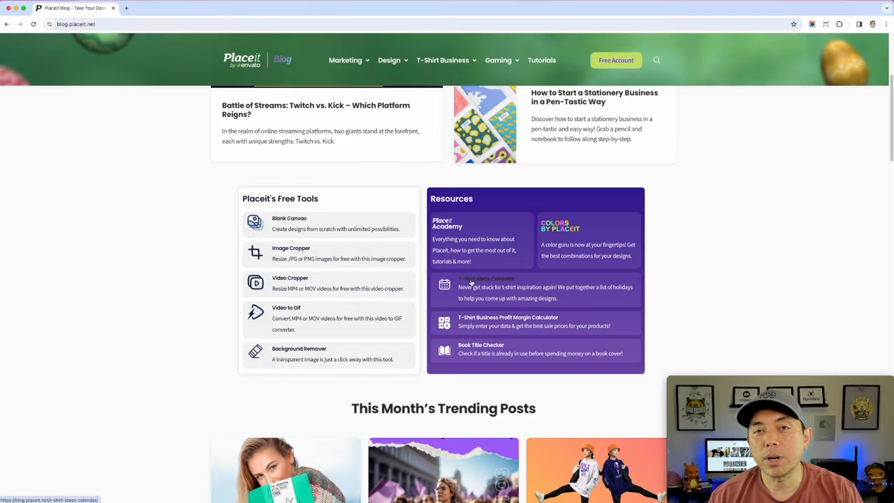
click(486, 287)
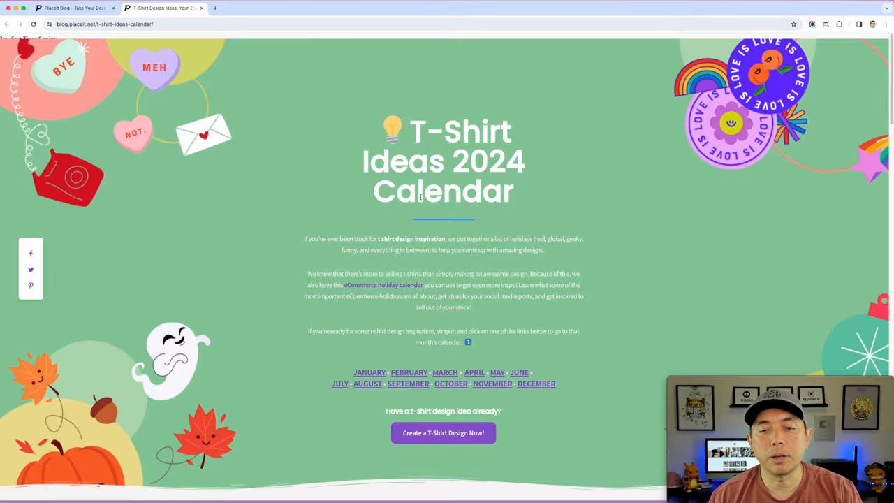
scroll(down, 3)
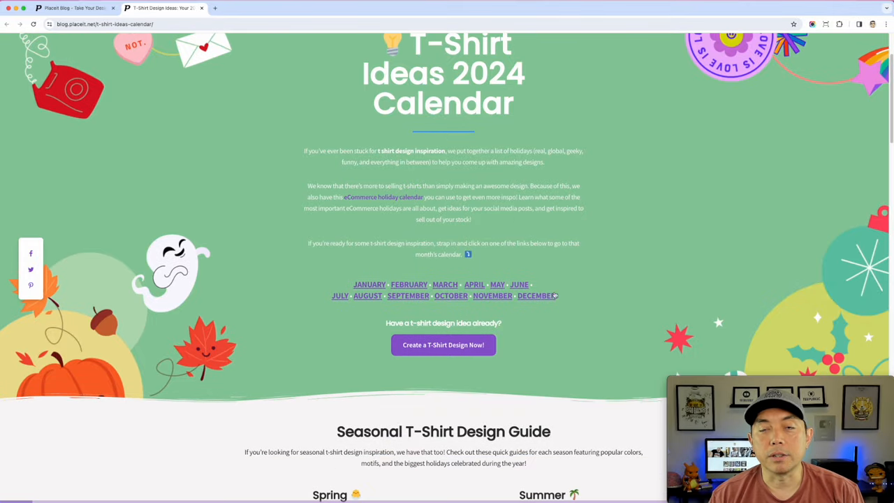
scroll(down, 3)
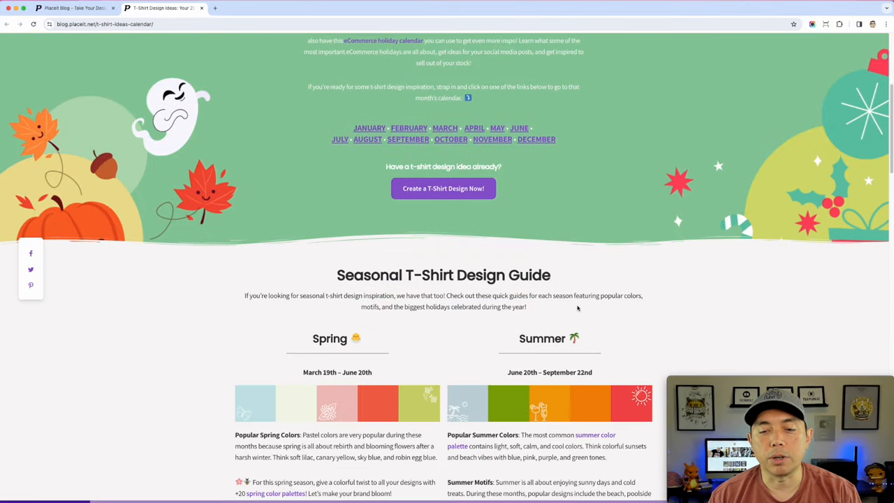
scroll(down, 3)
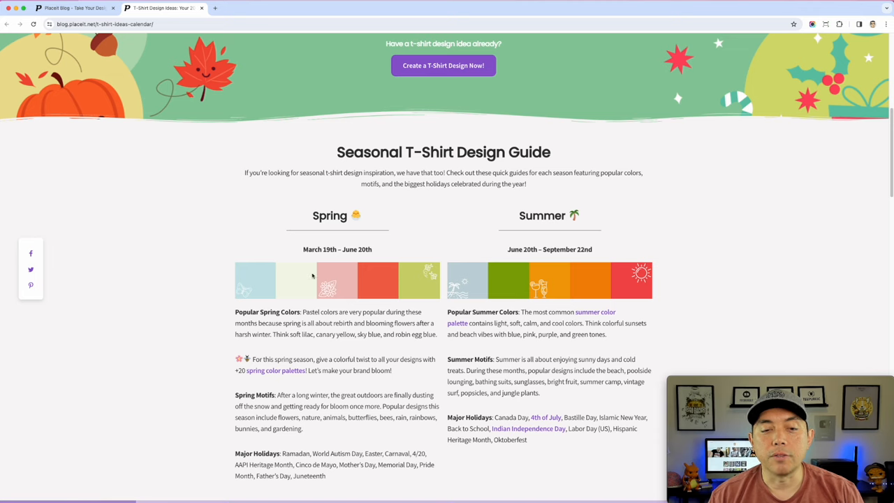
scroll(down, 3)
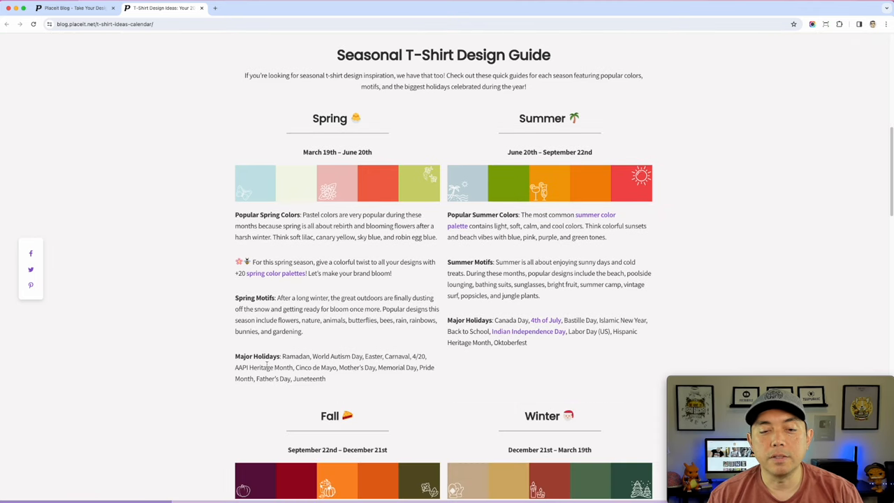
scroll(down, 3)
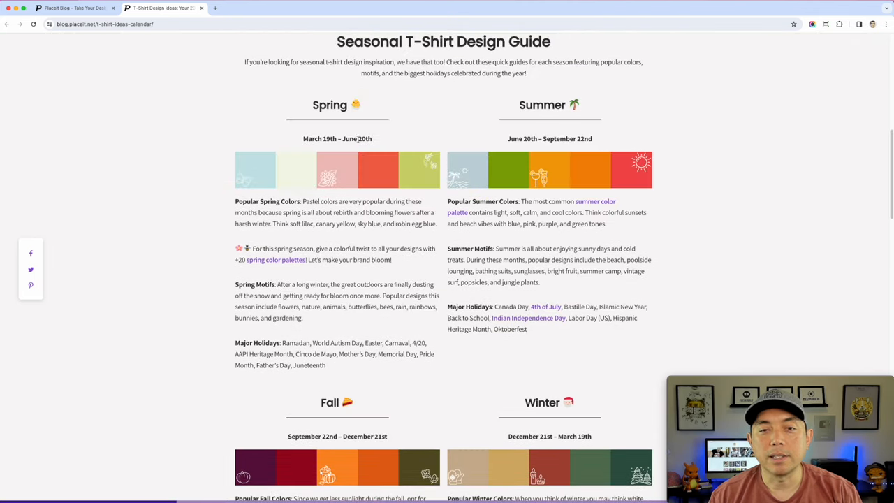
scroll(down, 3)
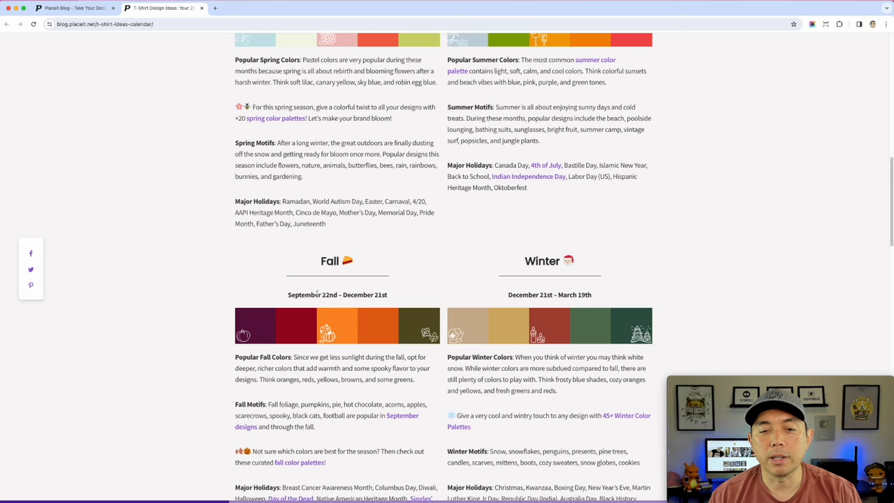
scroll(down, 3)
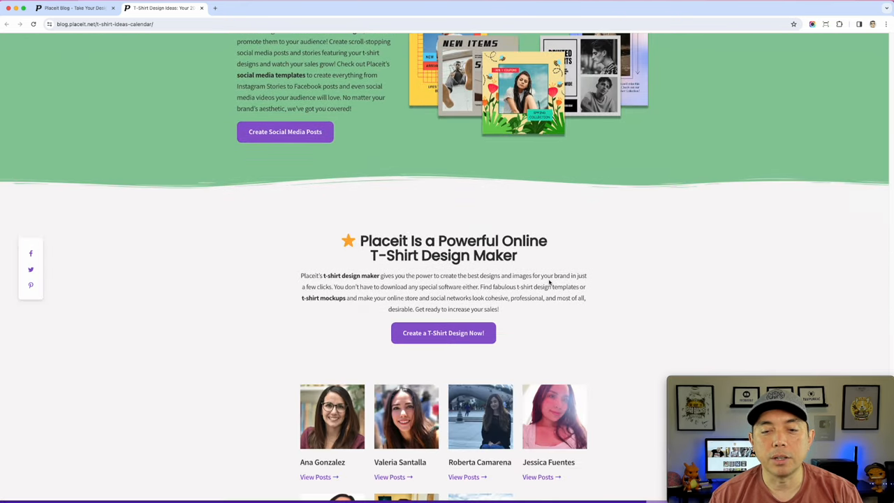
scroll(down, 3)
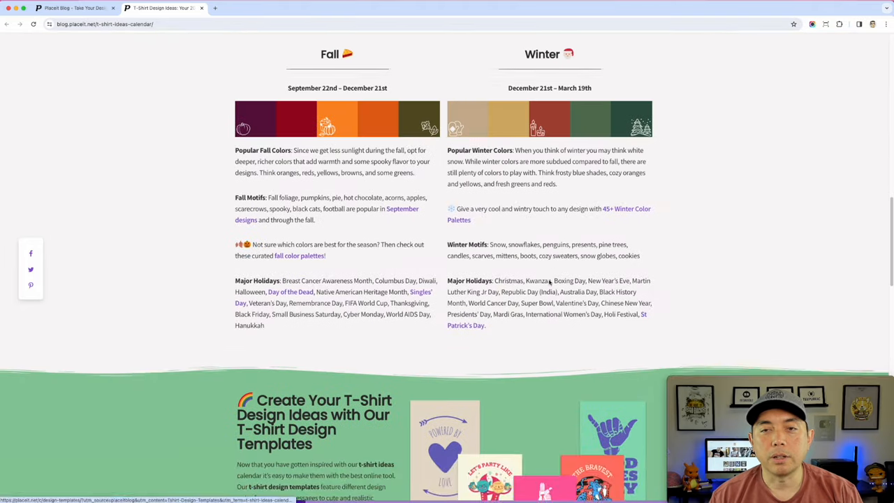
scroll(up, 3)
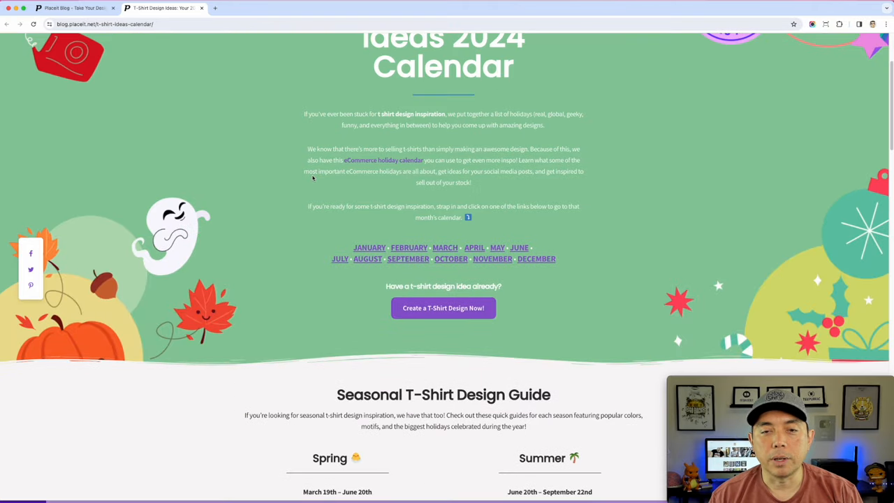
mouse_move(370, 247)
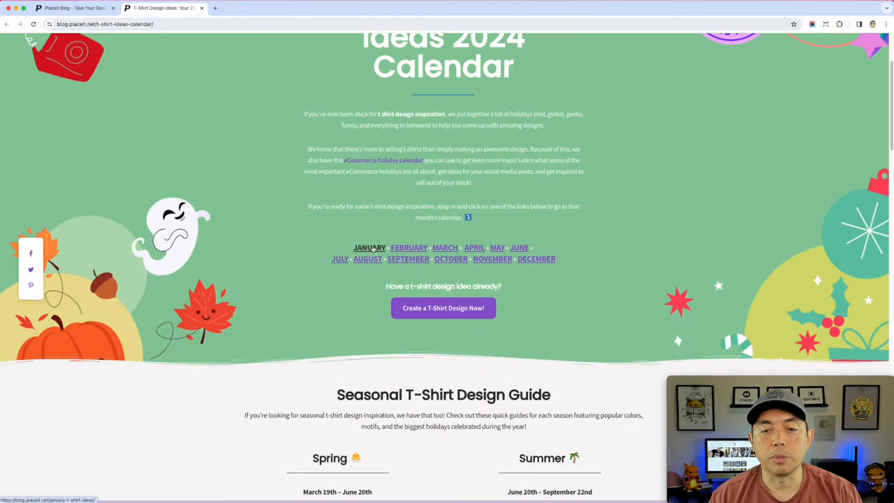
Go to the JANUARY 2024 t-shirt ideas page and browse its holiday cards
click(369, 247)
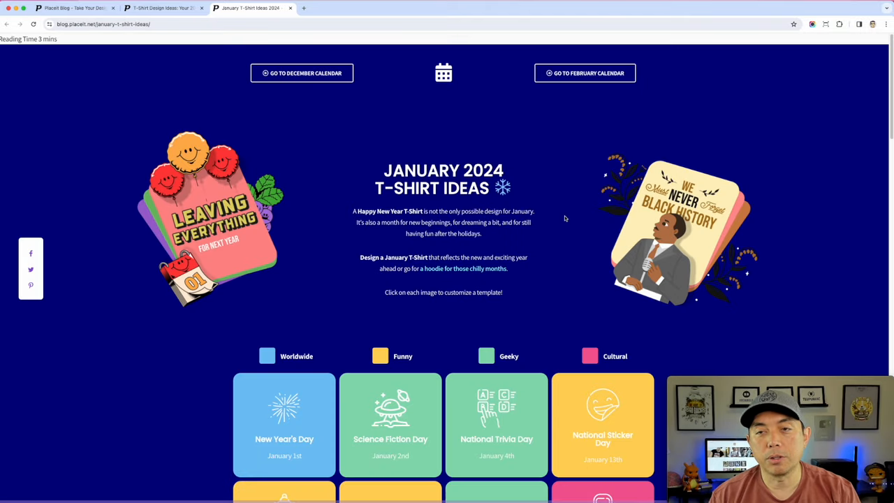
scroll(down, 3)
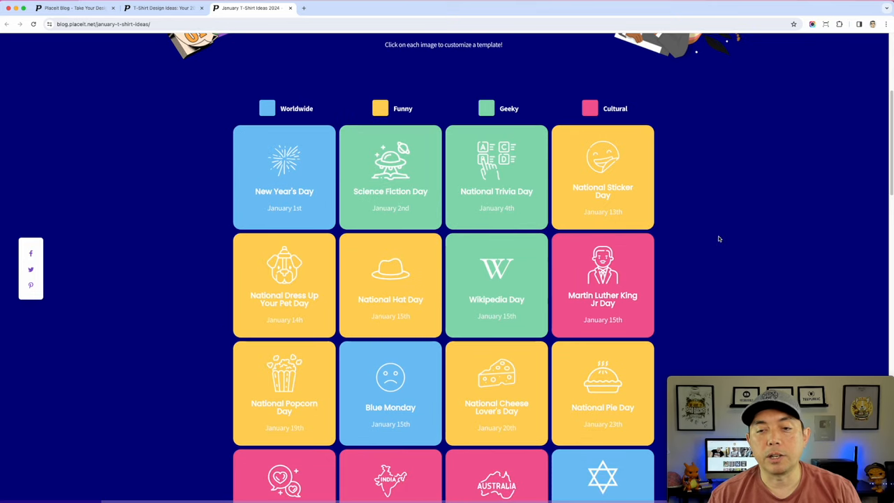
mouse_move(729, 233)
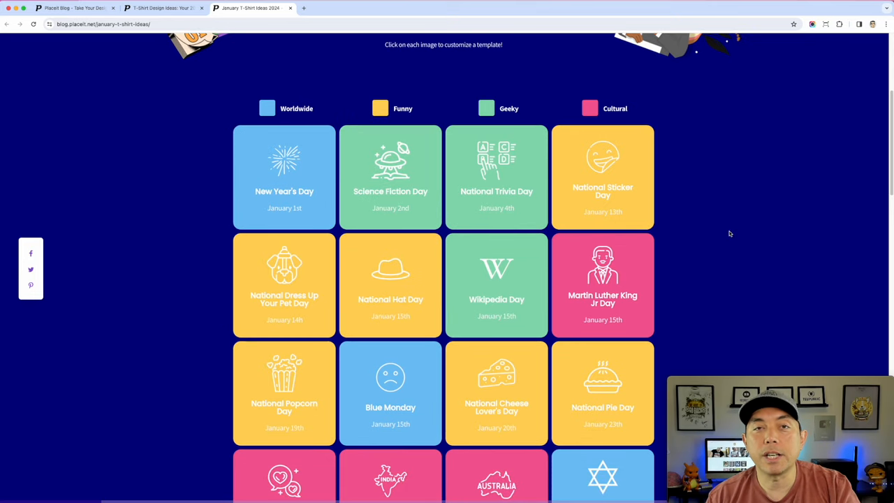
mouse_move(677, 225)
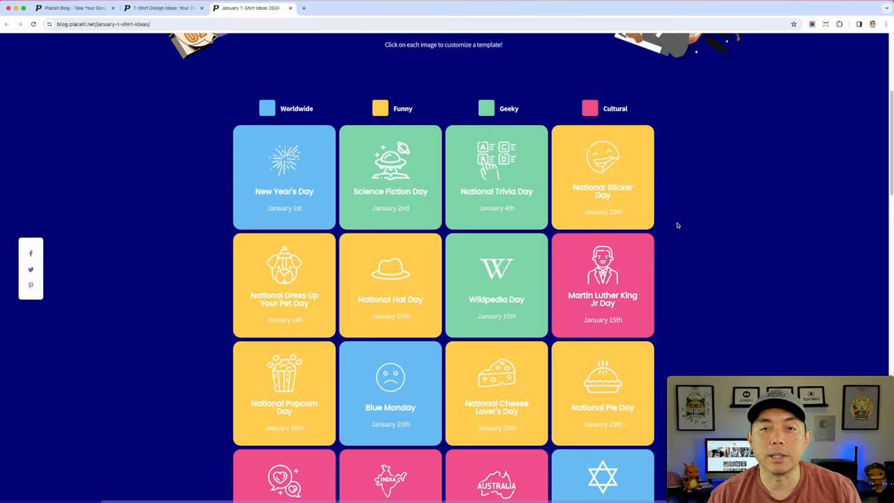
scroll(down, 3)
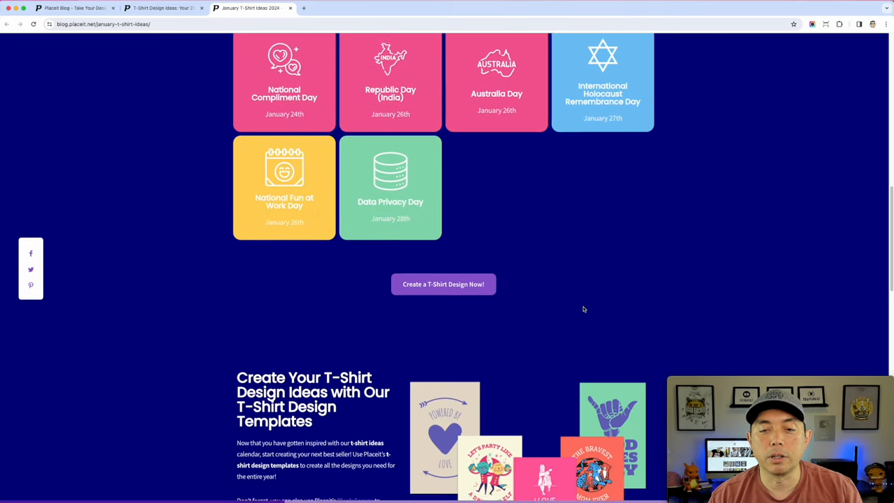
scroll(down, 3)
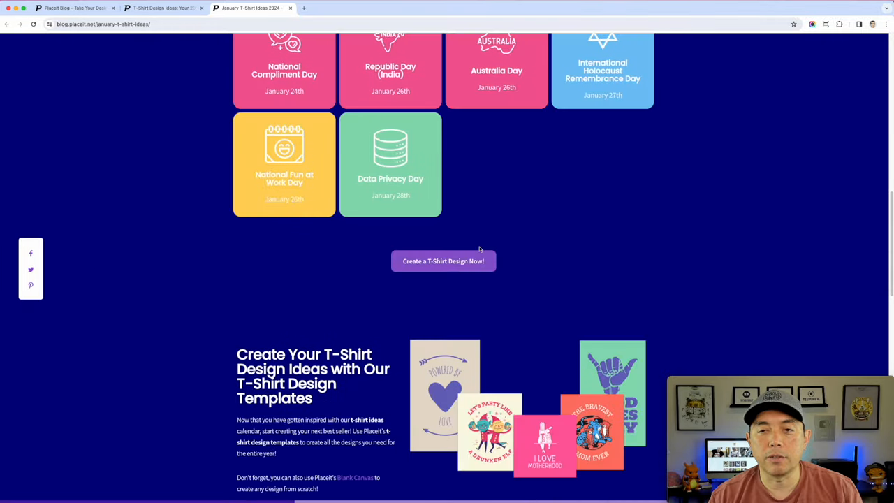
scroll(up, 3)
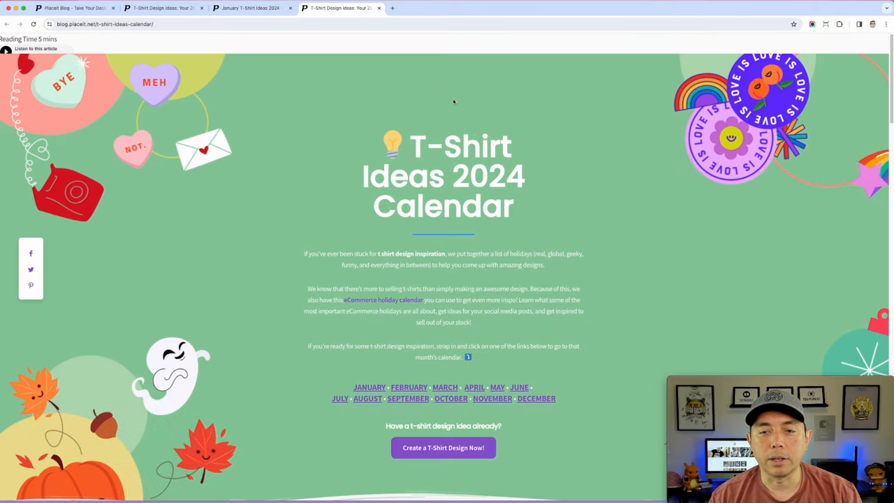
Move down the May 2024 T-Shirt Ideas page through the first holiday tiles
scroll(down, 3)
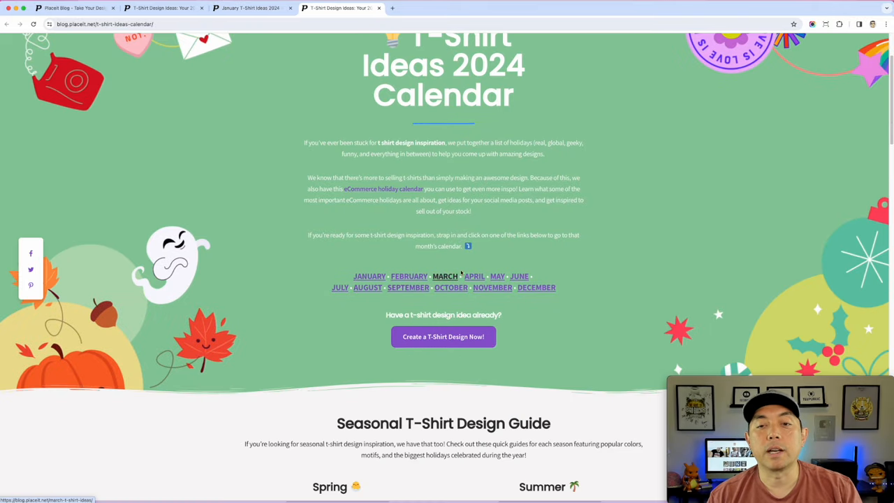
click(498, 276)
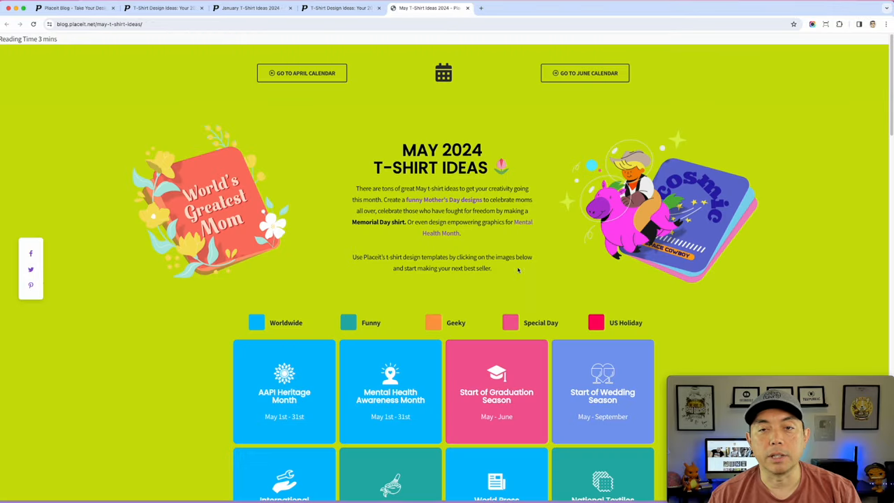
scroll(down, 3)
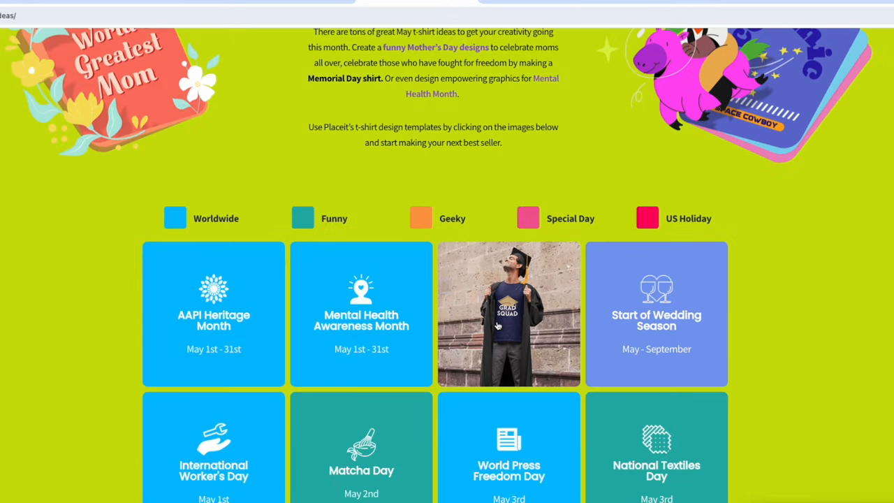
scroll(down, 3)
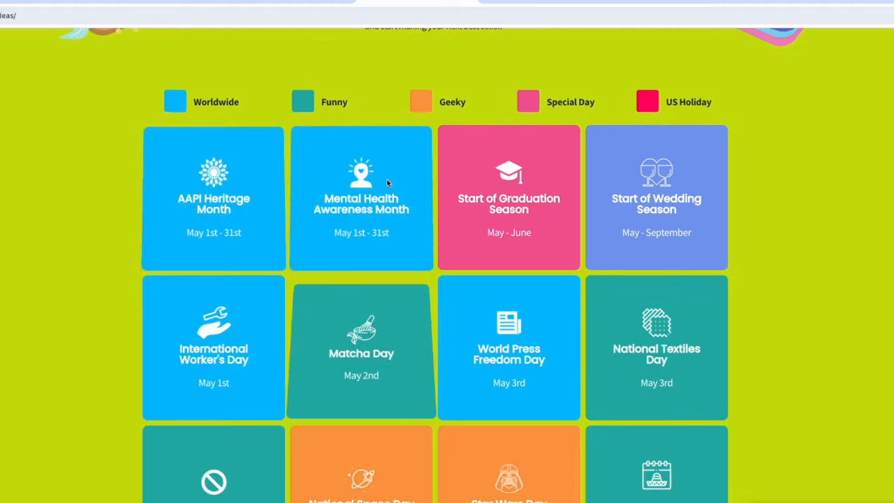
scroll(down, 3)
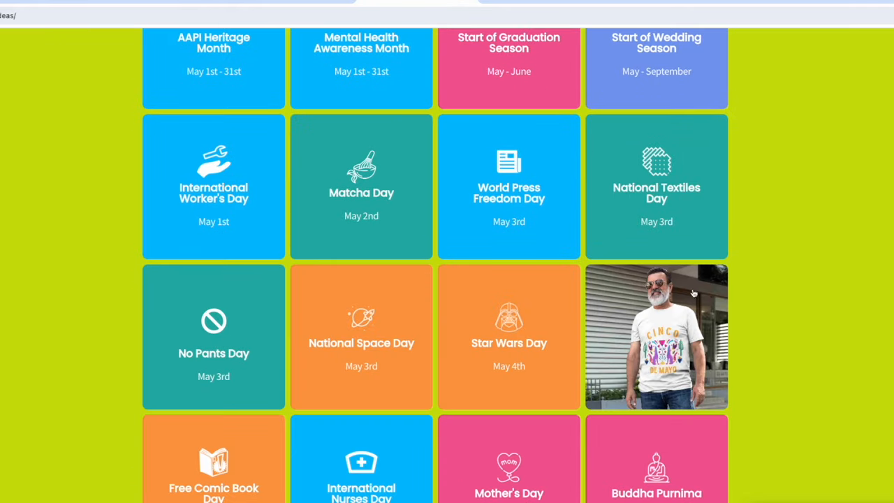
scroll(down, 3)
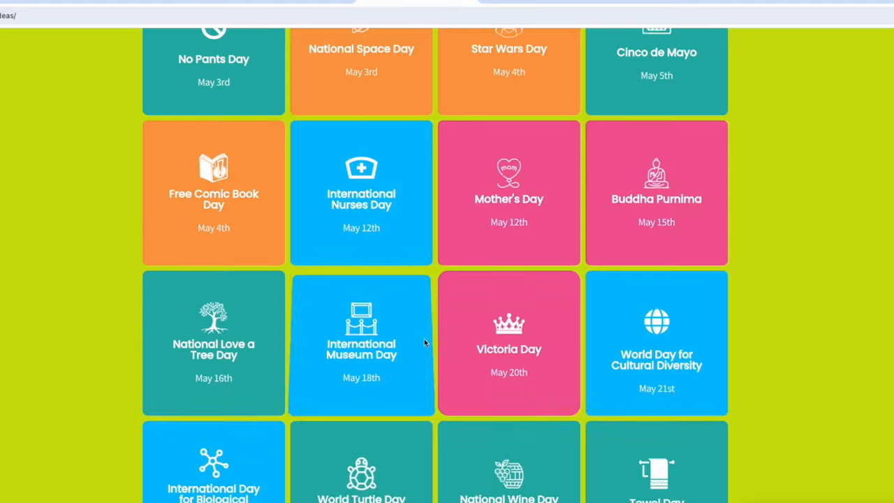
Continue past Memorial Day and National Creativity Day to the Cool T-Shirt Designs section
scroll(down, 3)
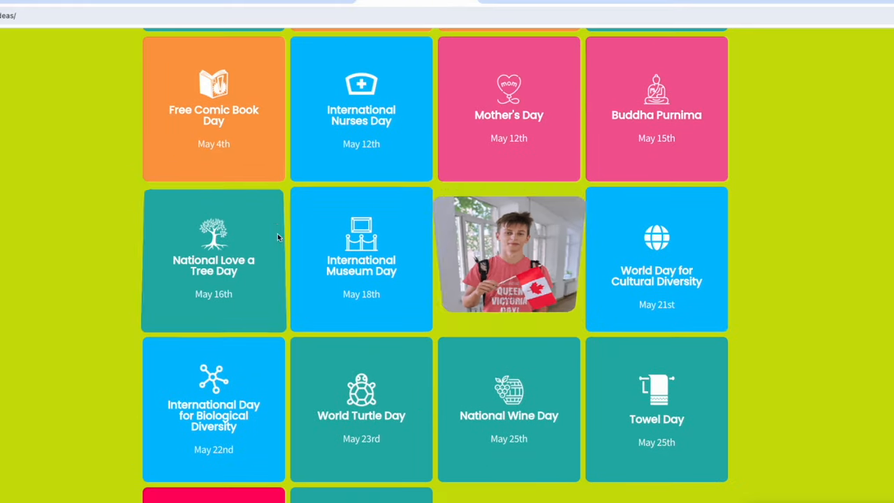
scroll(down, 3)
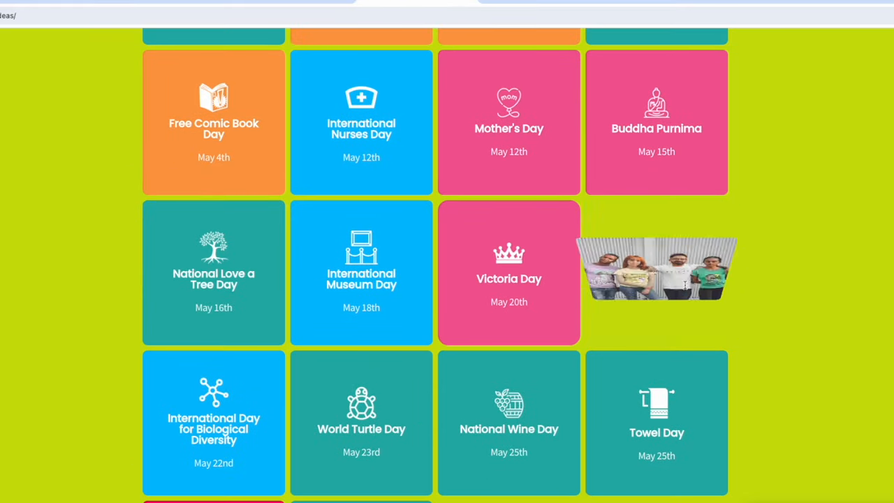
scroll(up, 3)
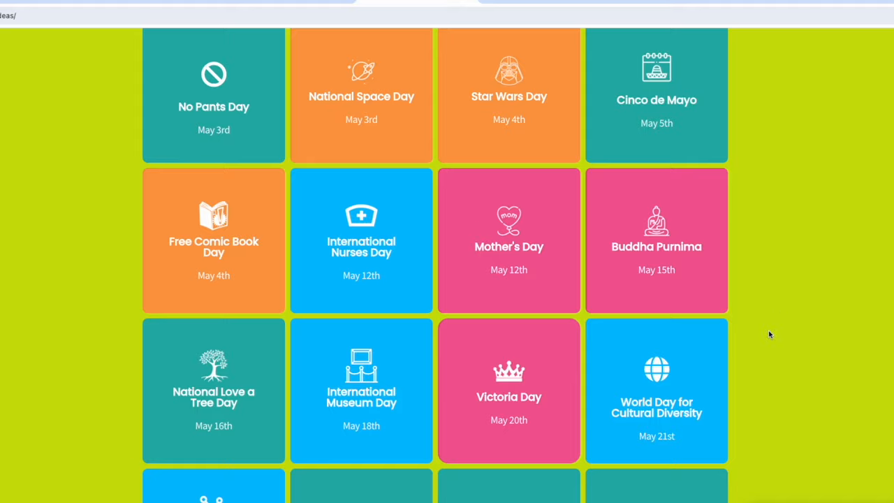
scroll(down, 3)
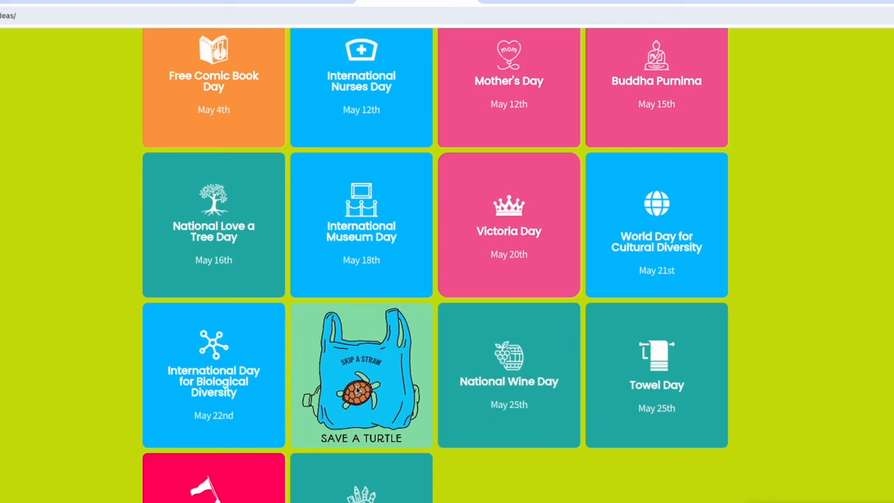
scroll(down, 3)
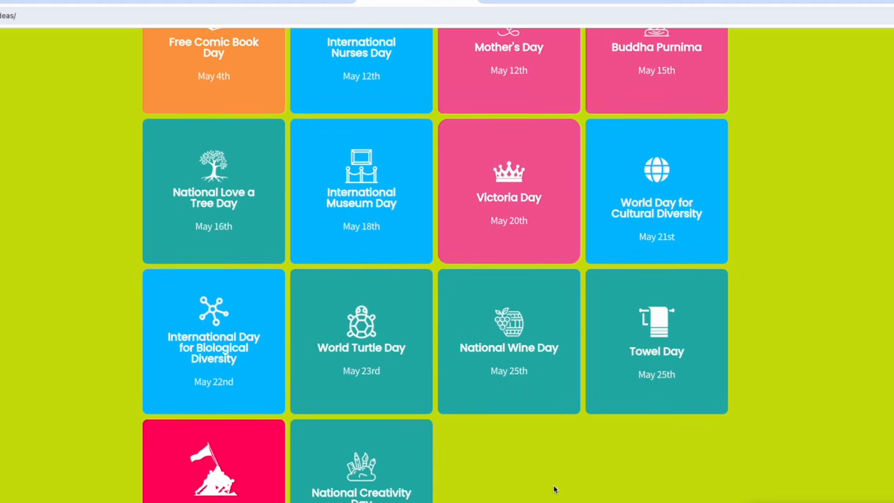
scroll(down, 3)
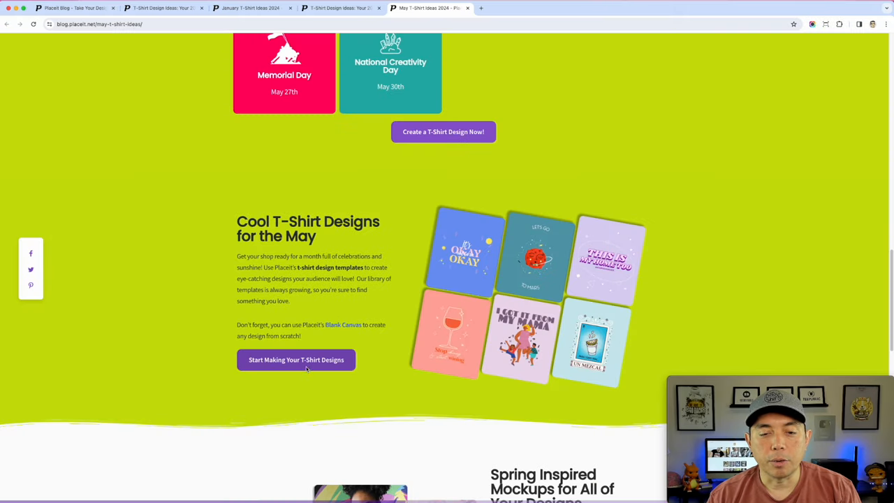
mouse_move(305, 360)
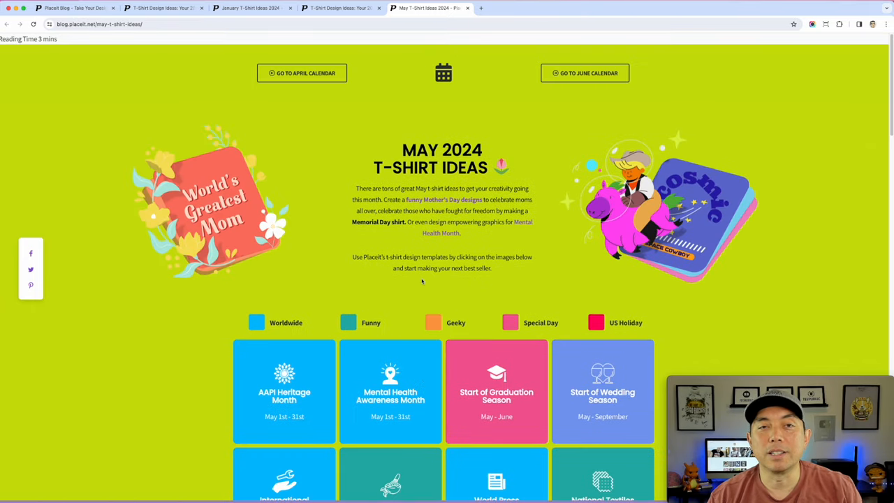
mouse_move(318, 20)
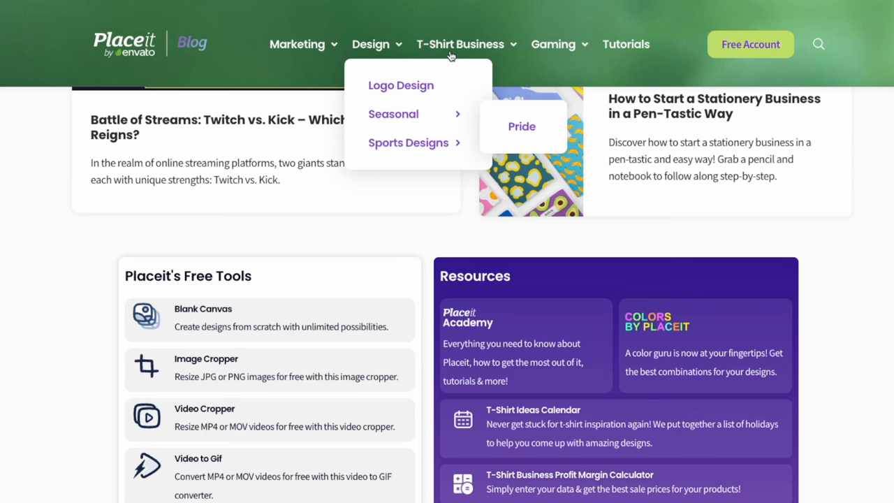
mouse_move(460, 43)
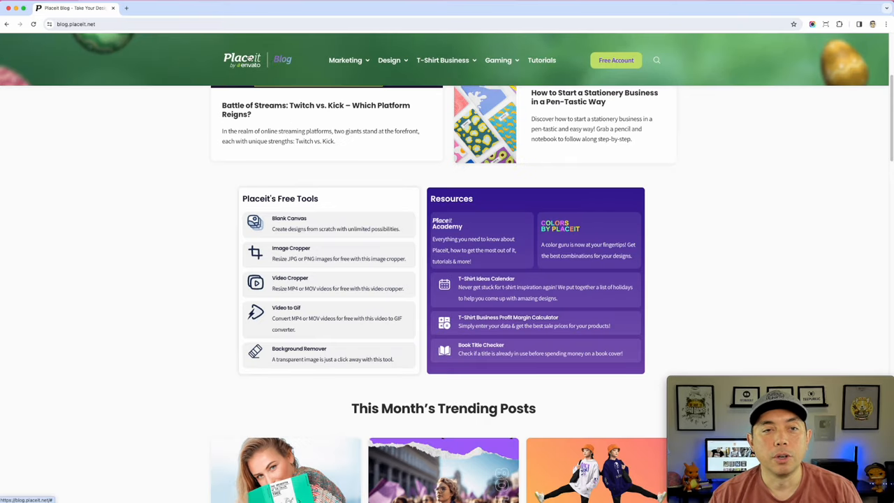
Scroll up through the blog's free tools section before heading to placeit.net
scroll(up, 3)
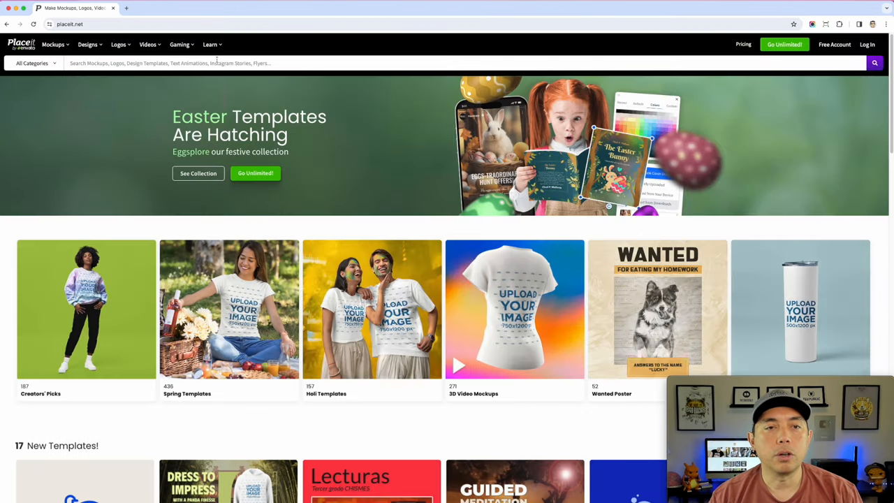
click(210, 44)
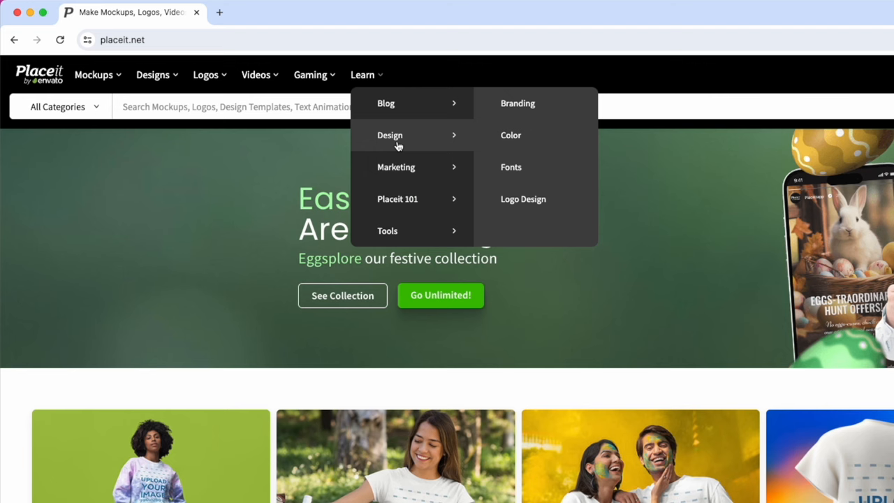
mouse_move(396, 166)
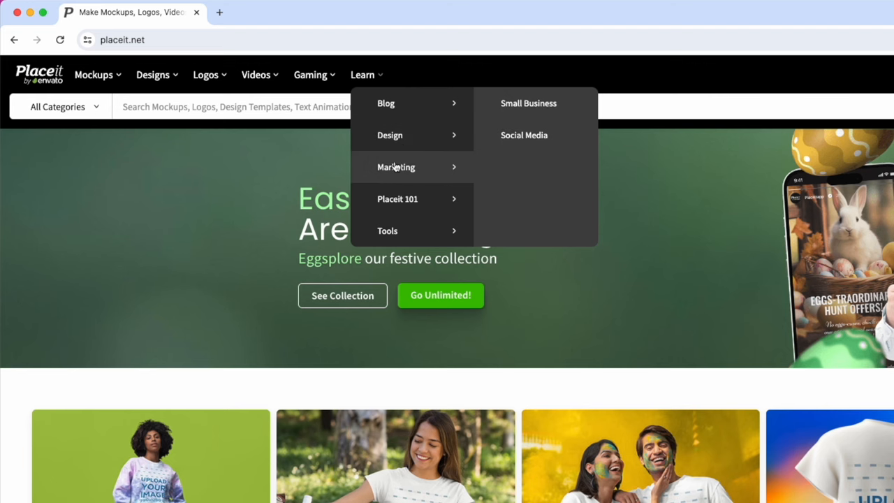
mouse_move(398, 199)
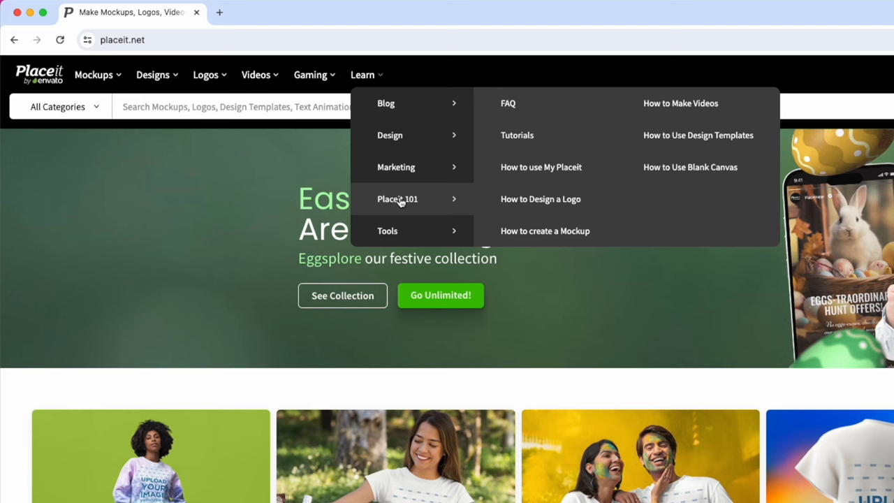
mouse_move(687, 108)
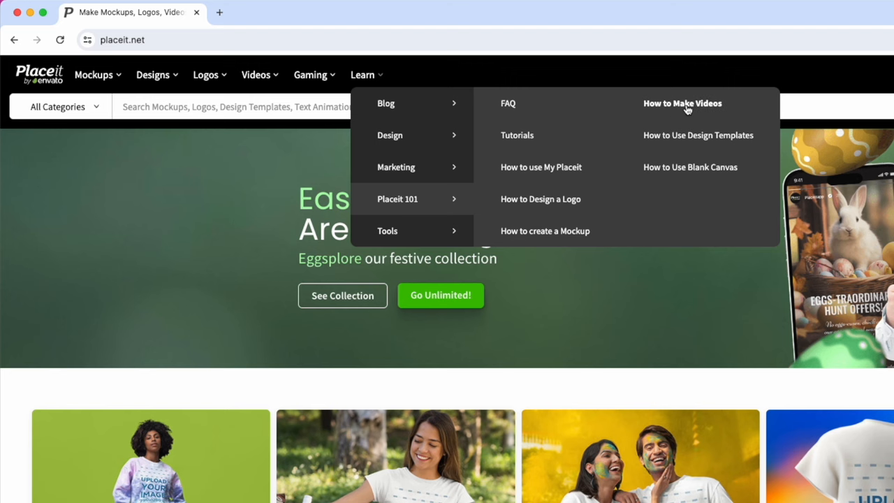
mouse_move(517, 203)
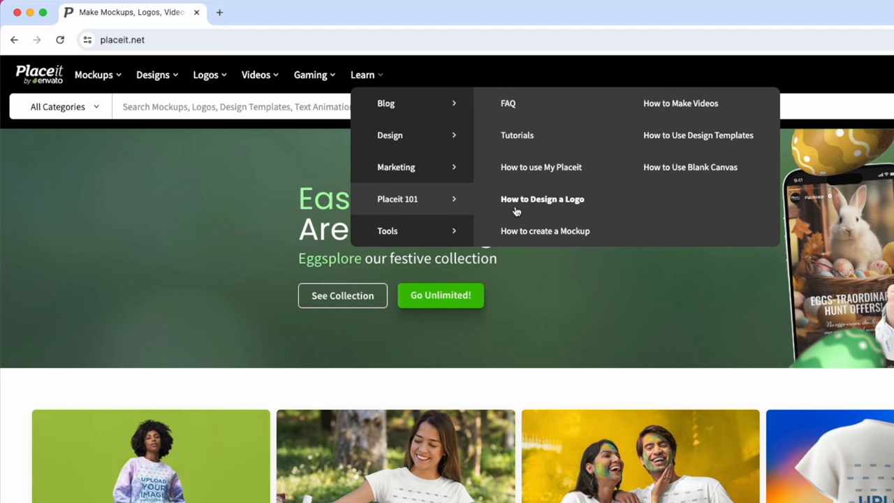
mouse_move(387, 230)
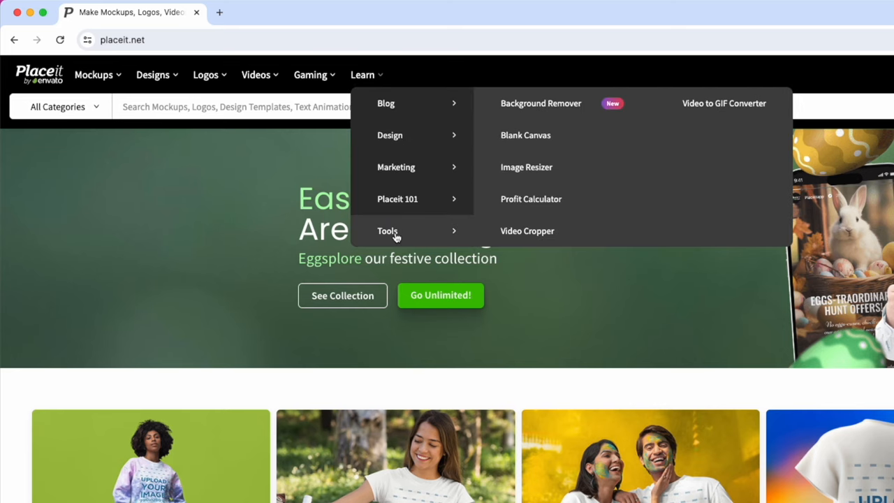
mouse_move(537, 116)
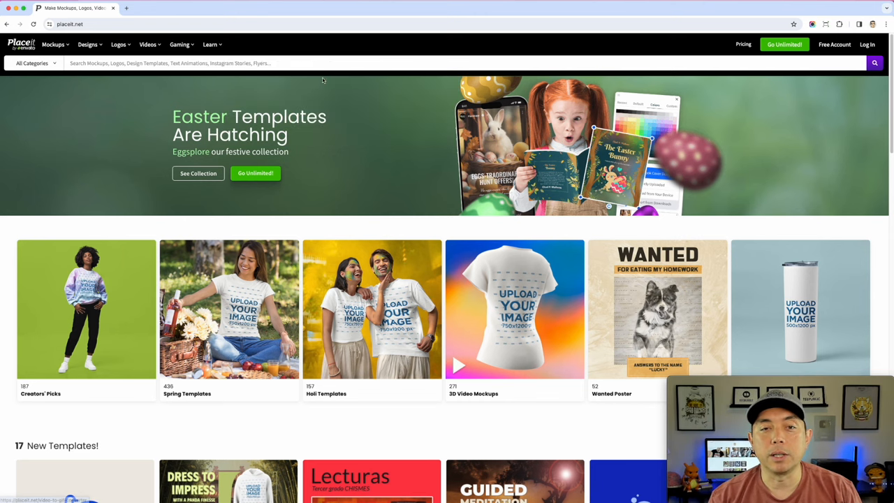
click(87, 44)
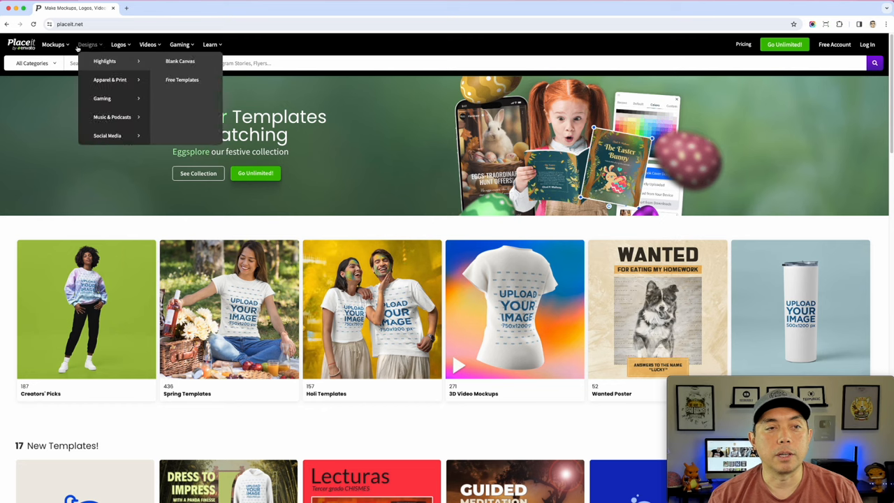